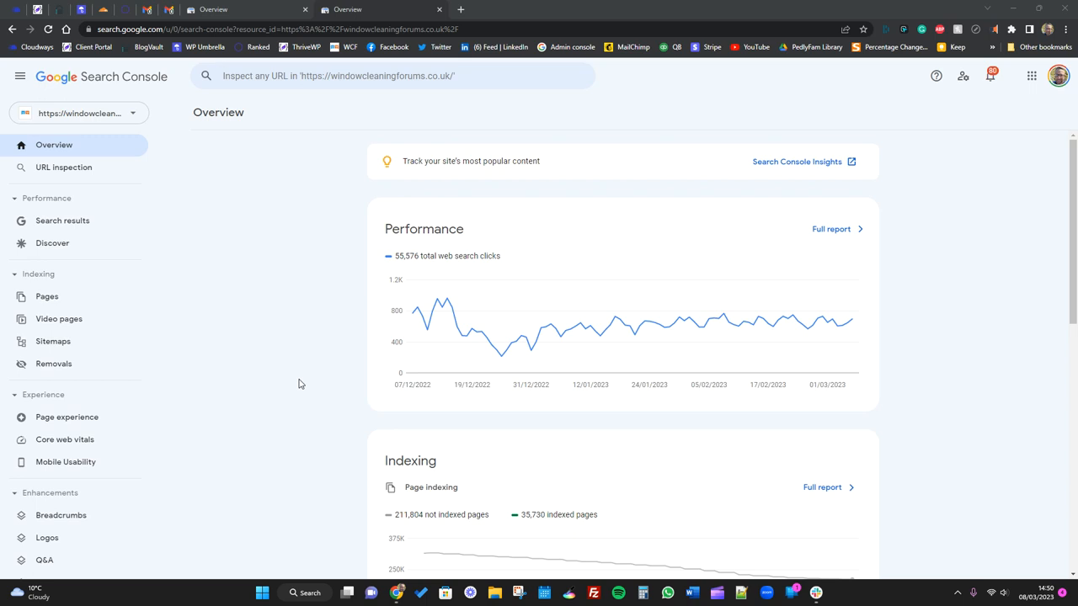
{"action": "mouse_move", "coordinate": [336, 325]}
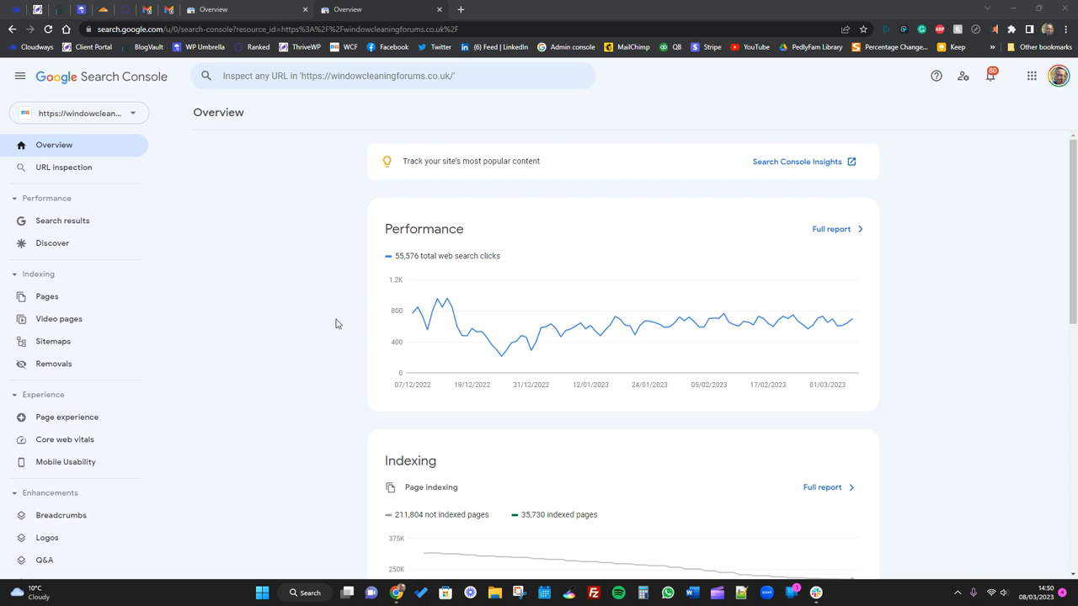
- Open Page indexing and scroll to the ten non-indexed reasons, led by 168,535 redirected pages
{"action": "scroll", "scroll_direction": "down", "scroll_amount": 3}
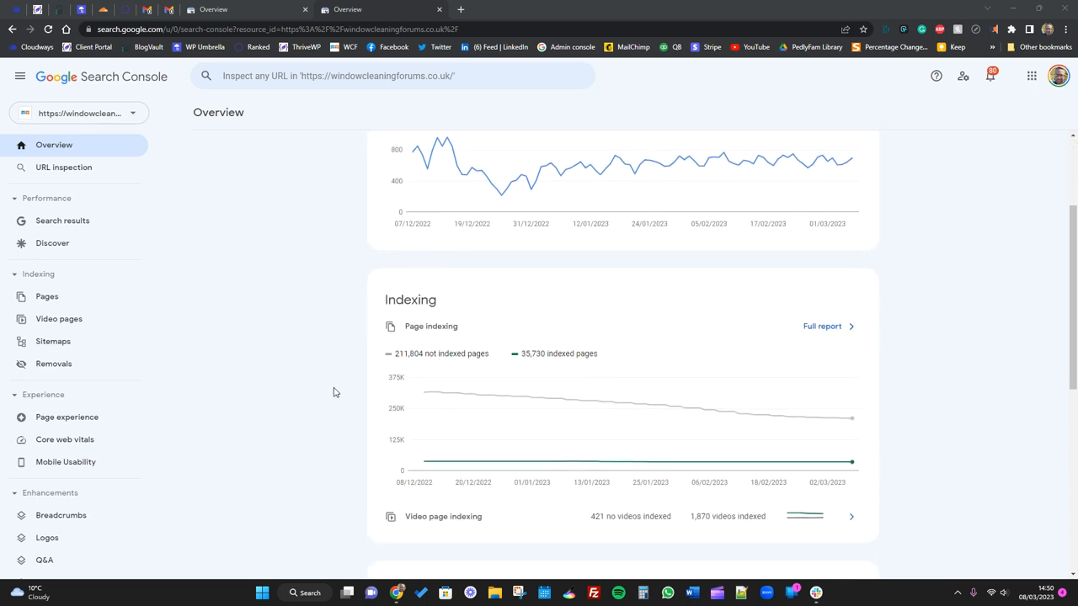
{"action": "scroll", "scroll_direction": "down", "scroll_amount": 3}
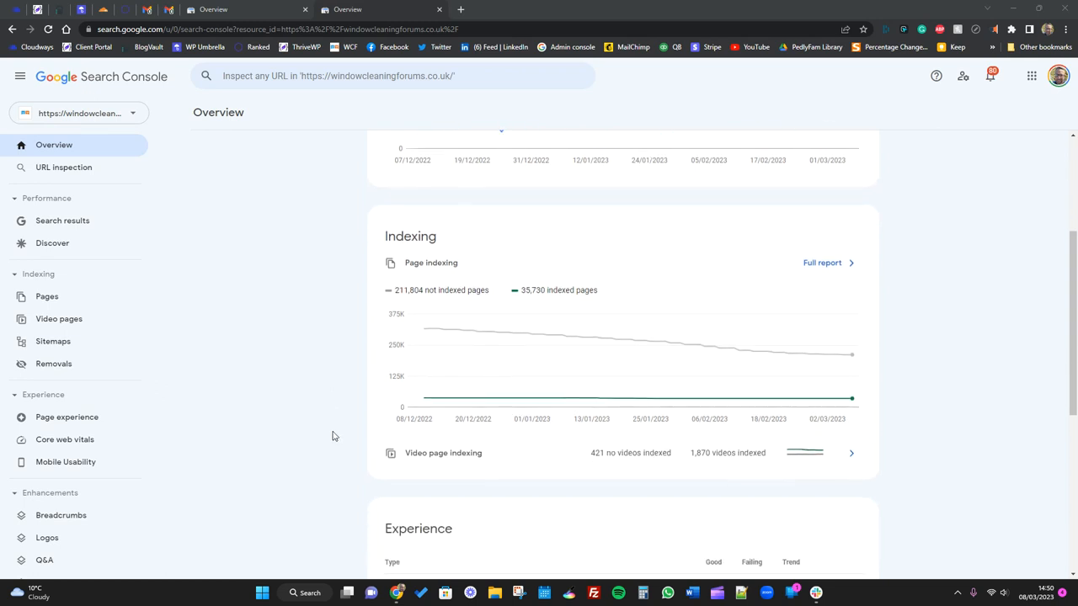
{"action": "mouse_move", "coordinate": [320, 444]}
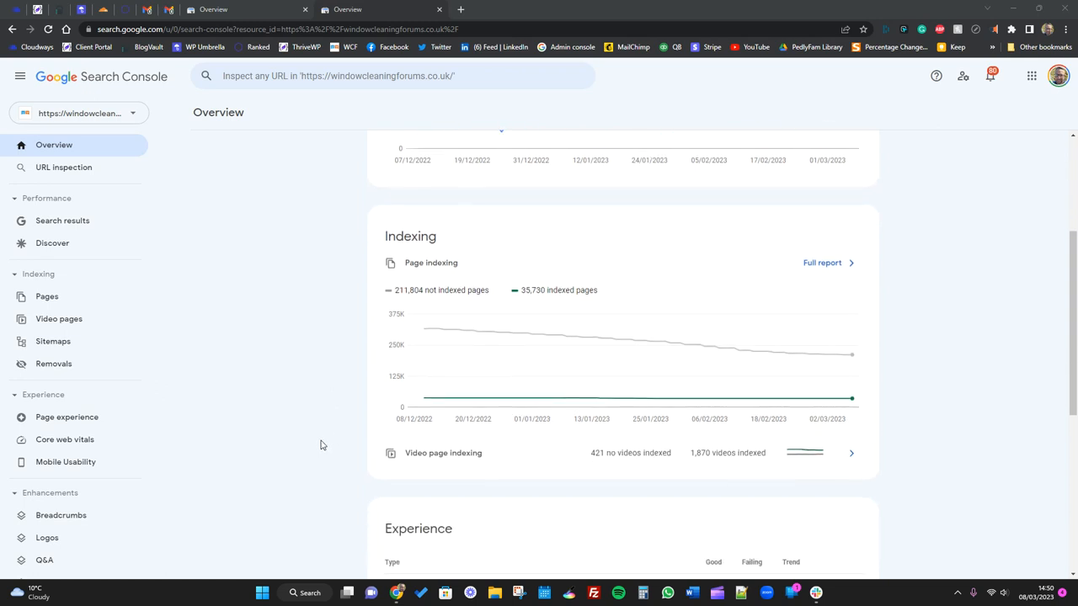
{"action": "mouse_move", "coordinate": [317, 445]}
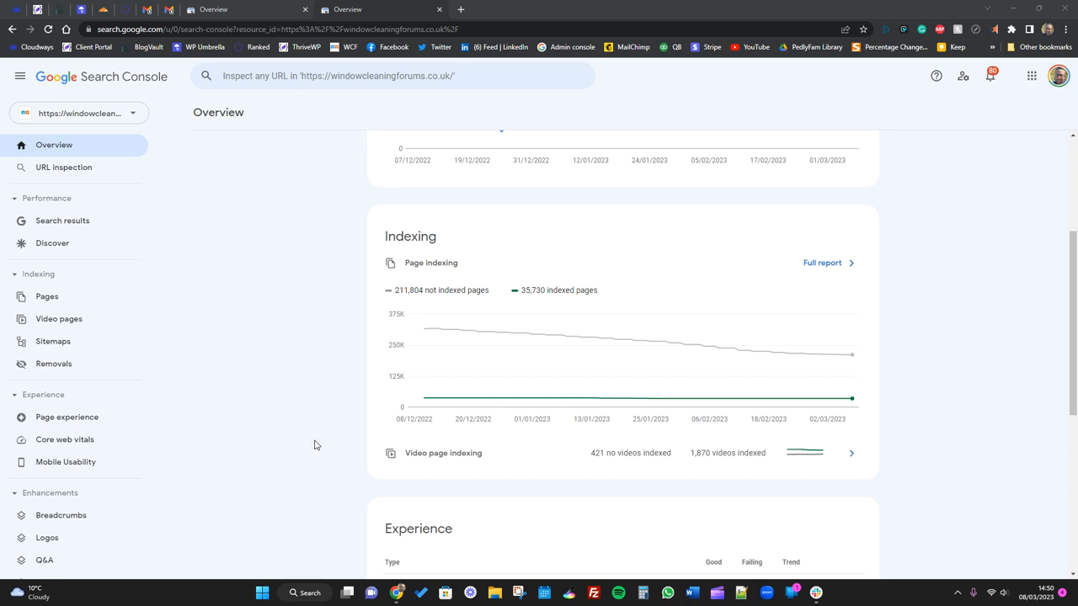
{"action": "mouse_move", "coordinate": [312, 445]}
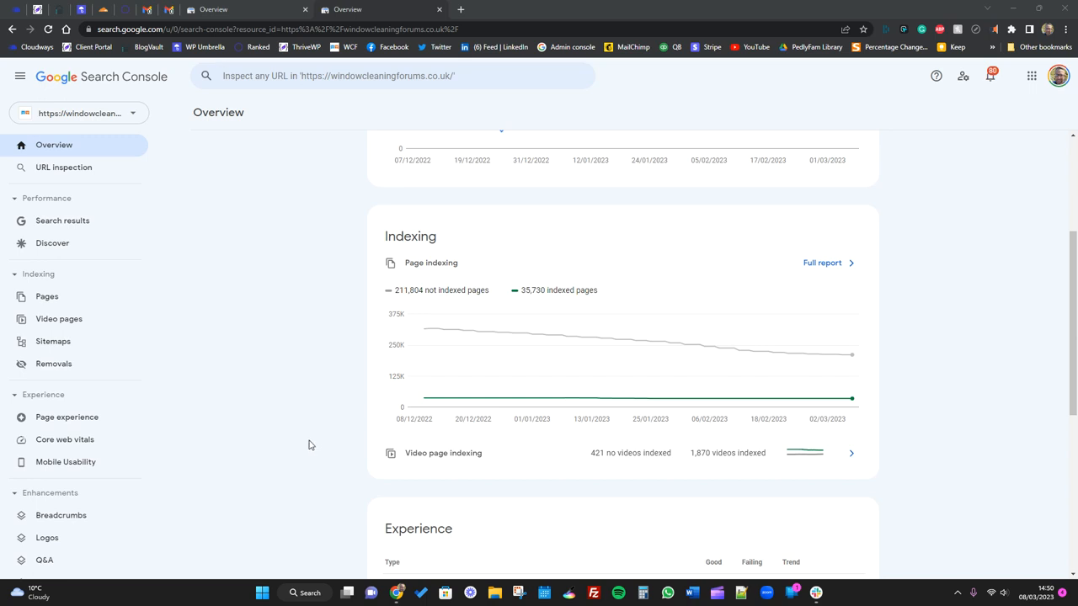
{"action": "mouse_move", "coordinate": [295, 450]}
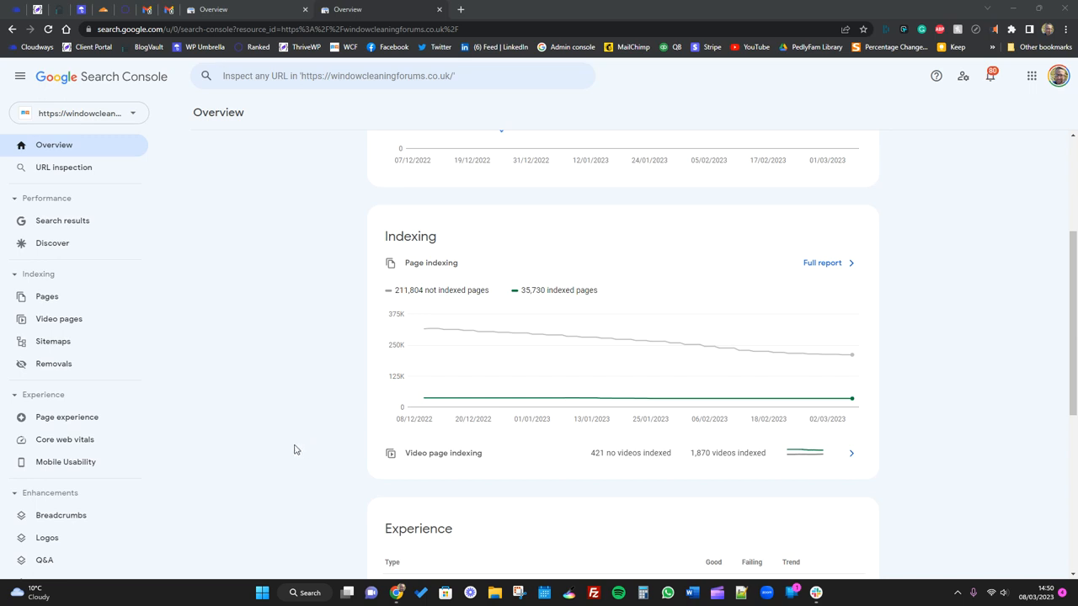
{"action": "mouse_move", "coordinate": [329, 479]}
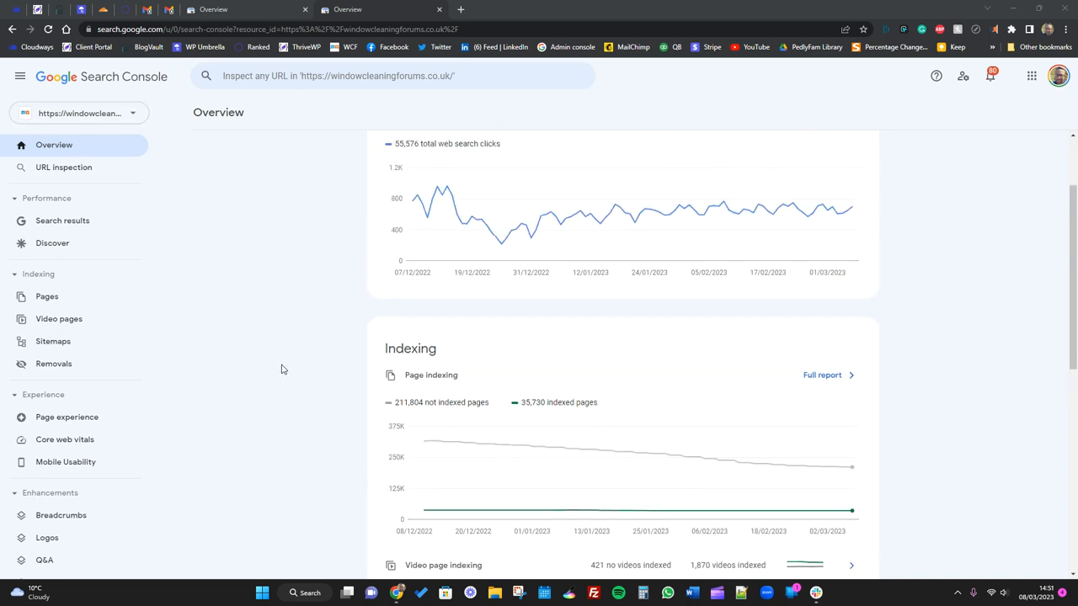
{"action": "scroll", "scroll_direction": "down", "scroll_amount": 3}
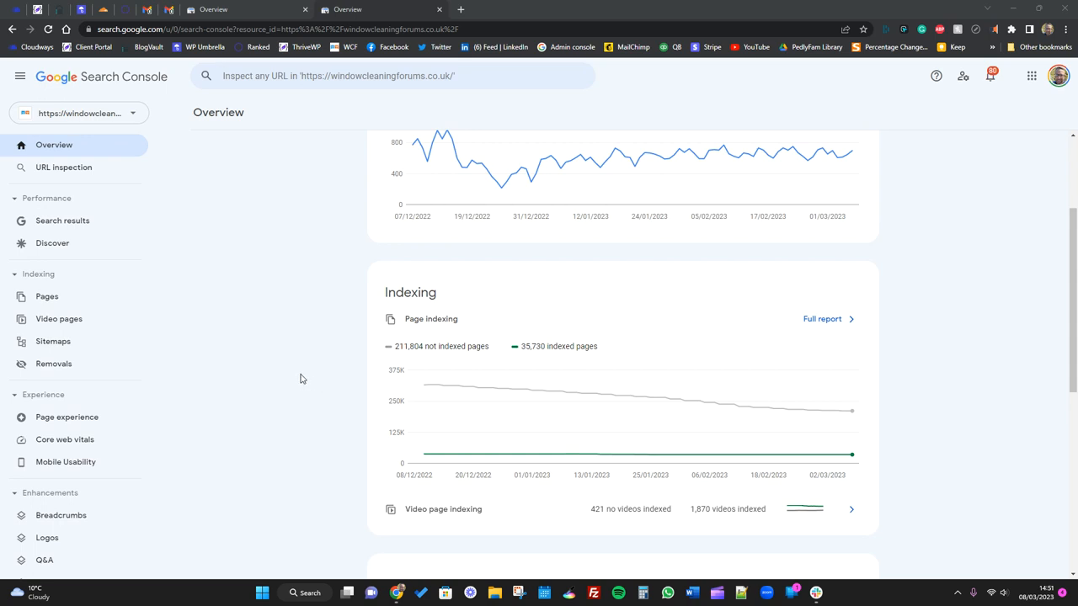
{"action": "mouse_move", "coordinate": [175, 364]}
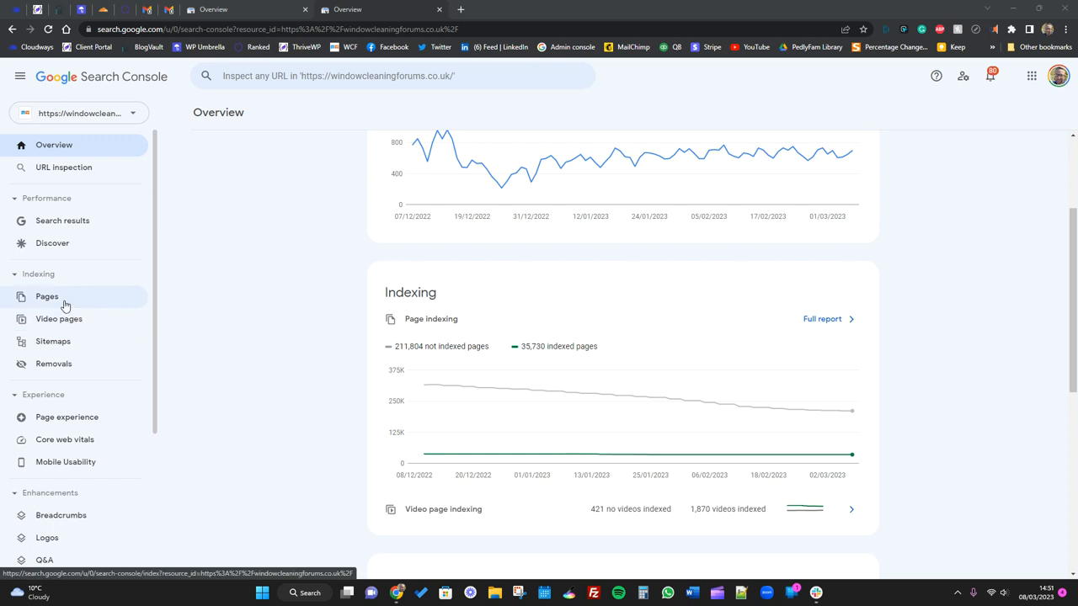
{"action": "left_click", "coordinate": [46, 296]}
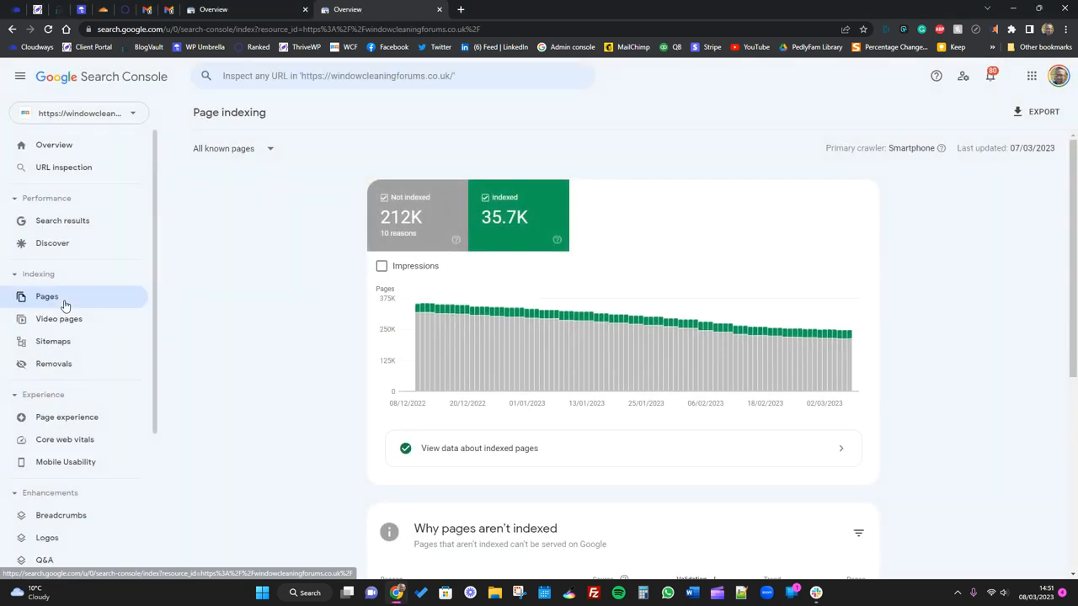
{"action": "left_click", "coordinate": [47, 297]}
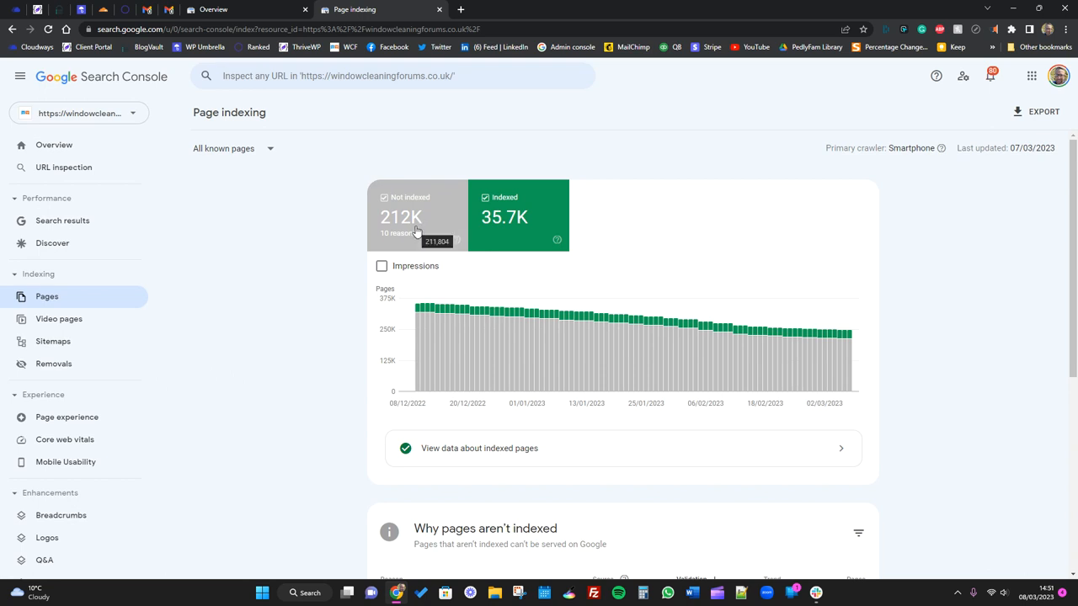
{"action": "scroll", "scroll_direction": "down", "scroll_amount": 3}
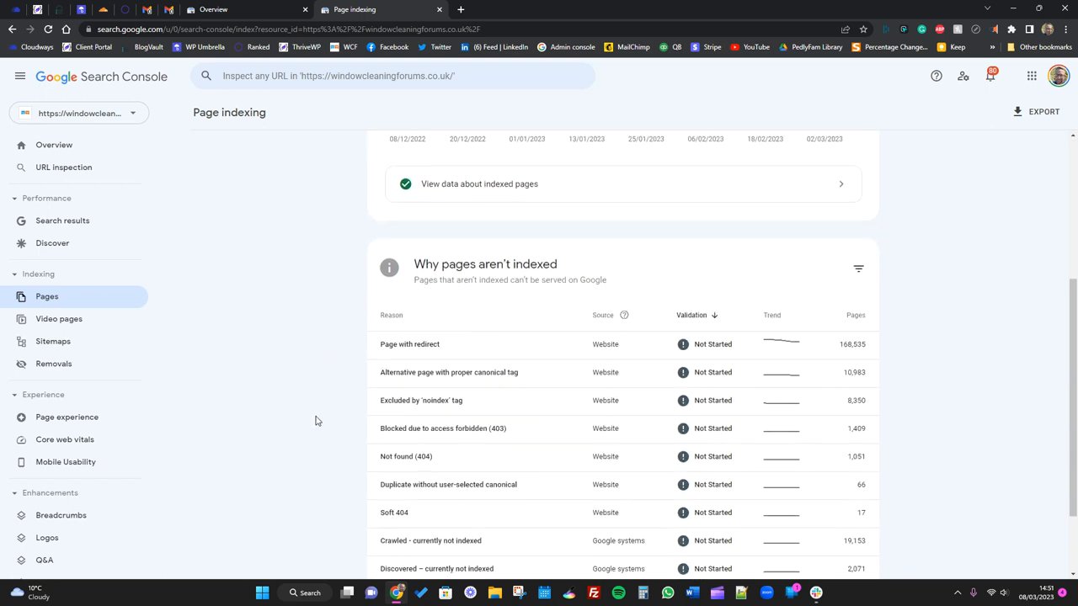
{"action": "scroll", "scroll_direction": "down", "scroll_amount": 3}
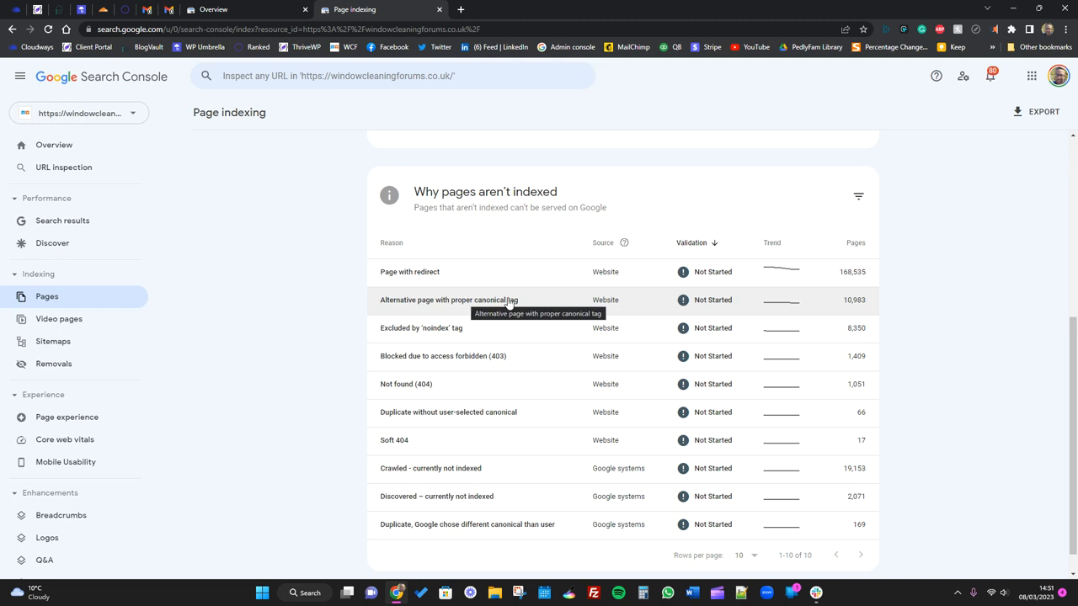
{"action": "mouse_move", "coordinate": [517, 310]}
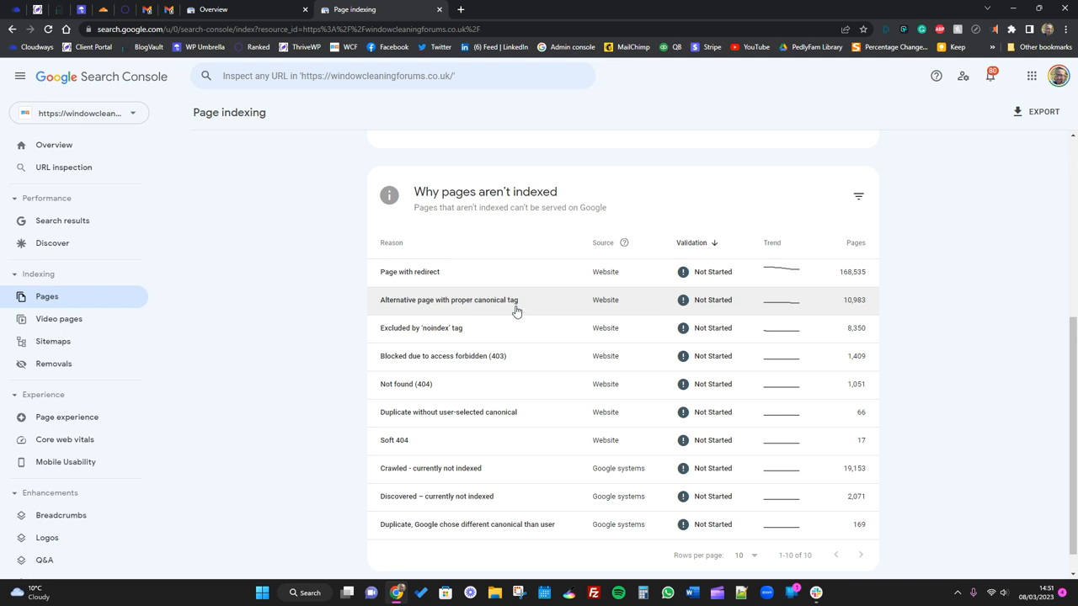
{"action": "mouse_move", "coordinate": [492, 329]}
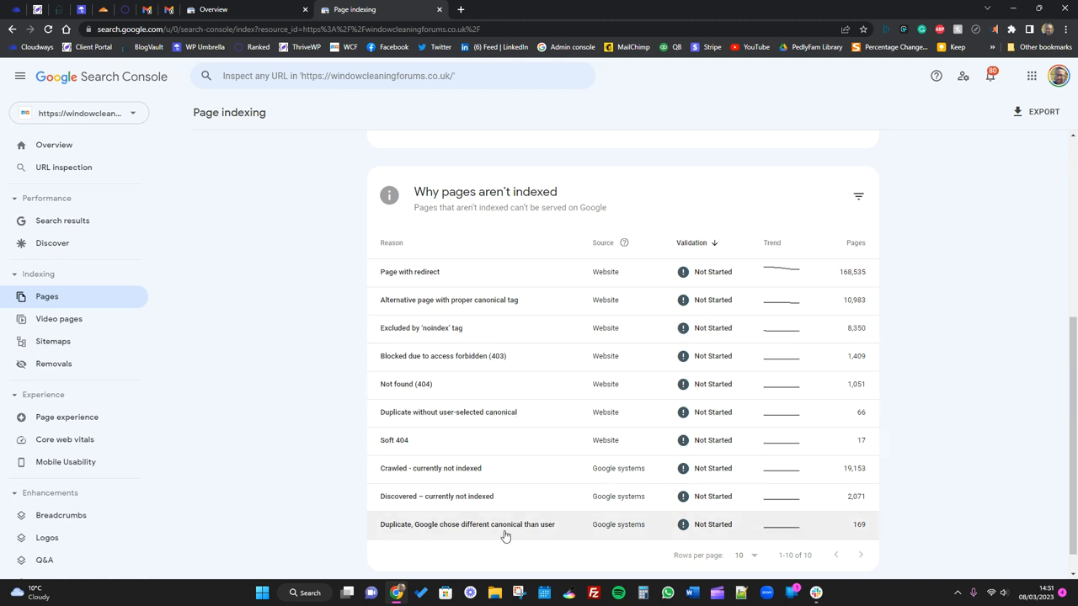
{"action": "mouse_move", "coordinate": [470, 281]}
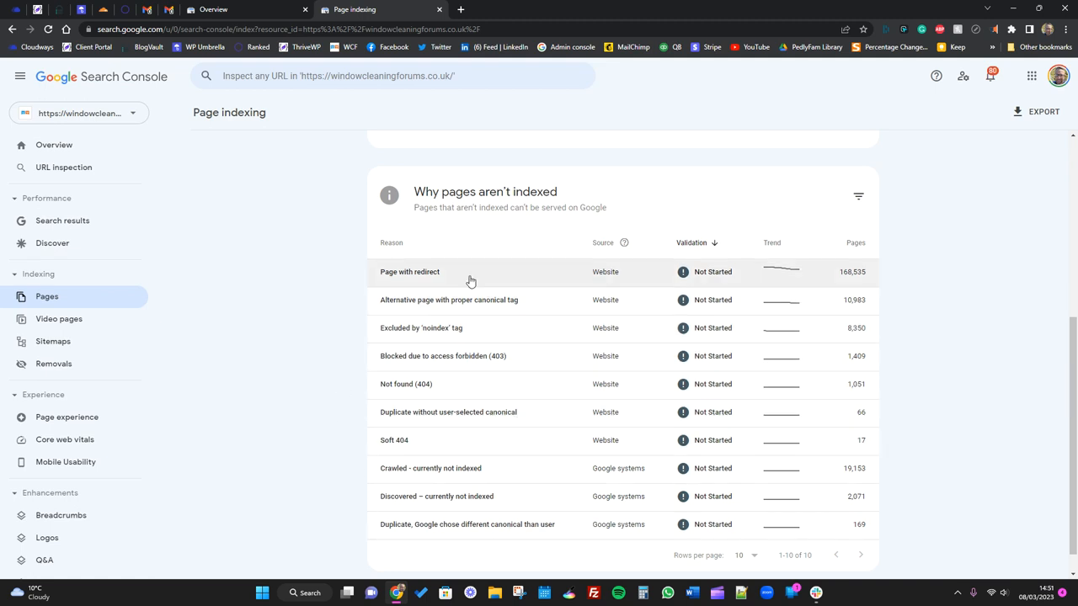
{"action": "scroll", "scroll_direction": "down", "scroll_amount": 3}
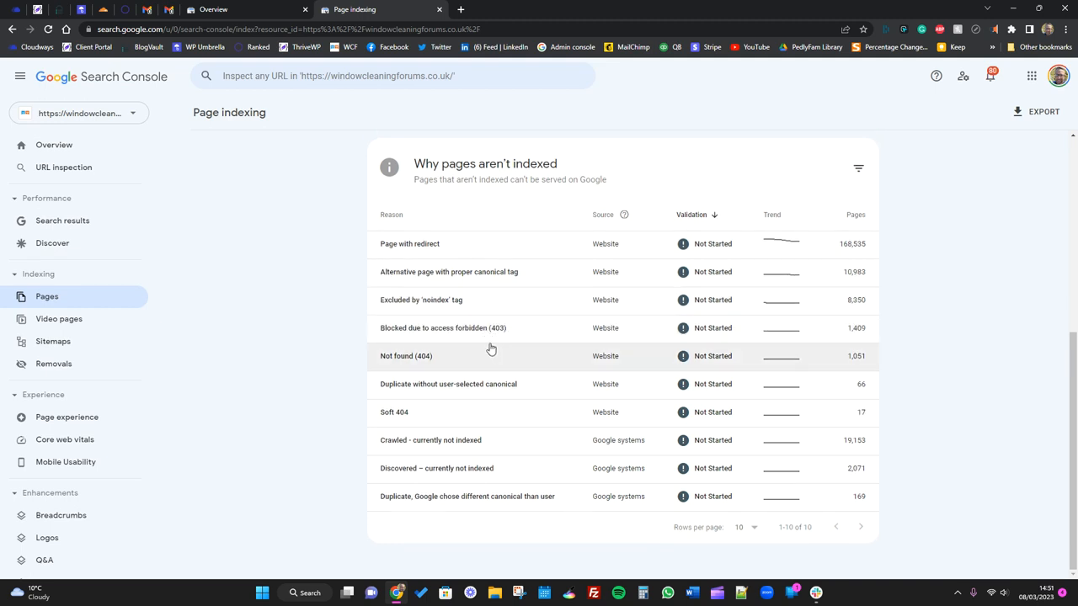
{"action": "mouse_move", "coordinate": [273, 396]}
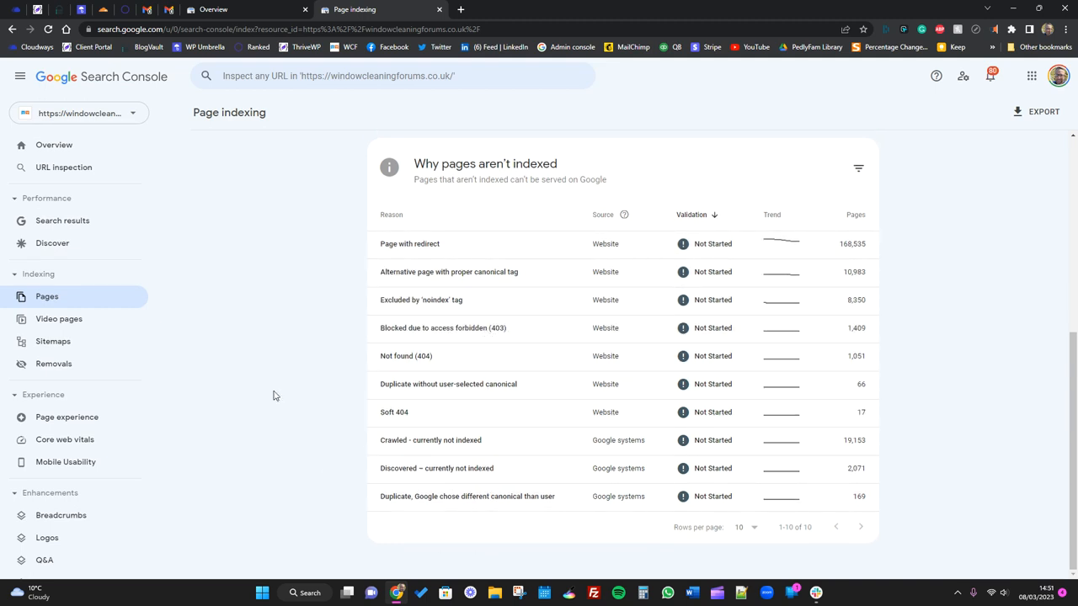
{"action": "mouse_move", "coordinate": [489, 244]}
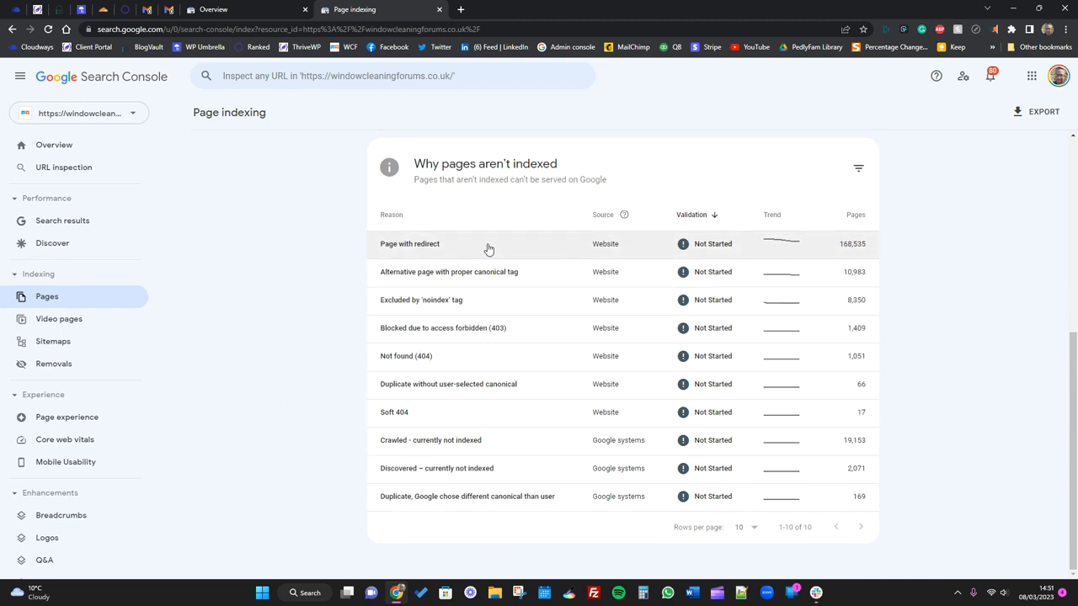
{"action": "mouse_move", "coordinate": [483, 245]}
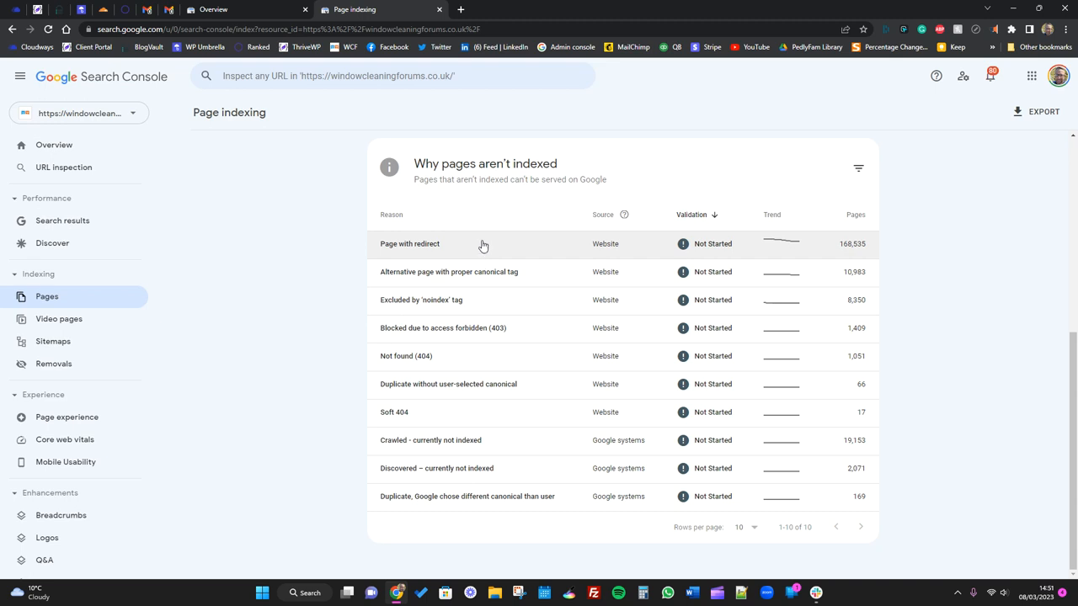
{"action": "mouse_move", "coordinate": [480, 246]}
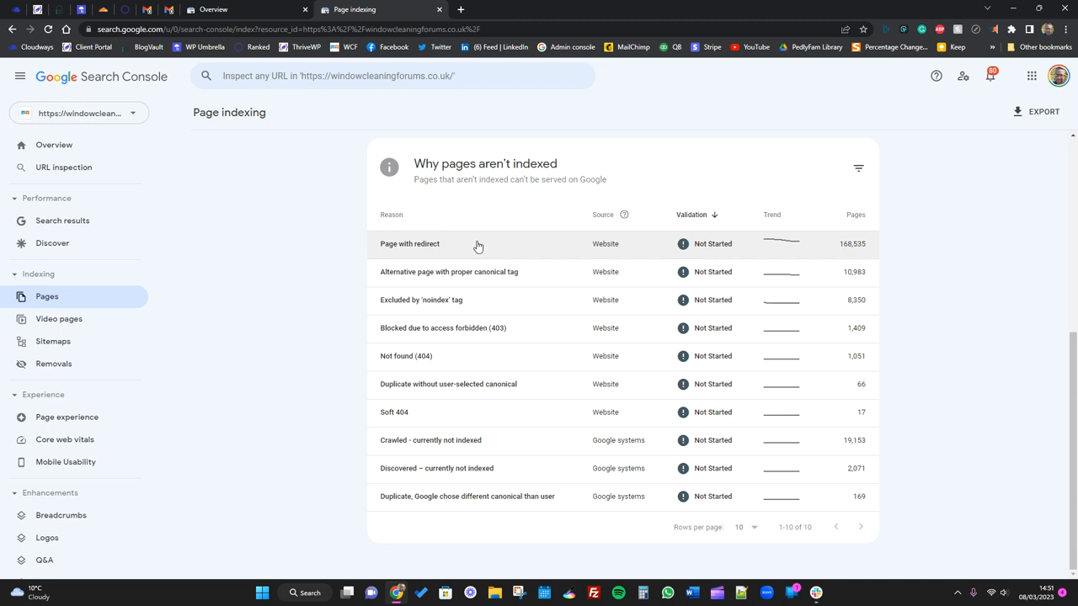
{"action": "mouse_move", "coordinate": [415, 250]}
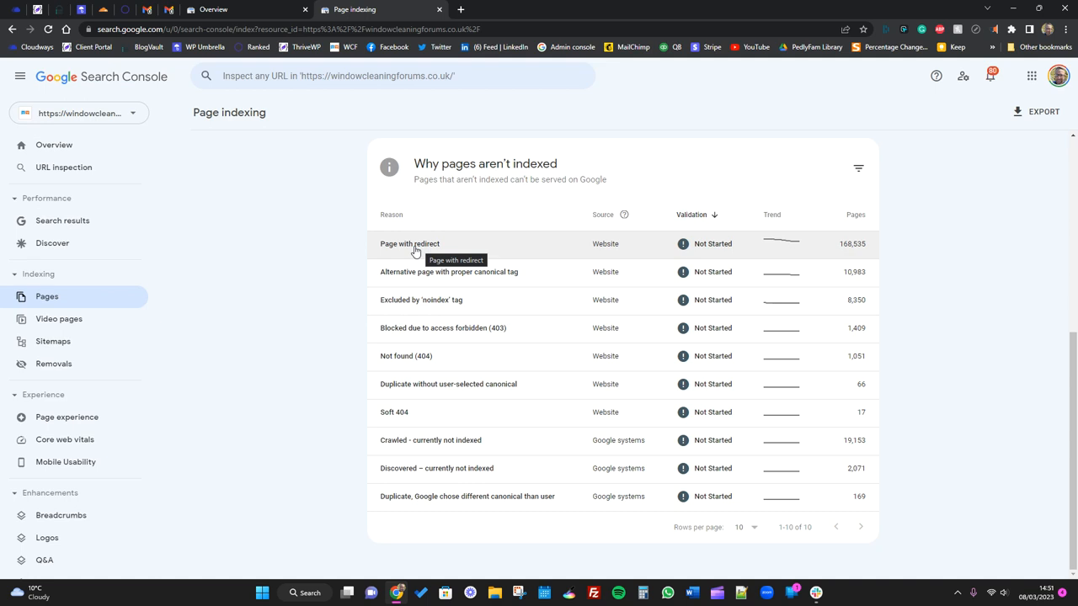
{"action": "mouse_move", "coordinate": [495, 245]}
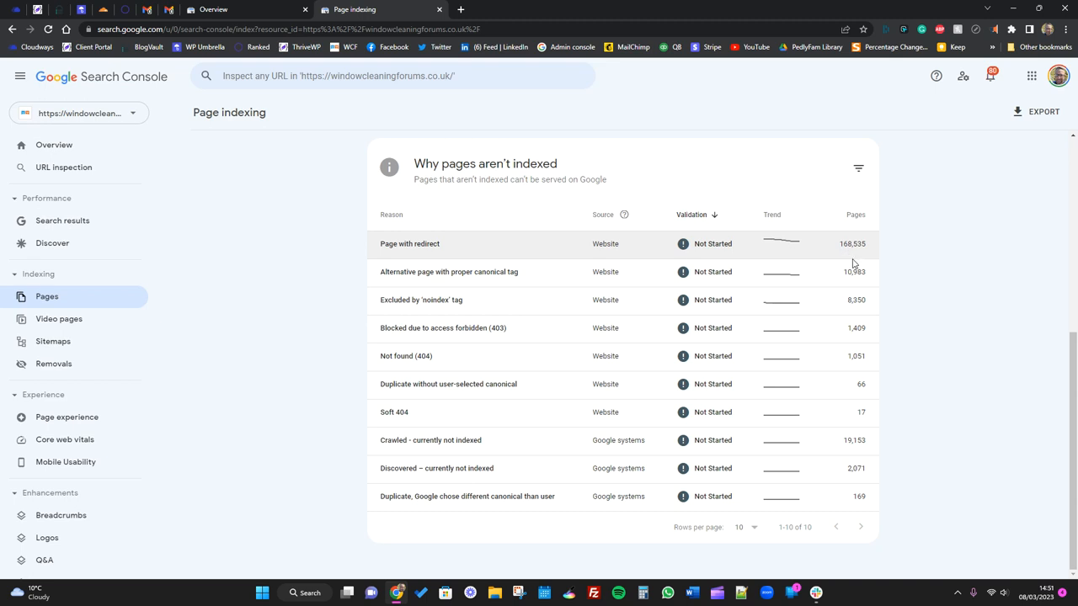
{"action": "mouse_move", "coordinate": [848, 256]}
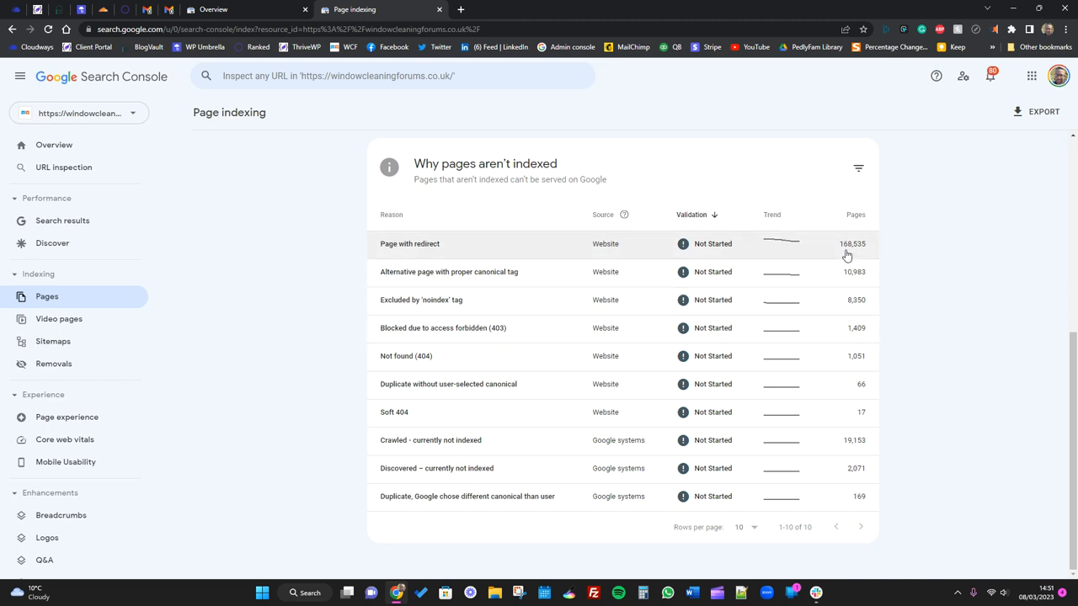
{"action": "mouse_move", "coordinate": [802, 255]}
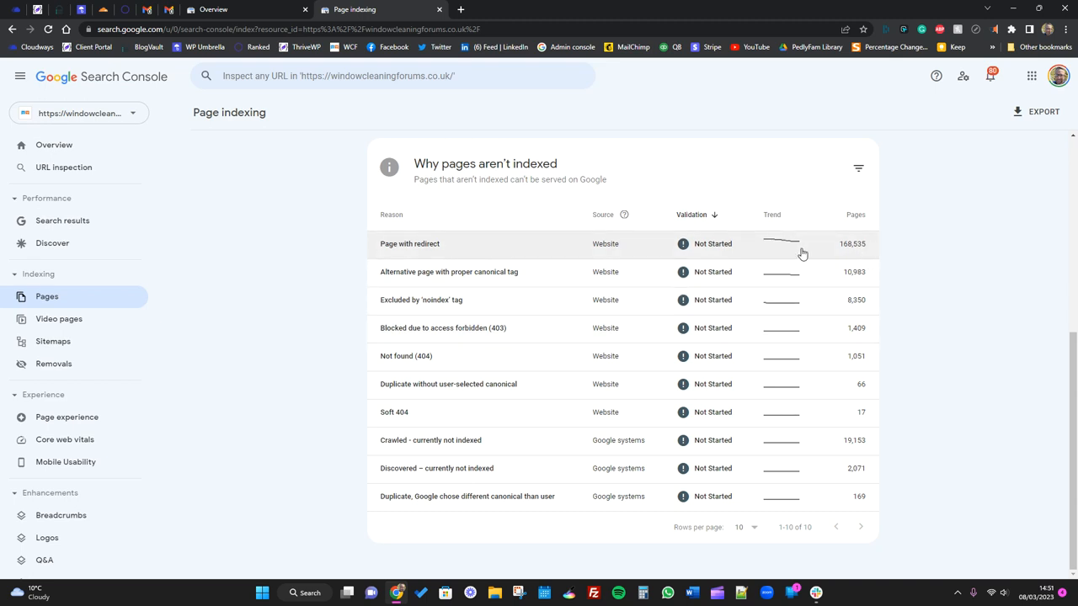
{"action": "mouse_move", "coordinate": [455, 255]}
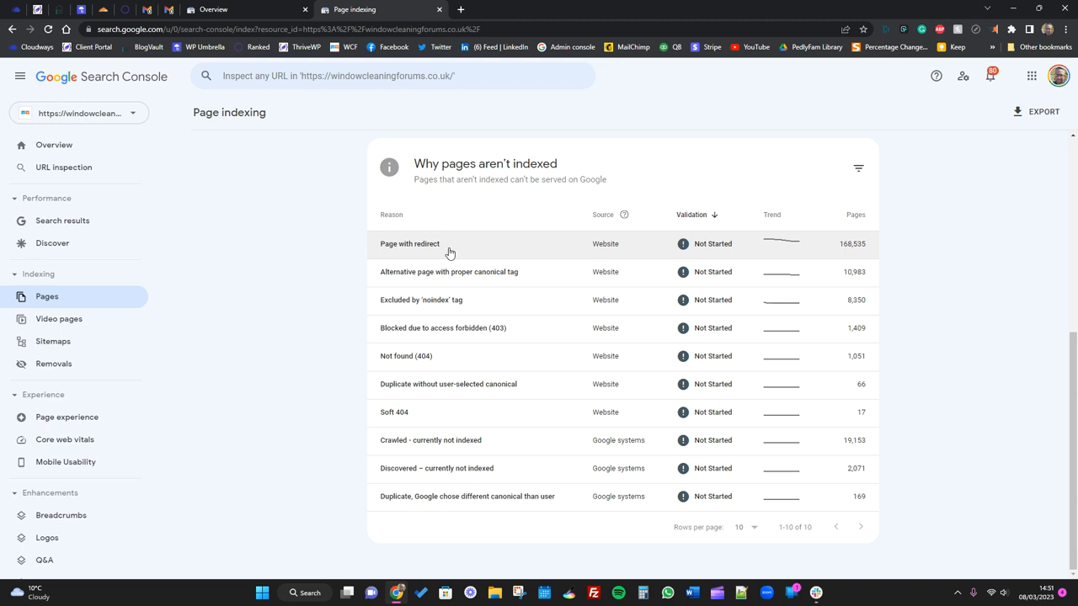
{"action": "mouse_move", "coordinate": [438, 249]}
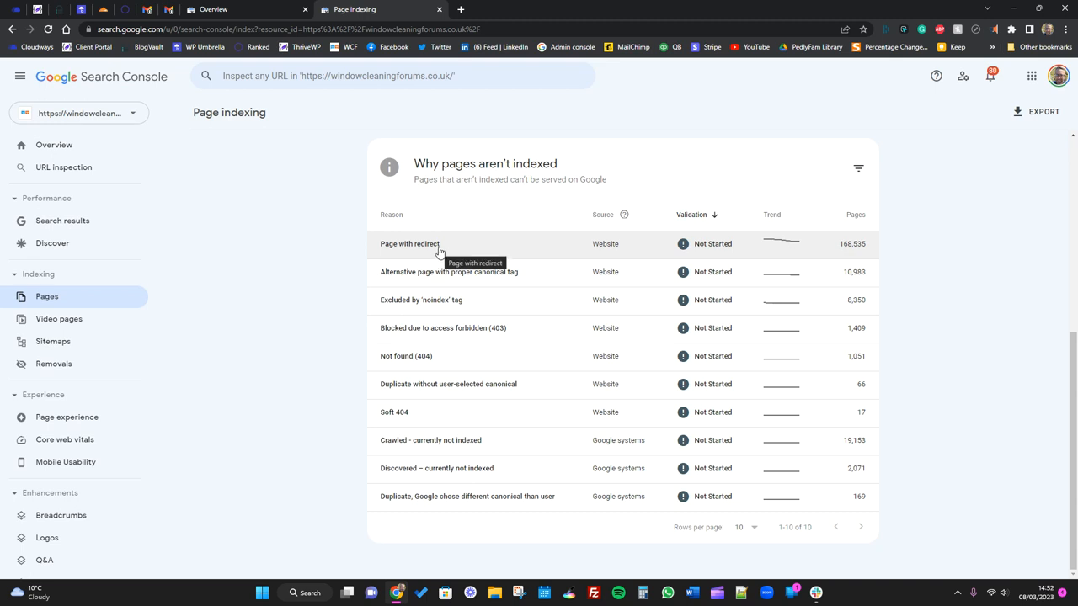
- Open the Page with redirect details and launch example thread 23951 in a new tab
{"action": "left_click", "coordinate": [438, 243]}
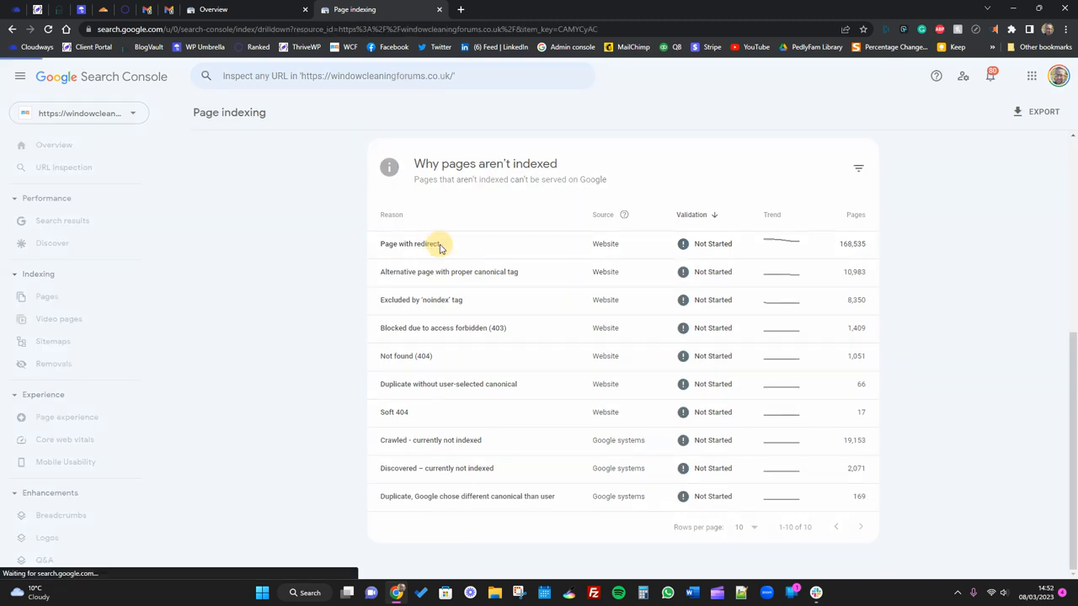
{"action": "left_click", "coordinate": [410, 243]}
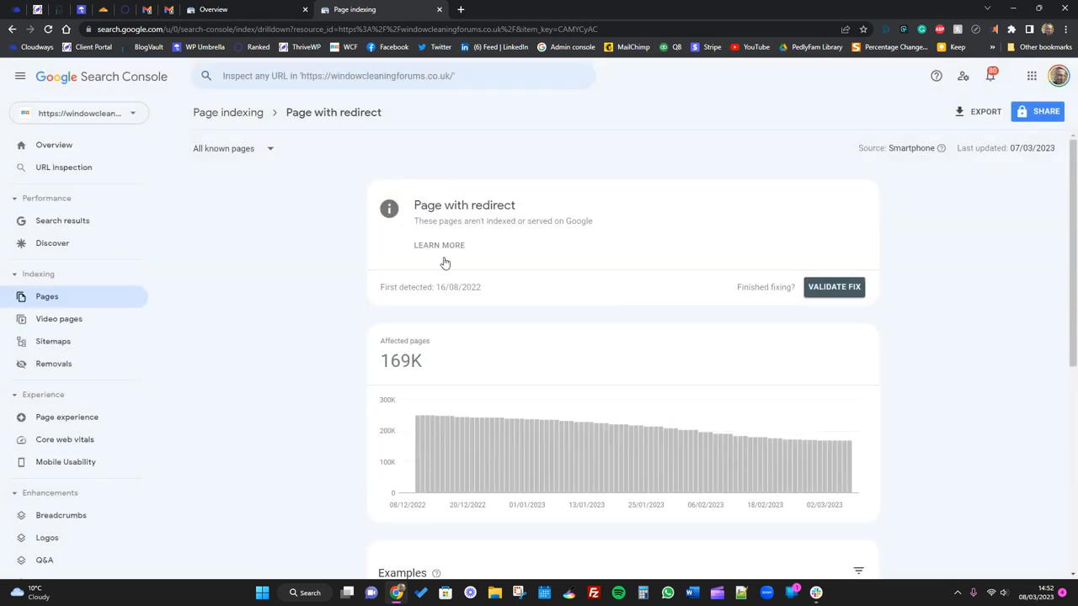
{"action": "scroll", "scroll_direction": "down", "scroll_amount": 3}
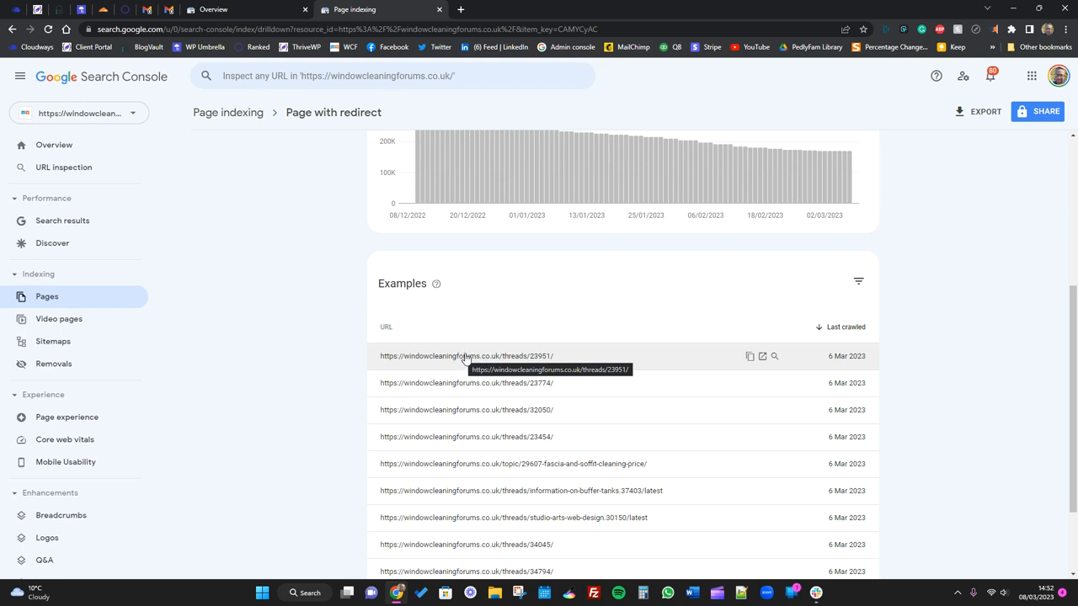
{"action": "mouse_move", "coordinate": [465, 360]}
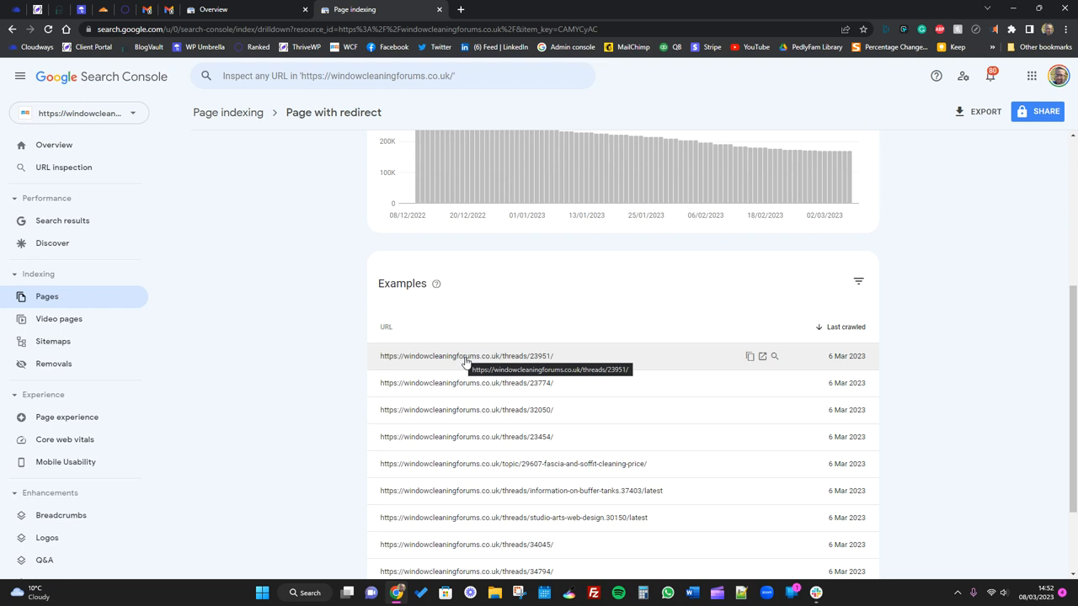
{"action": "mouse_move", "coordinate": [549, 357]}
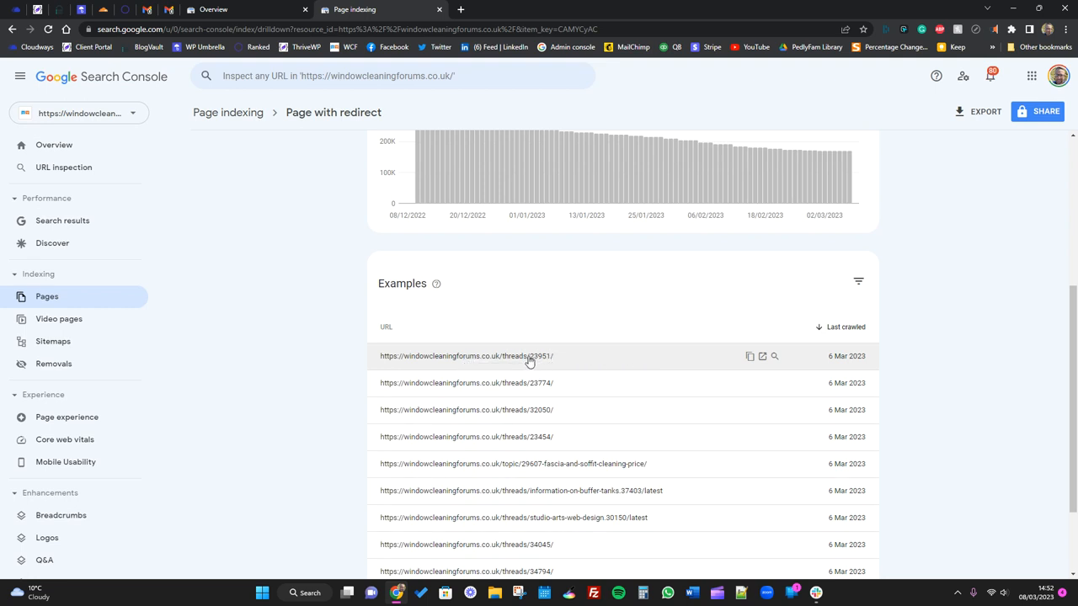
{"action": "left_click", "coordinate": [763, 356]}
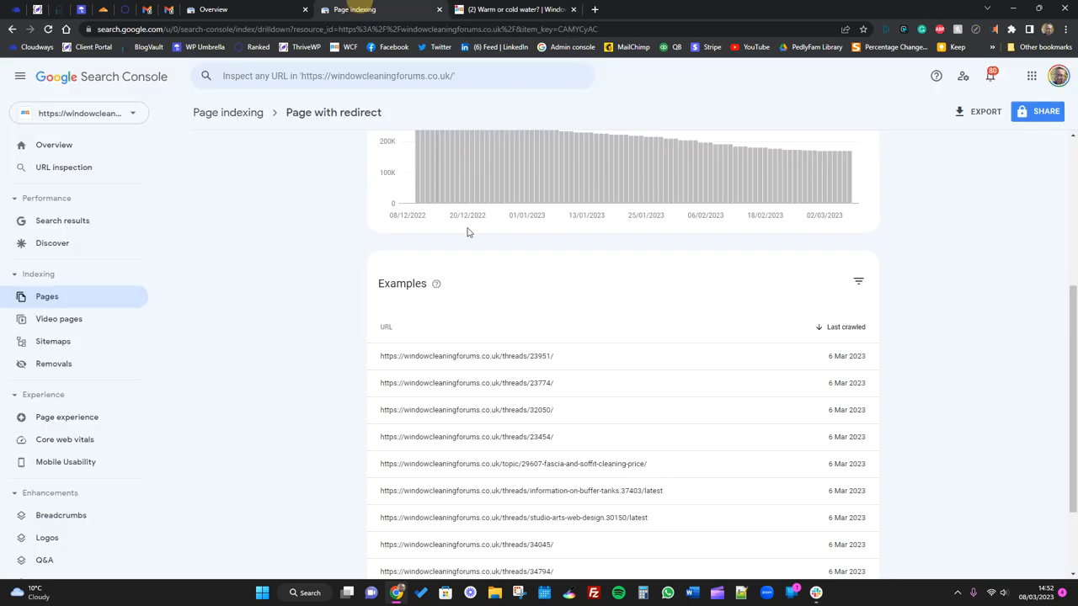
{"action": "mouse_move", "coordinate": [750, 356]}
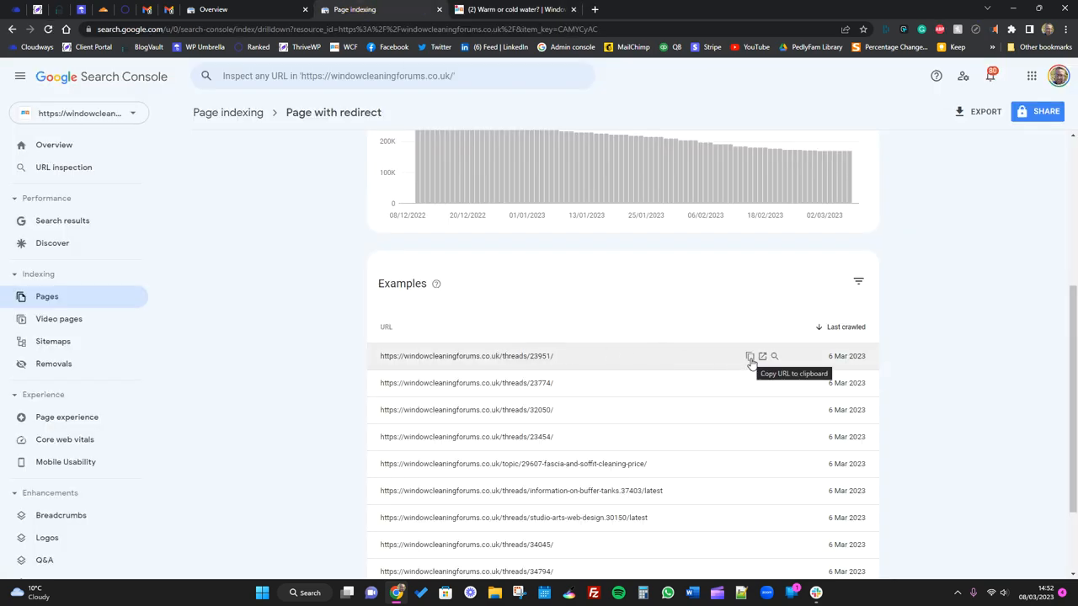
{"action": "mouse_move", "coordinate": [622, 366]}
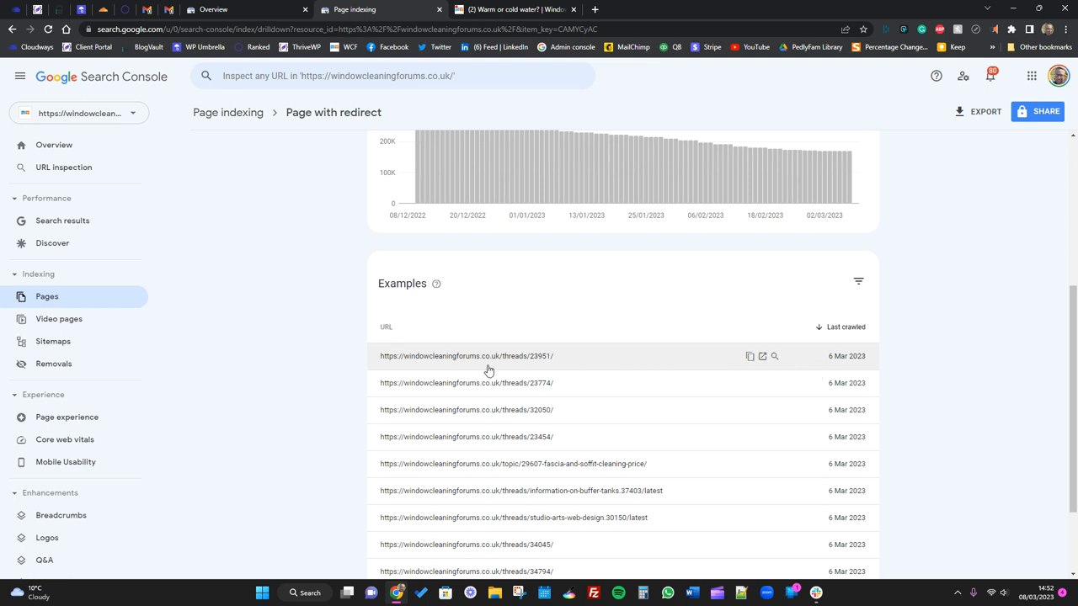
{"action": "mouse_move", "coordinate": [543, 356]}
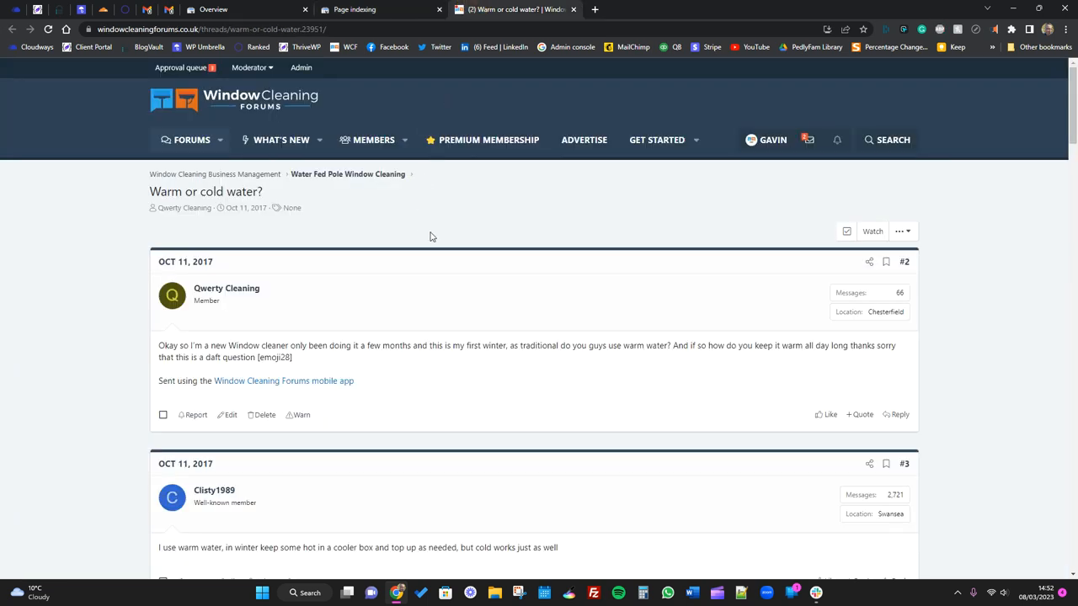
- Select the full warm-or-cold-water.23951 thread address in the address bar
{"action": "left_click", "coordinate": [264, 29]}
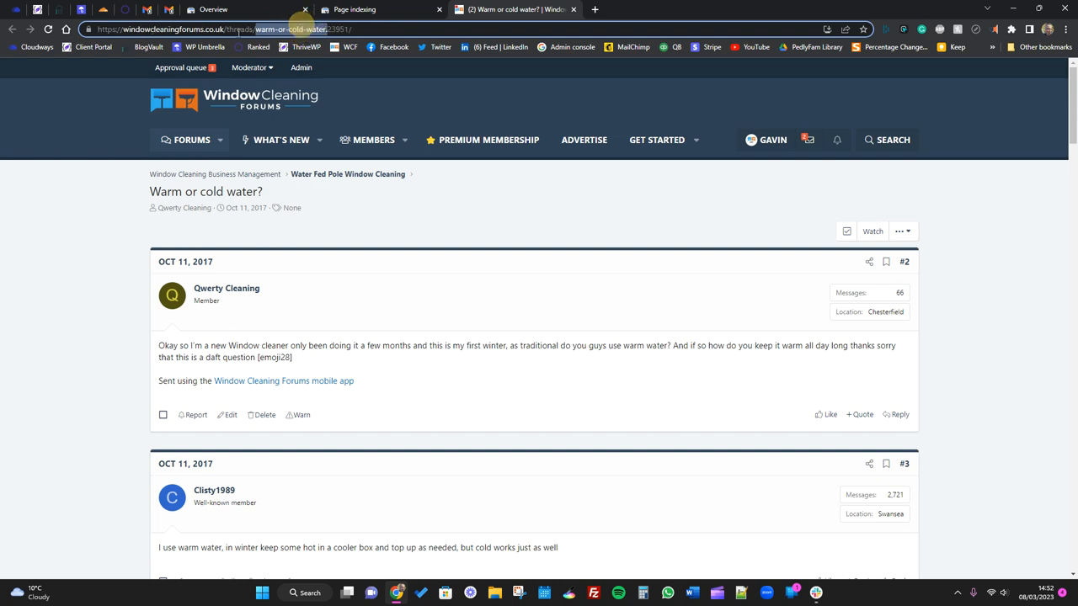
{"action": "mouse_move", "coordinate": [409, 210]}
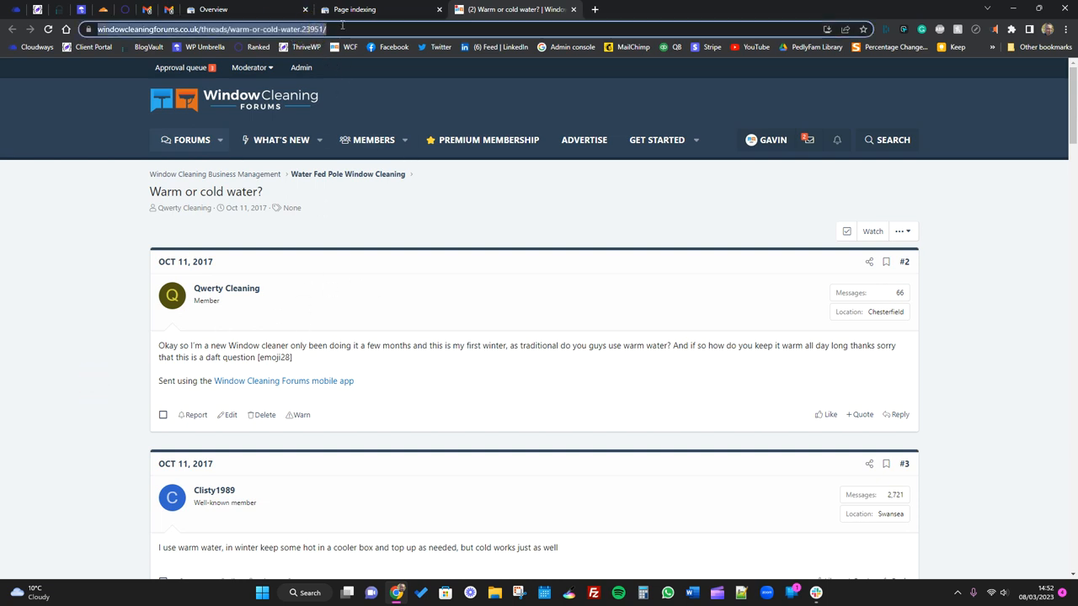
- Switch between the Page indexing and forum thread tabs, ending on the redirect report
{"action": "left_click", "coordinate": [362, 9]}
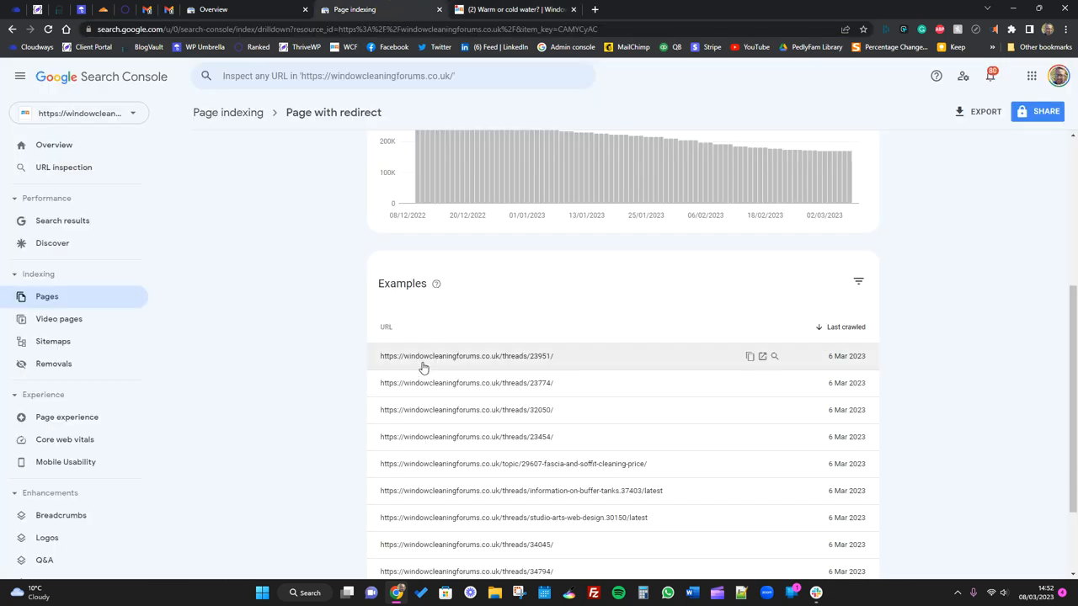
{"action": "mouse_move", "coordinate": [454, 374]}
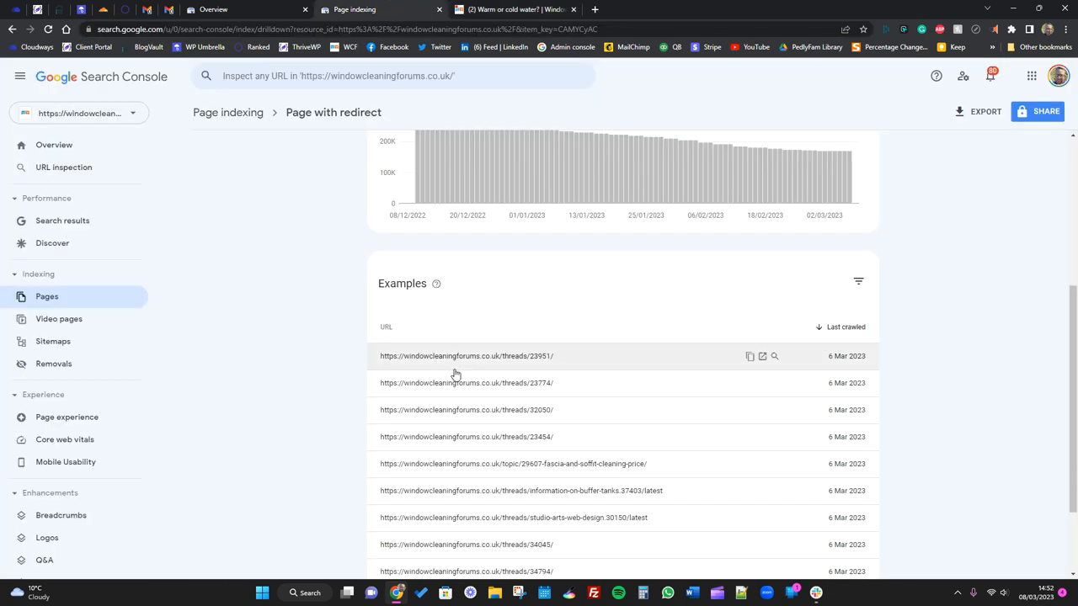
{"action": "mouse_move", "coordinate": [468, 357]}
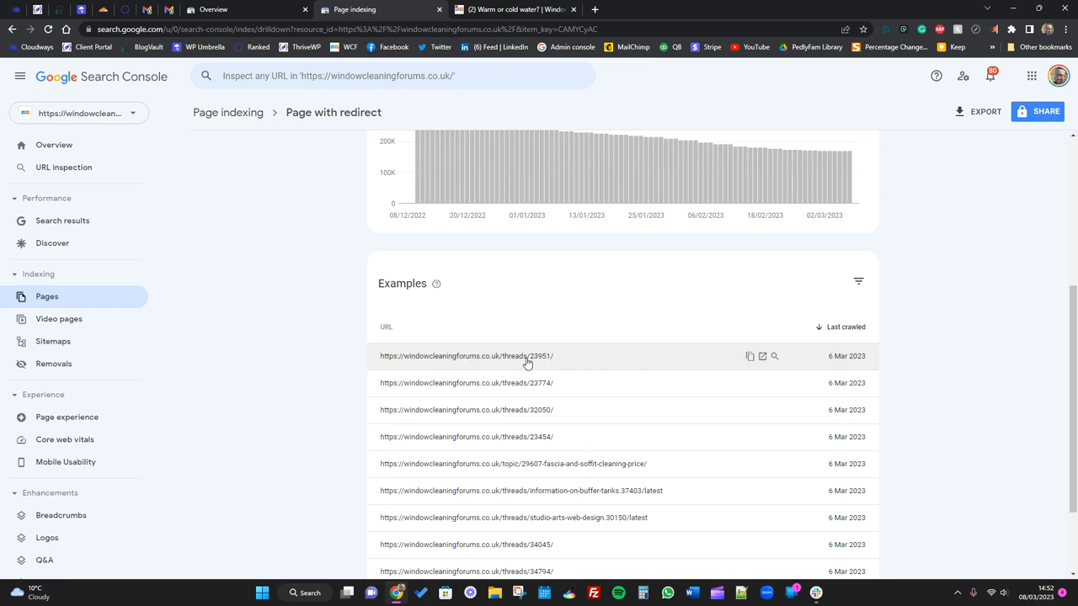
{"action": "mouse_move", "coordinate": [509, 356]}
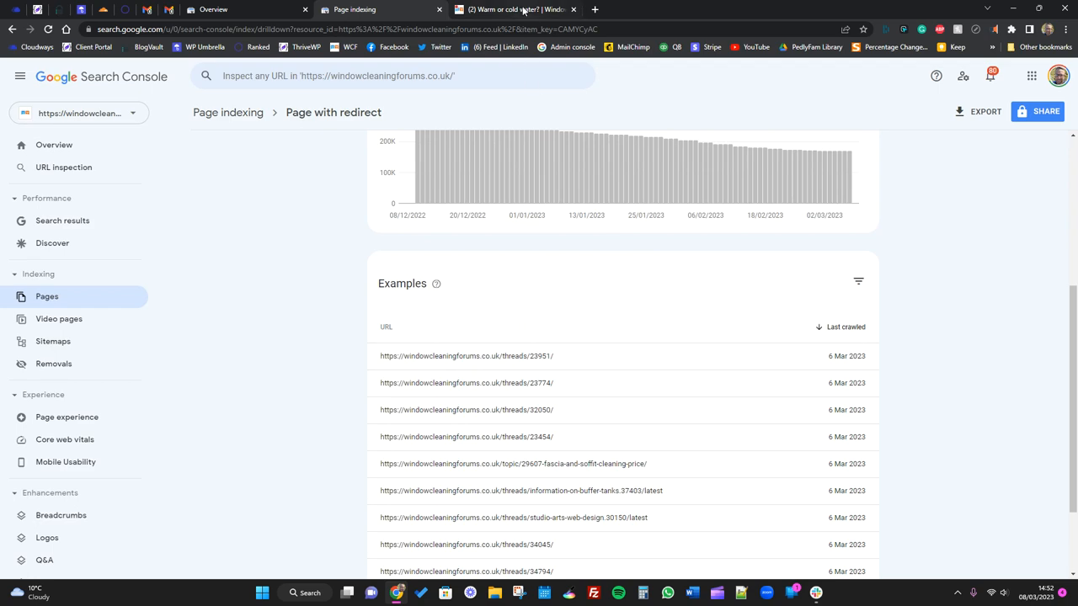
{"action": "left_click", "coordinate": [514, 9]}
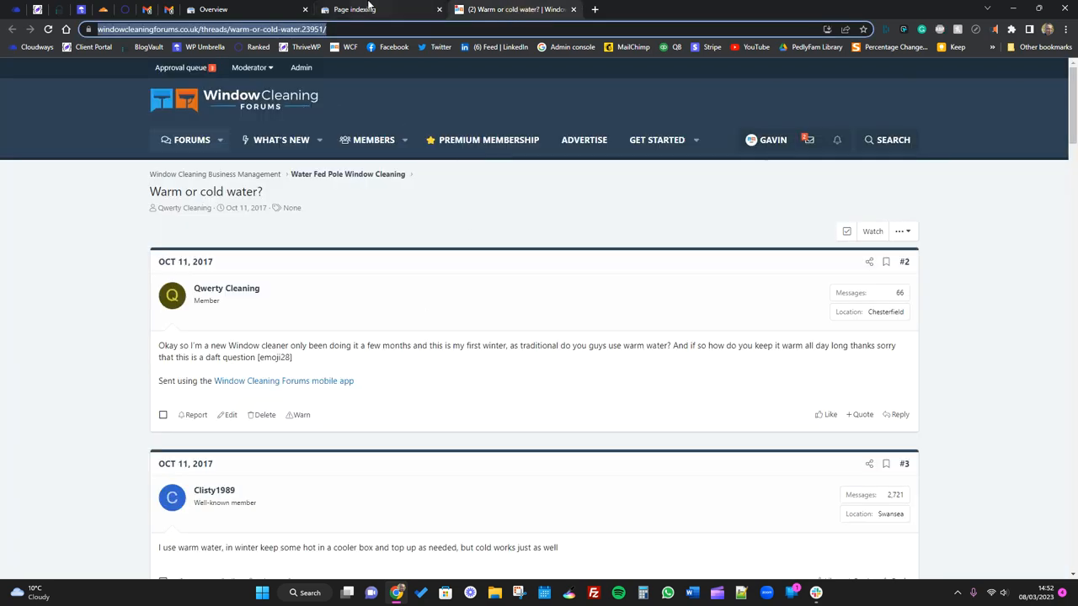
{"action": "left_click", "coordinate": [370, 10]}
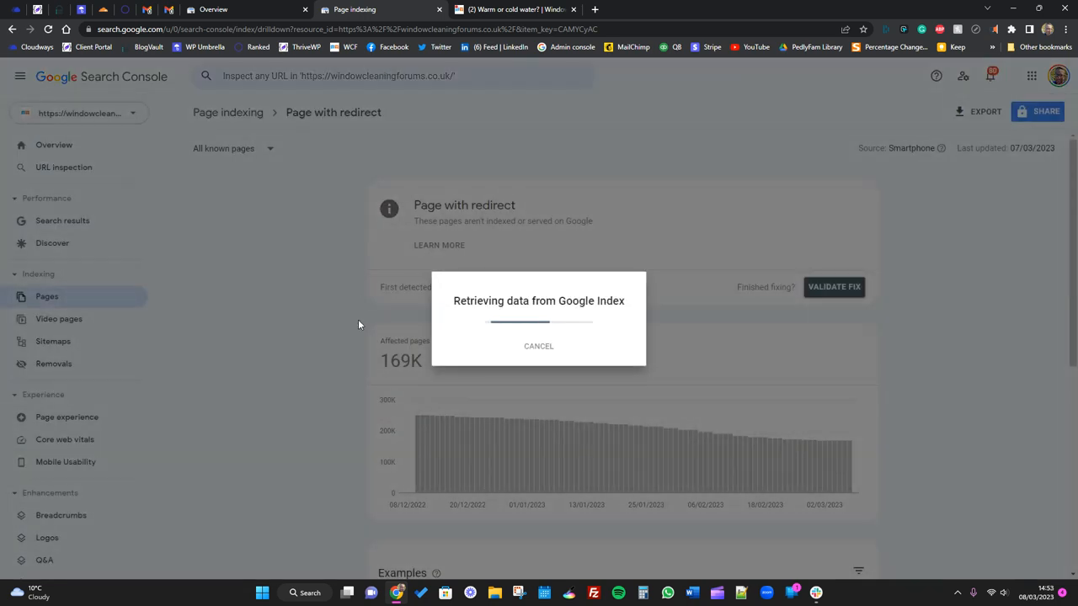
{"action": "mouse_move", "coordinate": [306, 408]}
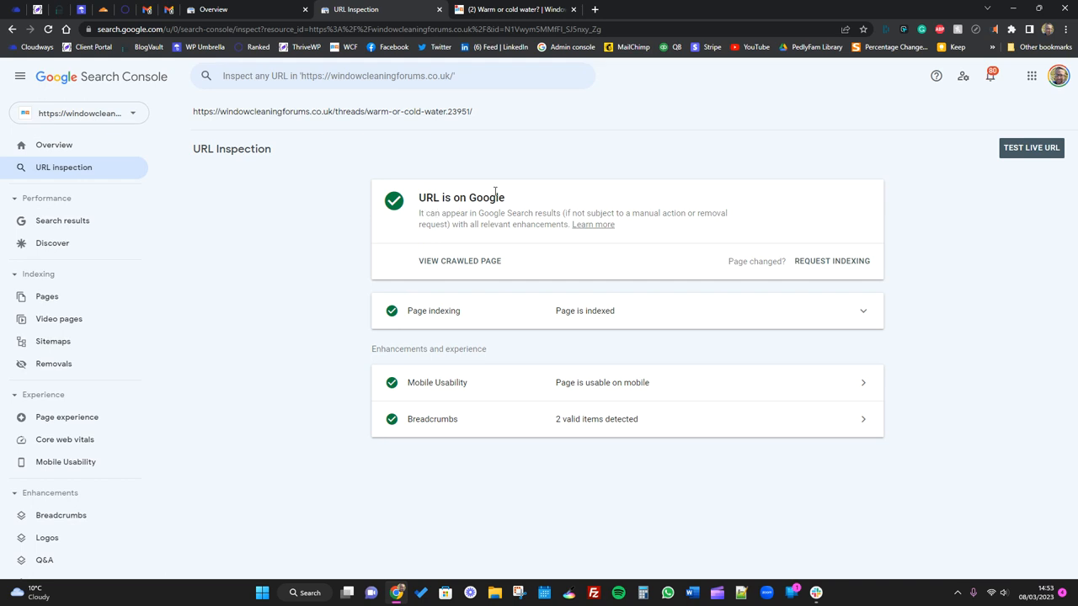
{"action": "mouse_move", "coordinate": [557, 429]}
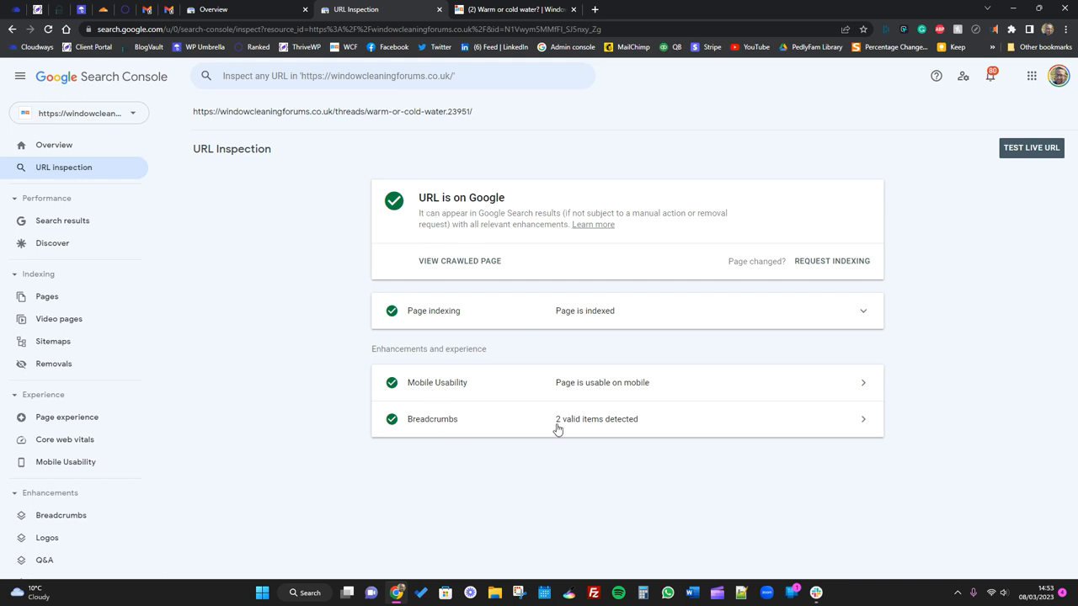
- Go back to the Page with redirect report and scroll to its numeric thread examples
{"action": "left_click", "coordinate": [47, 297]}
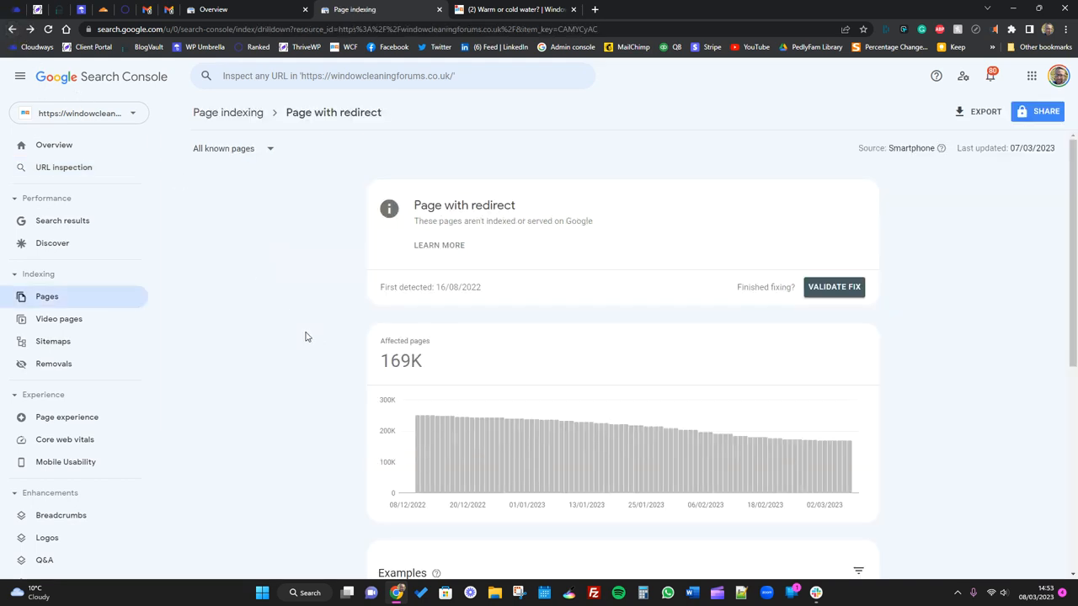
{"action": "scroll", "scroll_direction": "down", "scroll_amount": 3}
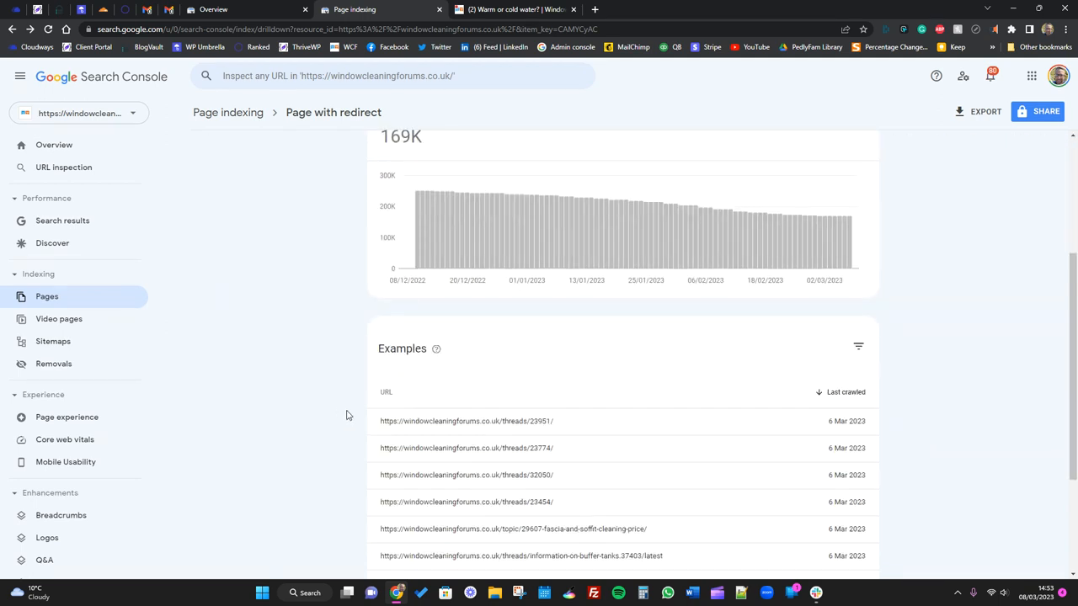
{"action": "scroll", "scroll_direction": "down", "scroll_amount": 3}
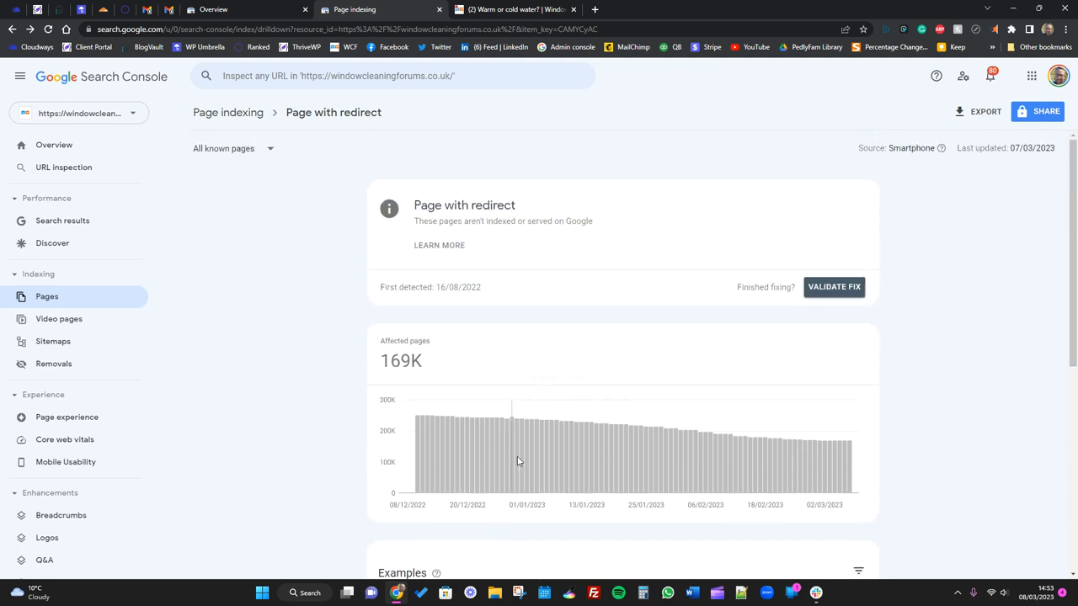
{"action": "scroll", "scroll_direction": "down", "scroll_amount": 3}
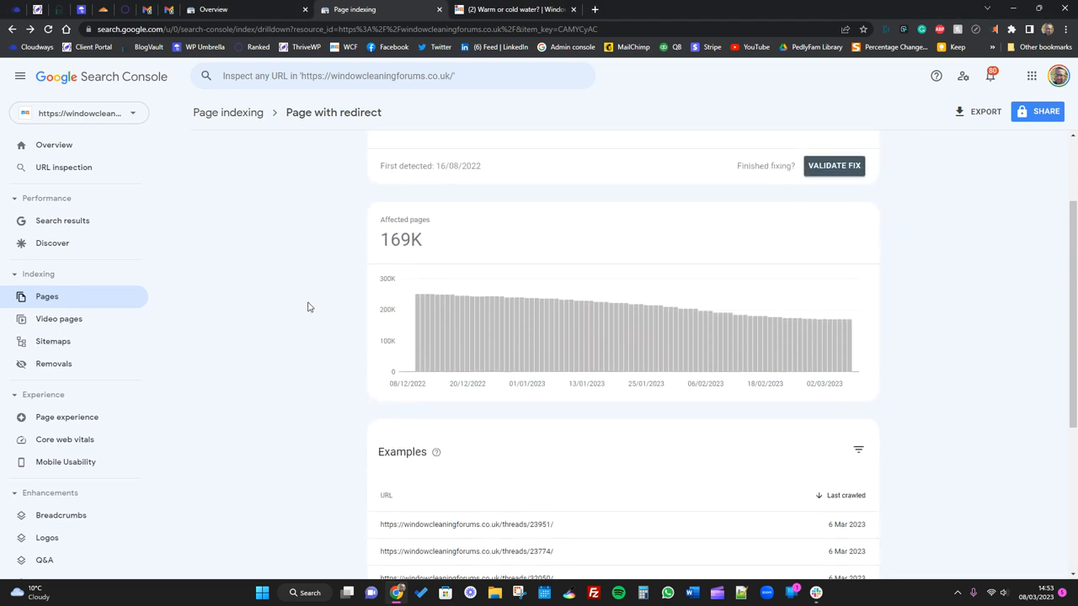
{"action": "mouse_move", "coordinate": [248, 143]}
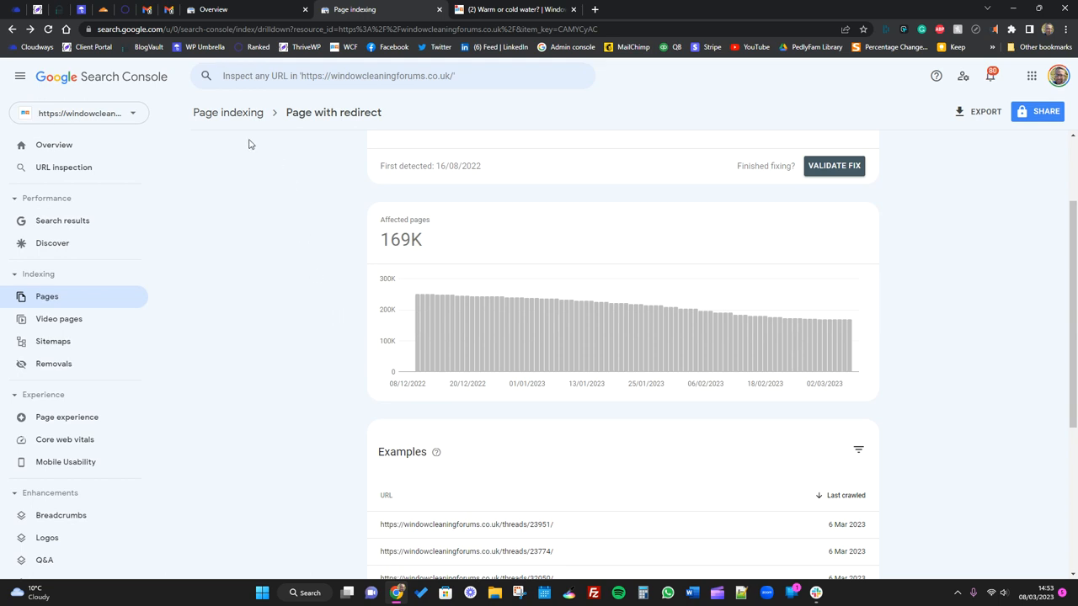
- Return to Page indexing and open the Alternative page with proper canonical tag reason
{"action": "left_click", "coordinate": [228, 112]}
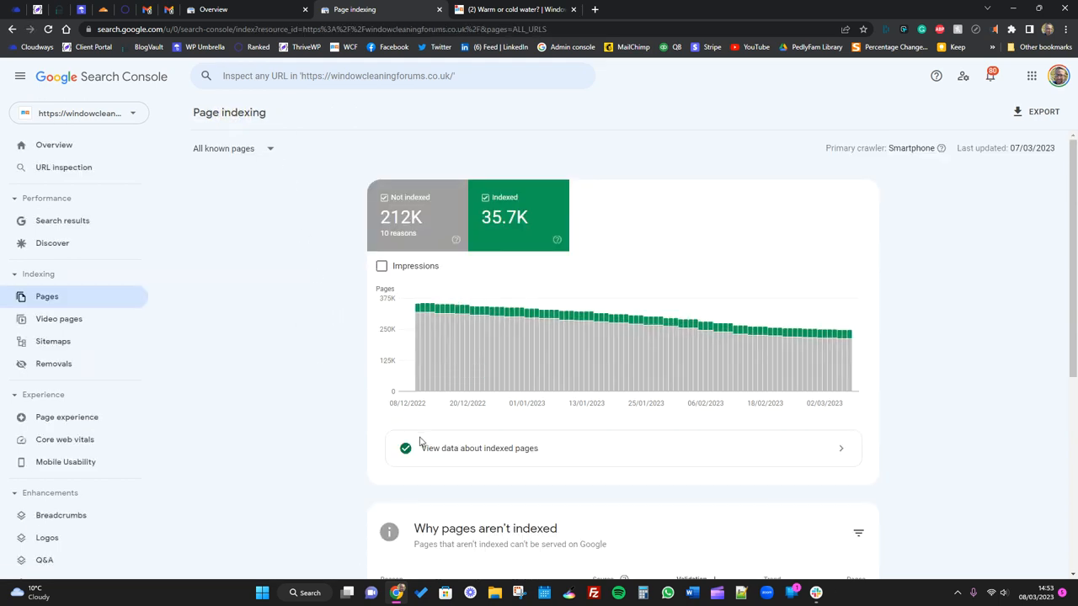
{"action": "scroll", "scroll_direction": "down", "scroll_amount": 3}
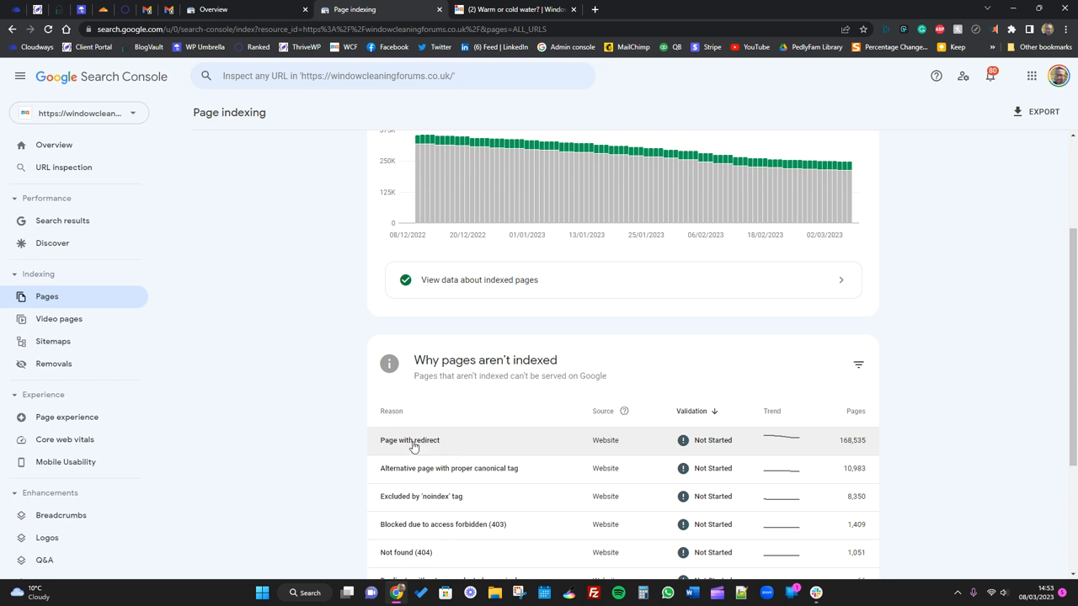
{"action": "scroll", "scroll_direction": "down", "scroll_amount": 3}
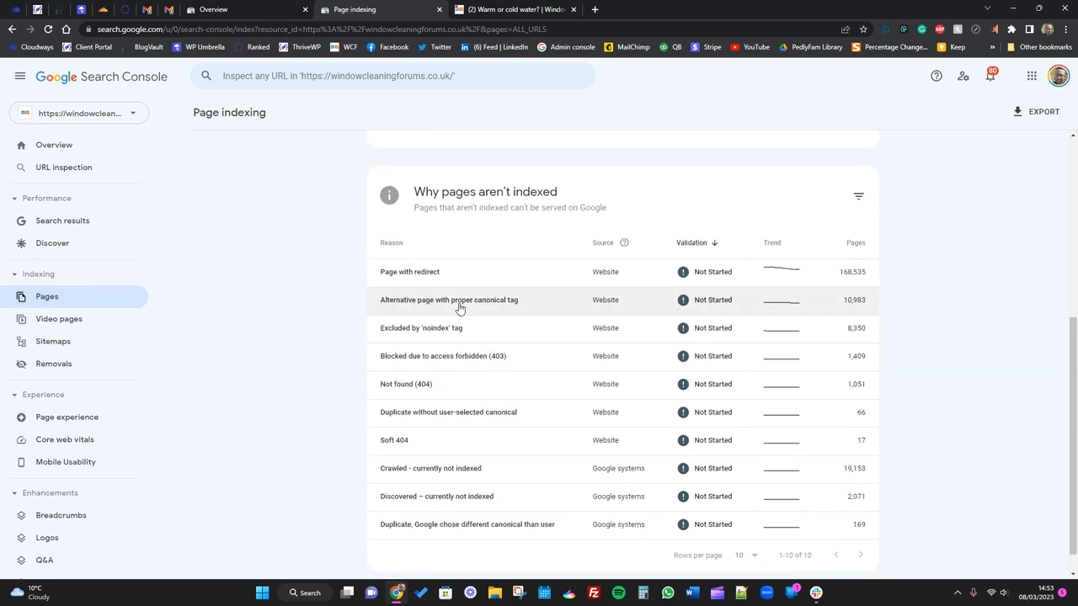
{"action": "mouse_move", "coordinate": [478, 316]}
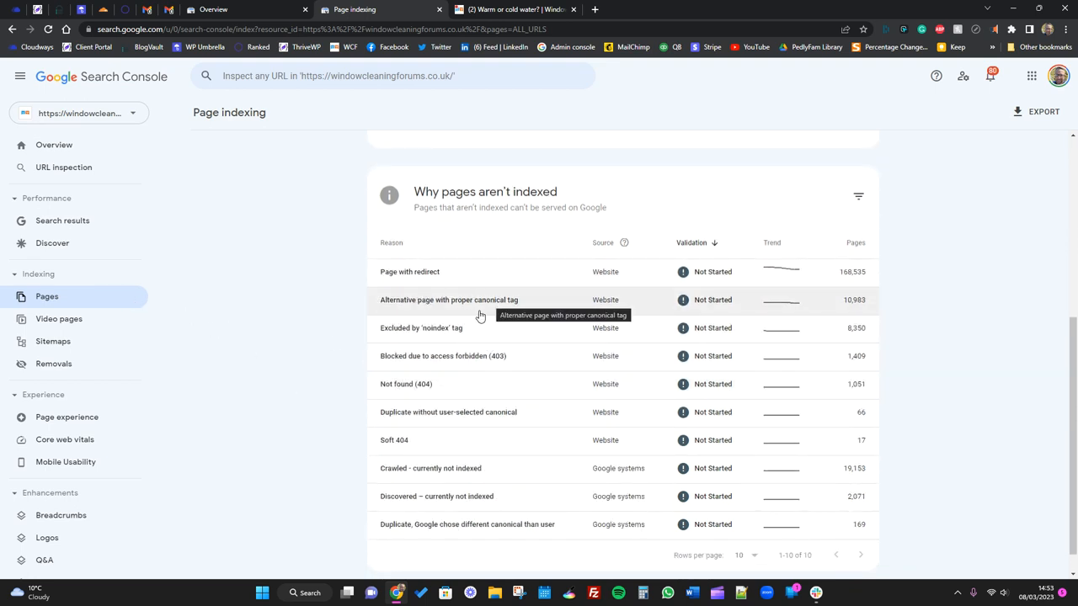
{"action": "left_click", "coordinate": [449, 299]}
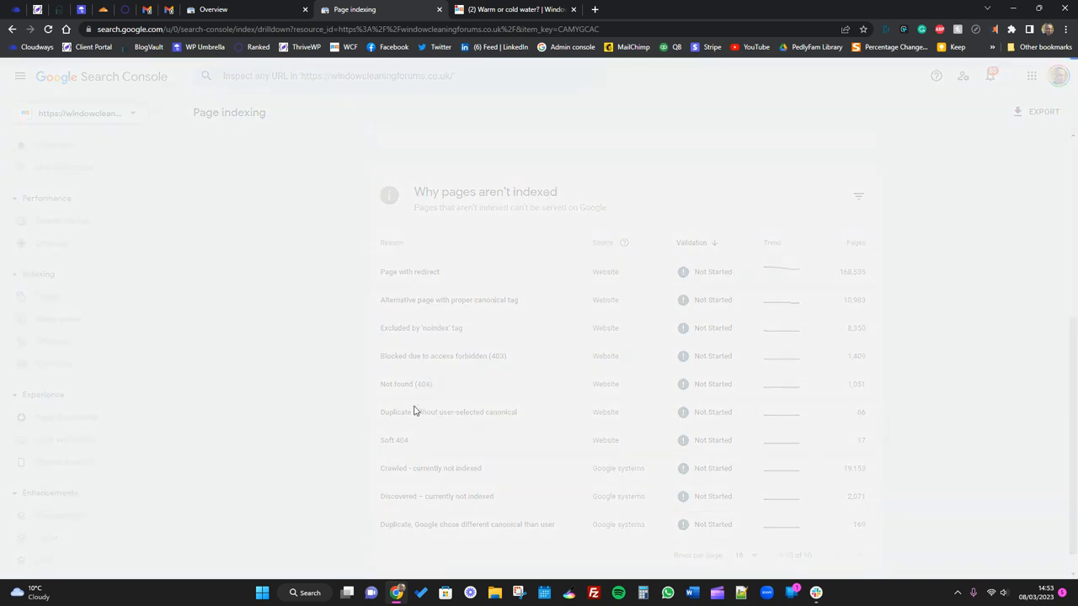
- Review the 11K canonical-tag comment-link examples, then scroll back to the reasons table
{"action": "left_click", "coordinate": [449, 299]}
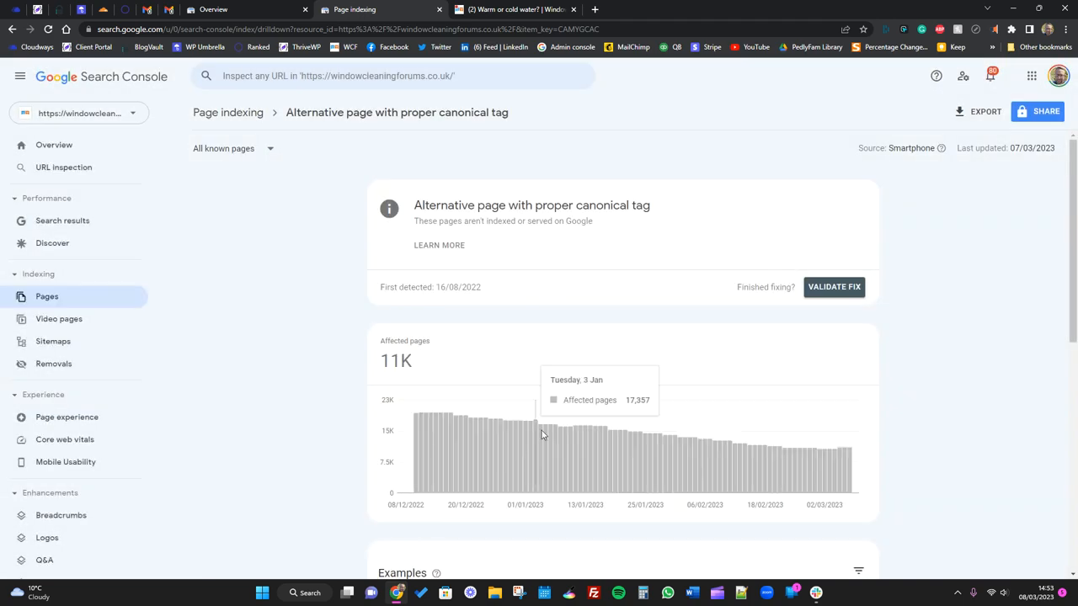
{"action": "scroll", "scroll_direction": "down", "scroll_amount": 3}
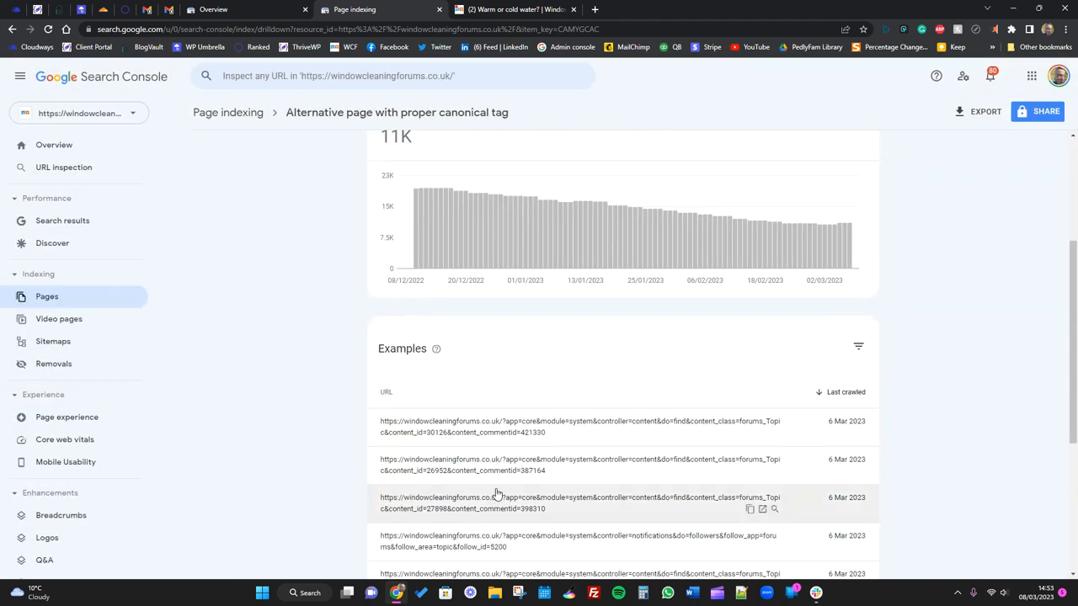
{"action": "scroll", "scroll_direction": "down", "scroll_amount": 3}
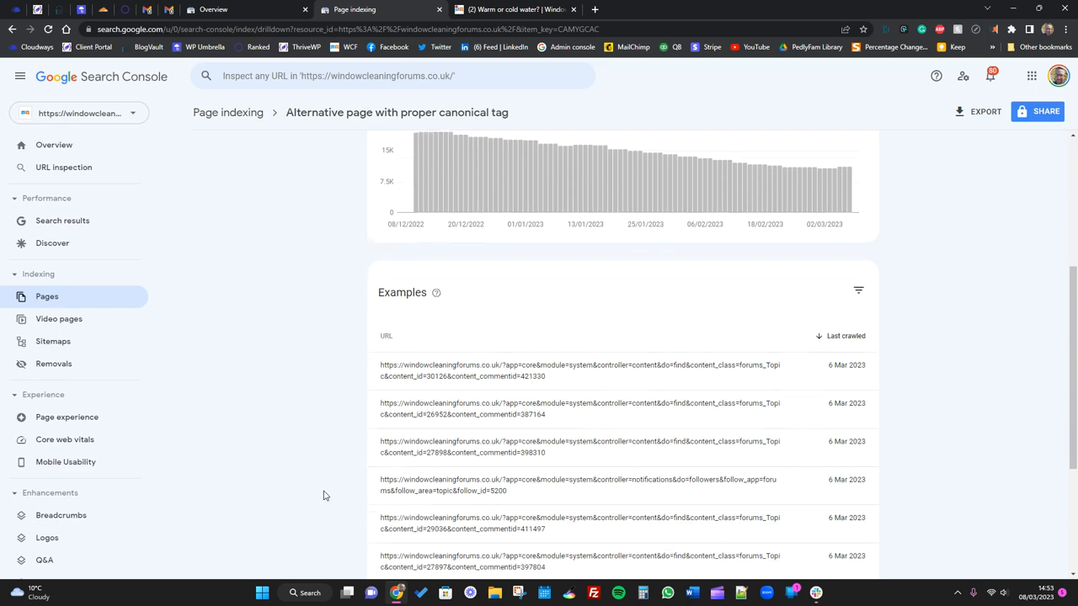
{"action": "scroll", "scroll_direction": "down", "scroll_amount": 3}
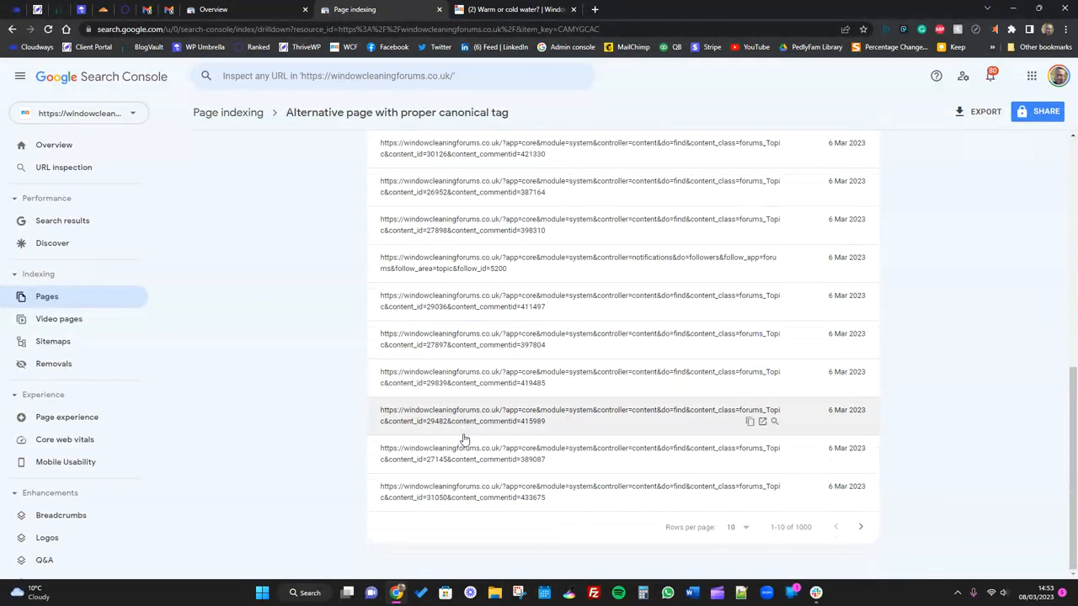
{"action": "mouse_move", "coordinate": [461, 497]}
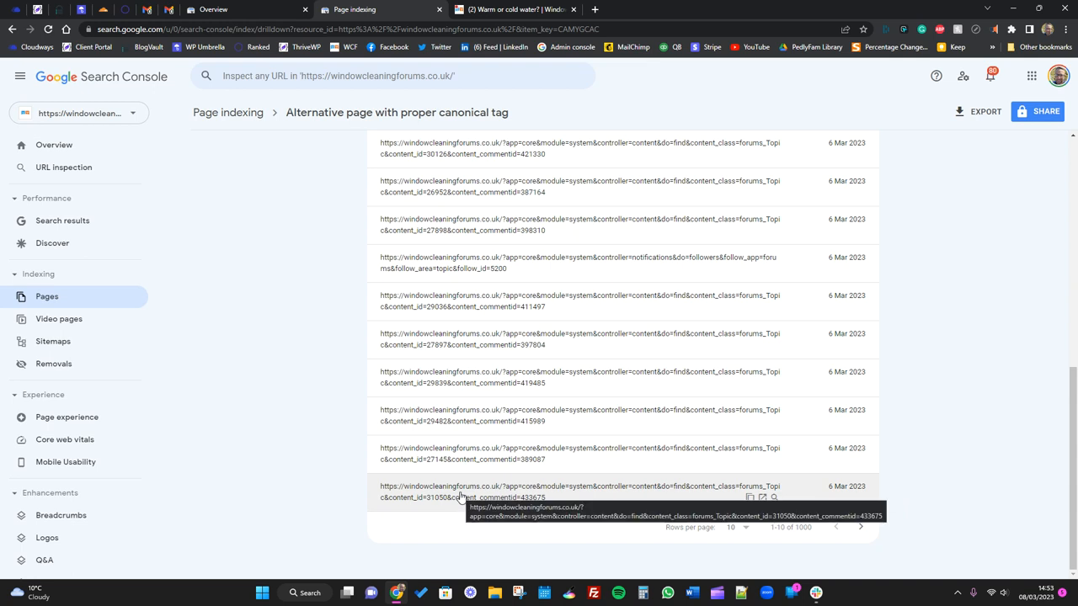
{"action": "mouse_move", "coordinate": [461, 453]}
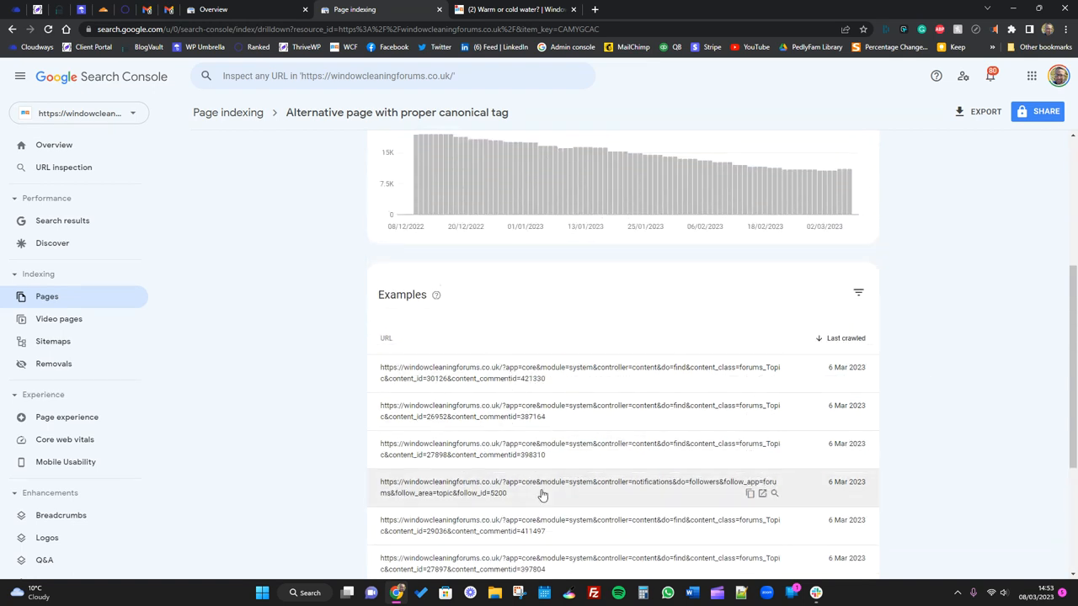
{"action": "scroll", "scroll_direction": "down", "scroll_amount": 3}
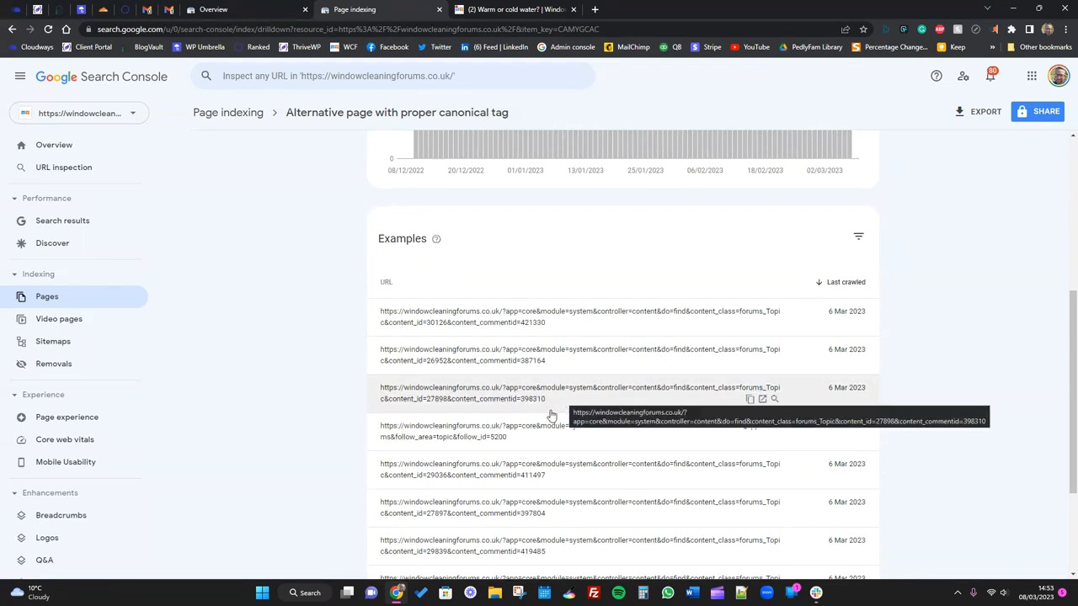
{"action": "mouse_move", "coordinate": [527, 400]}
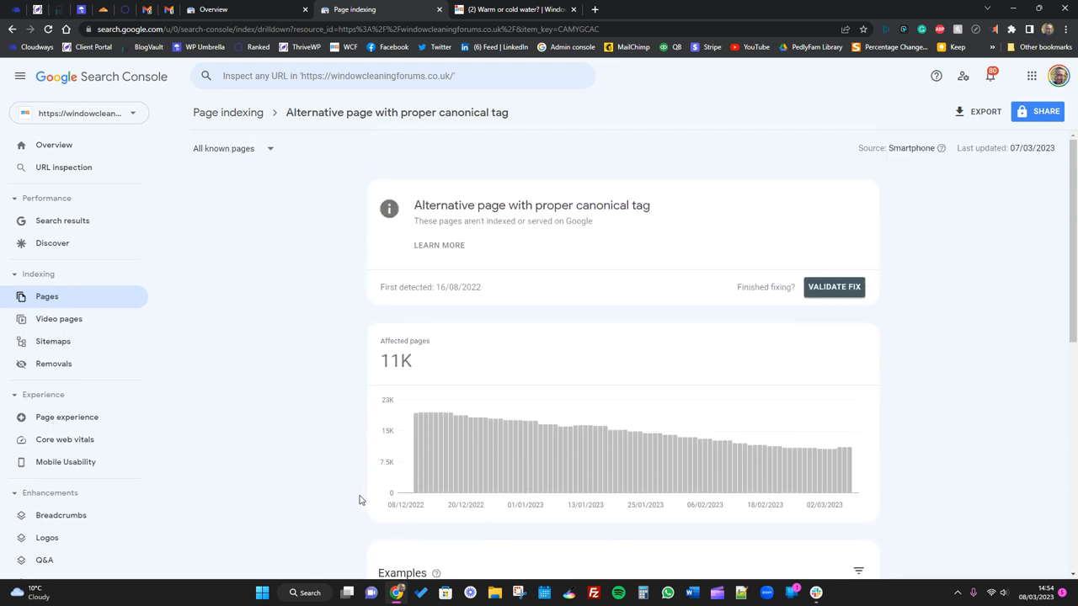
{"action": "scroll", "scroll_direction": "down", "scroll_amount": 3}
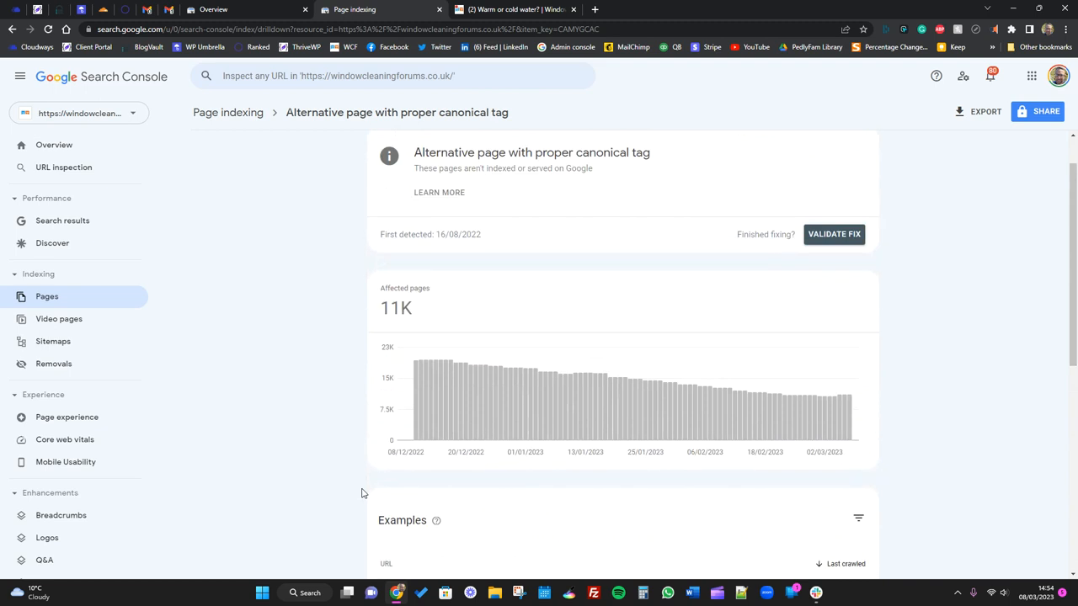
{"action": "scroll", "scroll_direction": "down", "scroll_amount": 3}
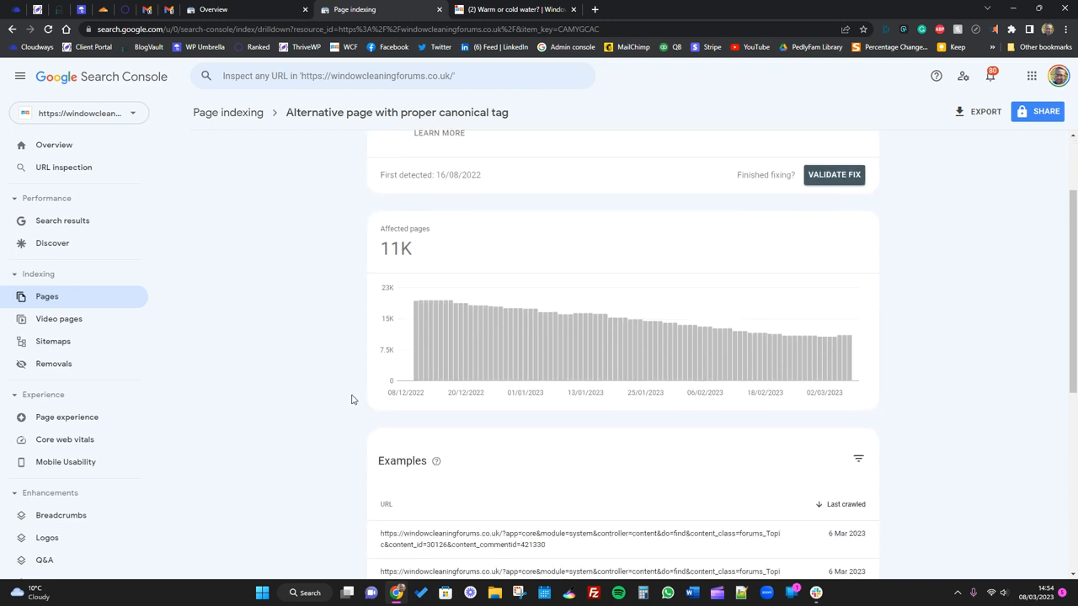
{"action": "scroll", "scroll_direction": "down", "scroll_amount": 3}
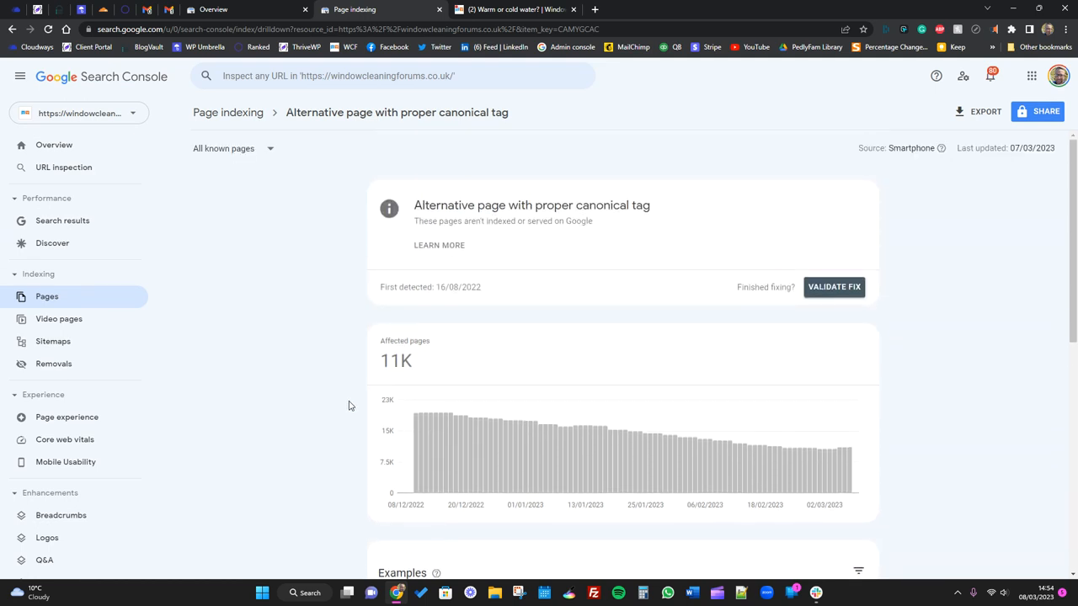
{"action": "scroll", "scroll_direction": "down", "scroll_amount": 3}
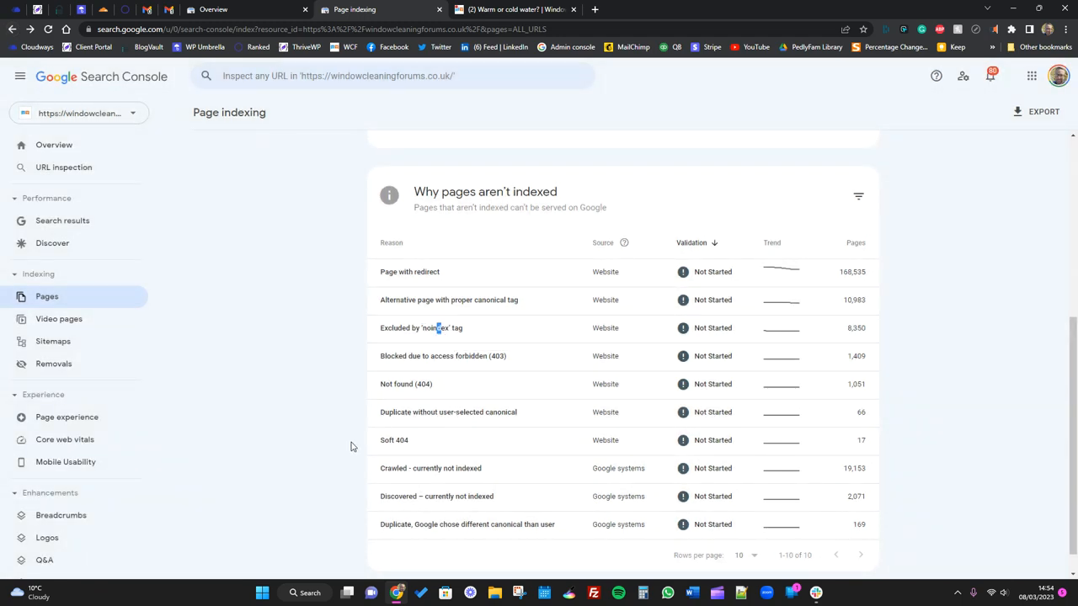
- Review the 8.35K noindex-excluded login and search-query examples, then return to Page indexing
{"action": "left_click", "coordinate": [421, 328]}
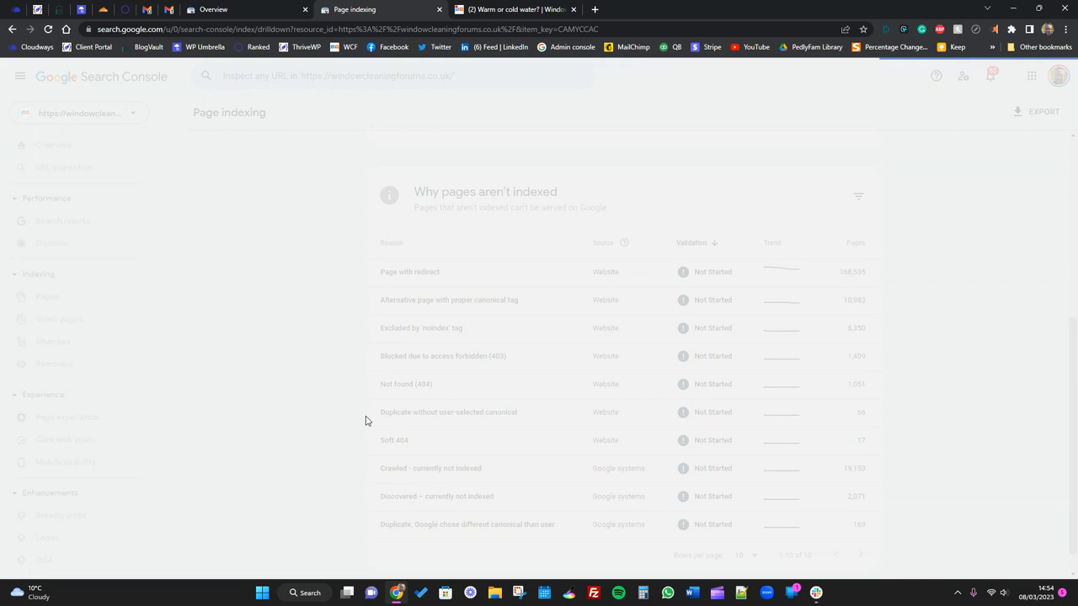
{"action": "left_click", "coordinate": [421, 327]}
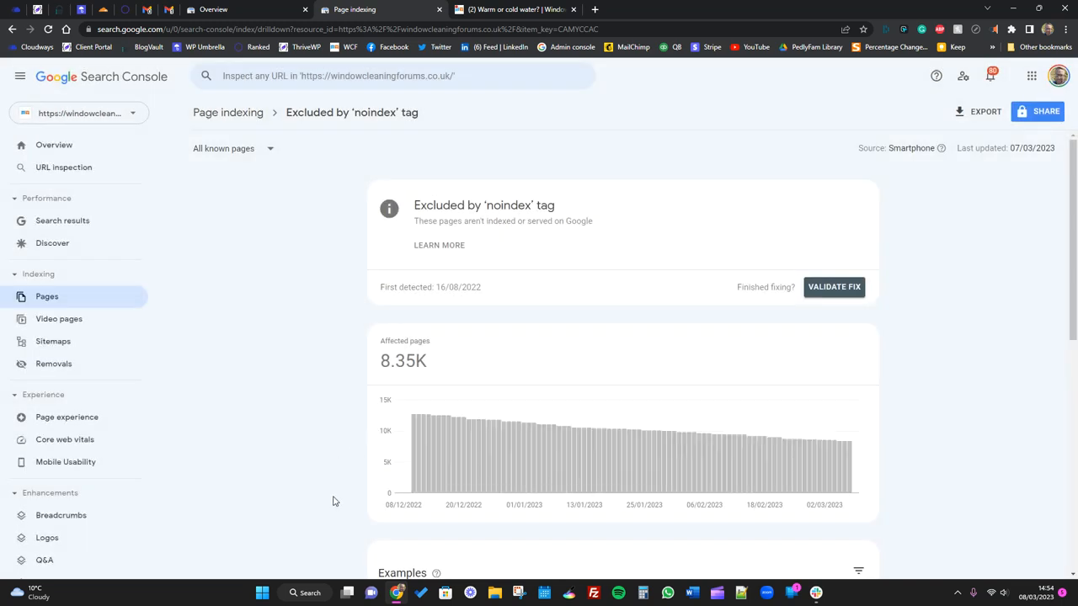
{"action": "scroll", "scroll_direction": "down", "scroll_amount": 3}
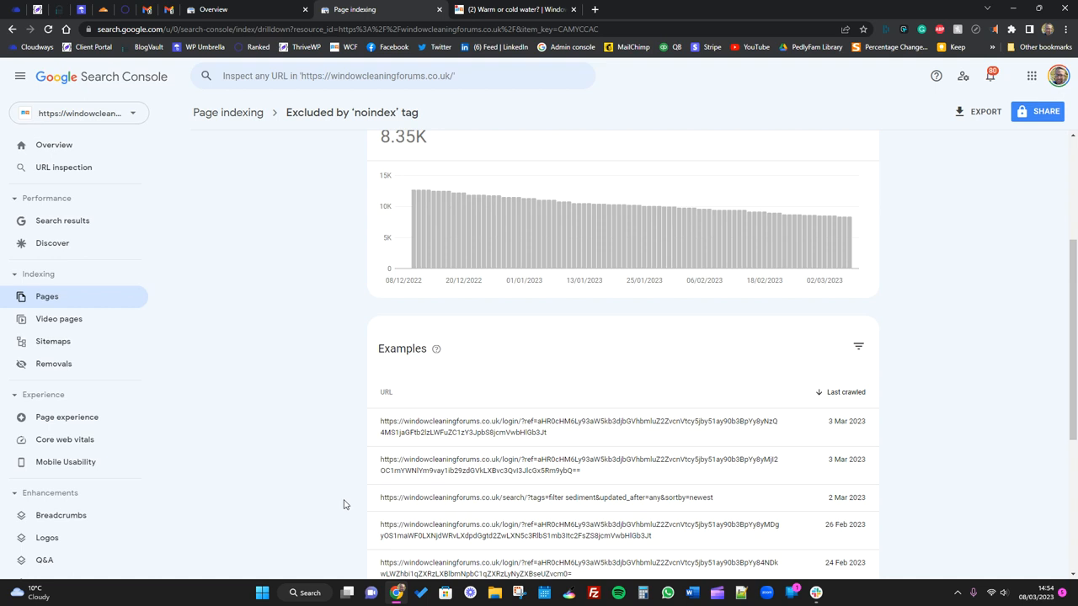
{"action": "mouse_move", "coordinate": [350, 492]}
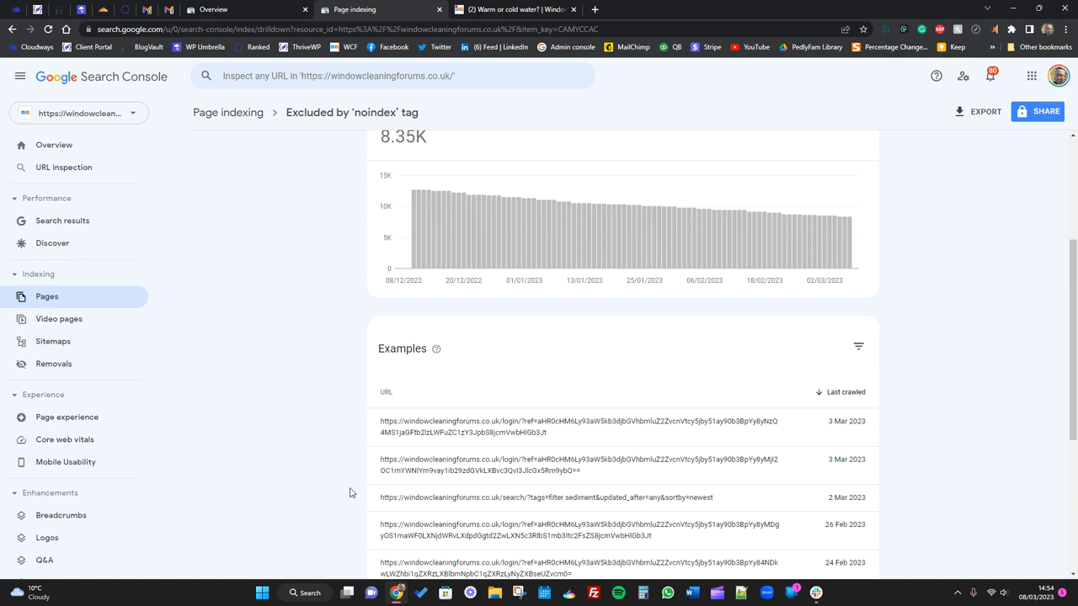
{"action": "mouse_move", "coordinate": [355, 490]}
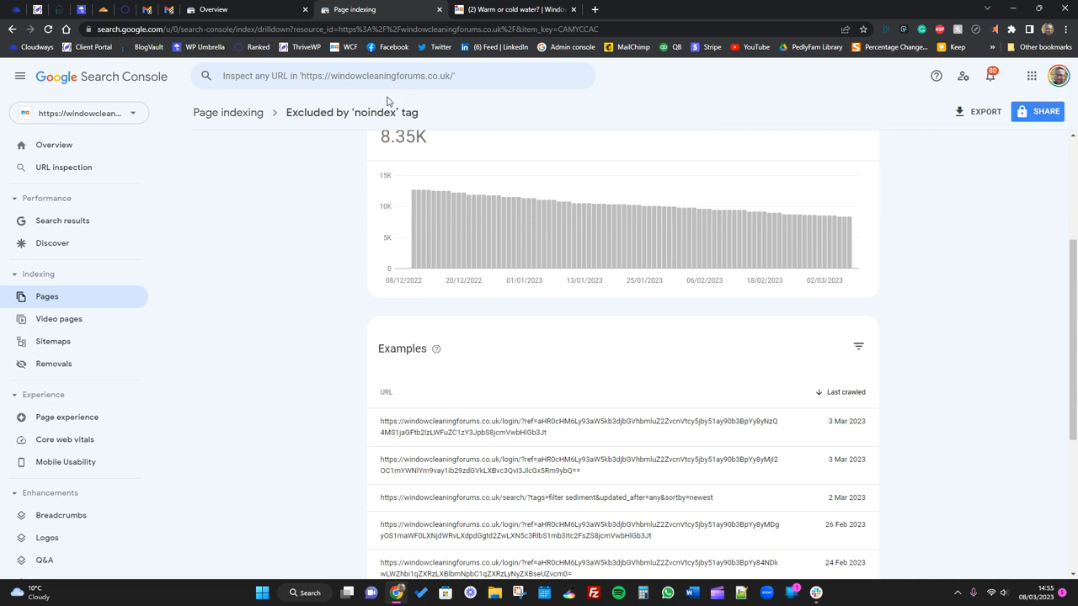
{"action": "mouse_move", "coordinate": [335, 412]}
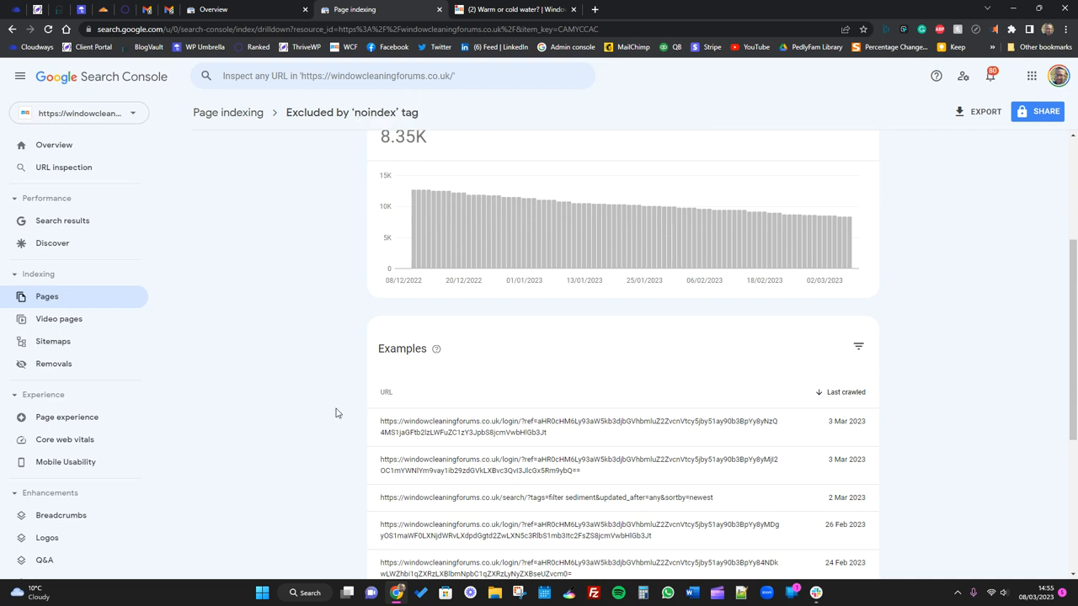
{"action": "scroll", "scroll_direction": "down", "scroll_amount": 3}
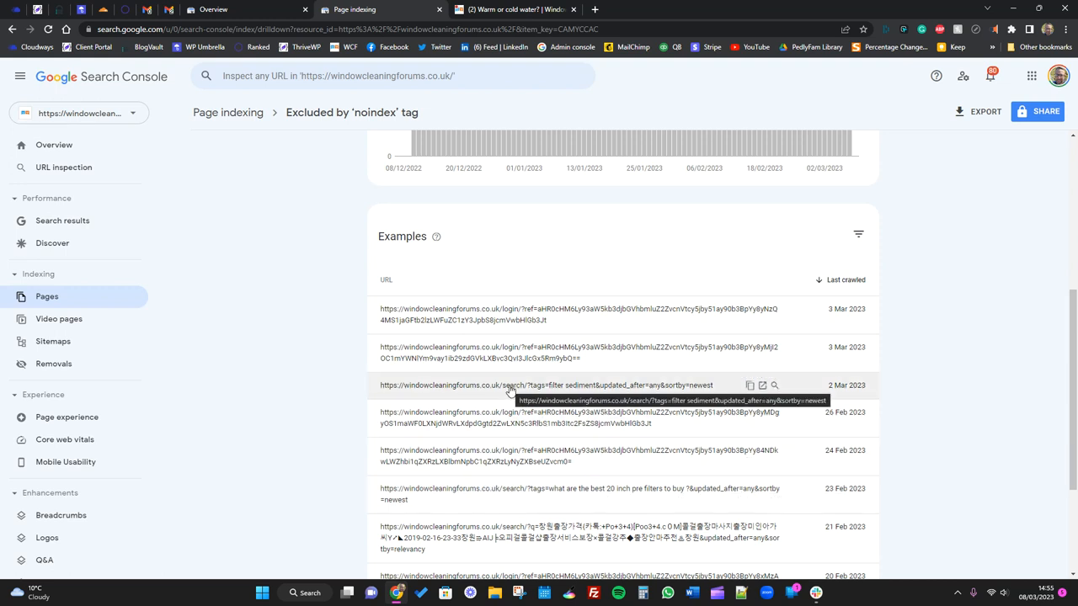
{"action": "mouse_move", "coordinate": [469, 393]}
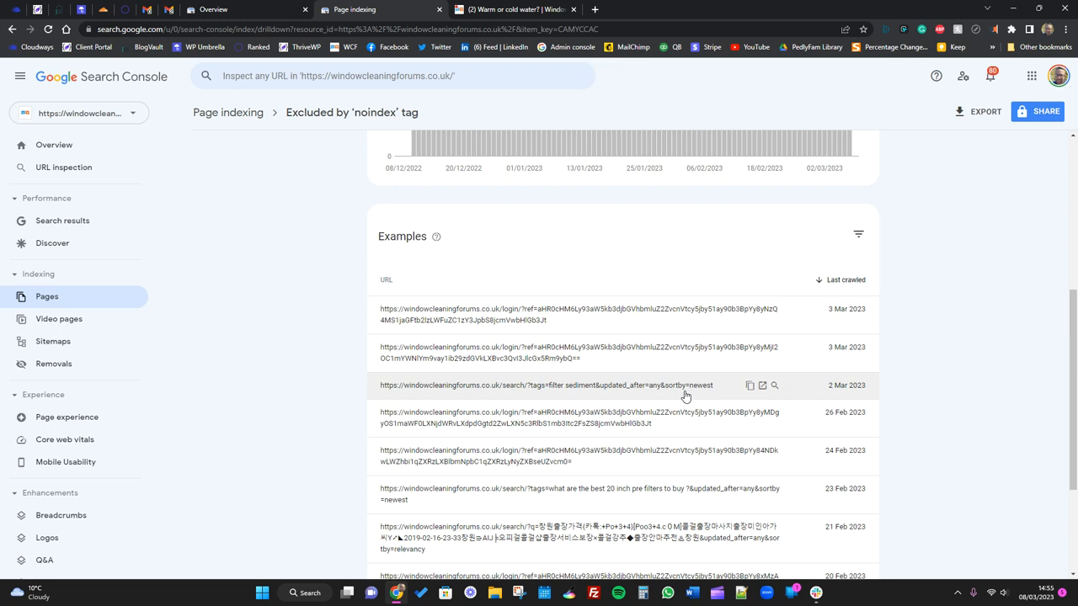
{"action": "mouse_move", "coordinate": [707, 393]}
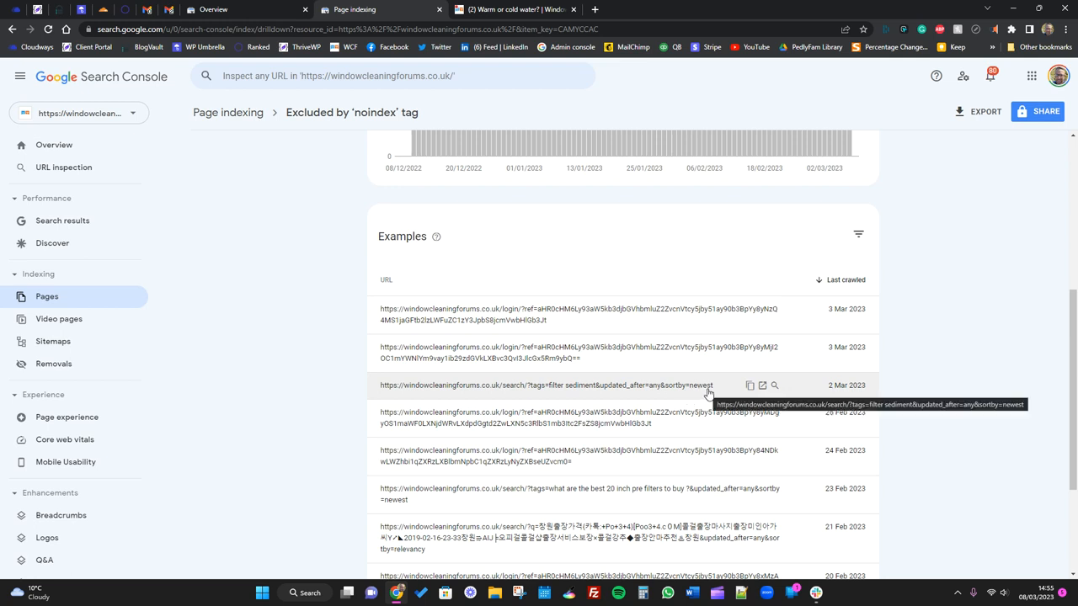
{"action": "mouse_move", "coordinate": [565, 393]}
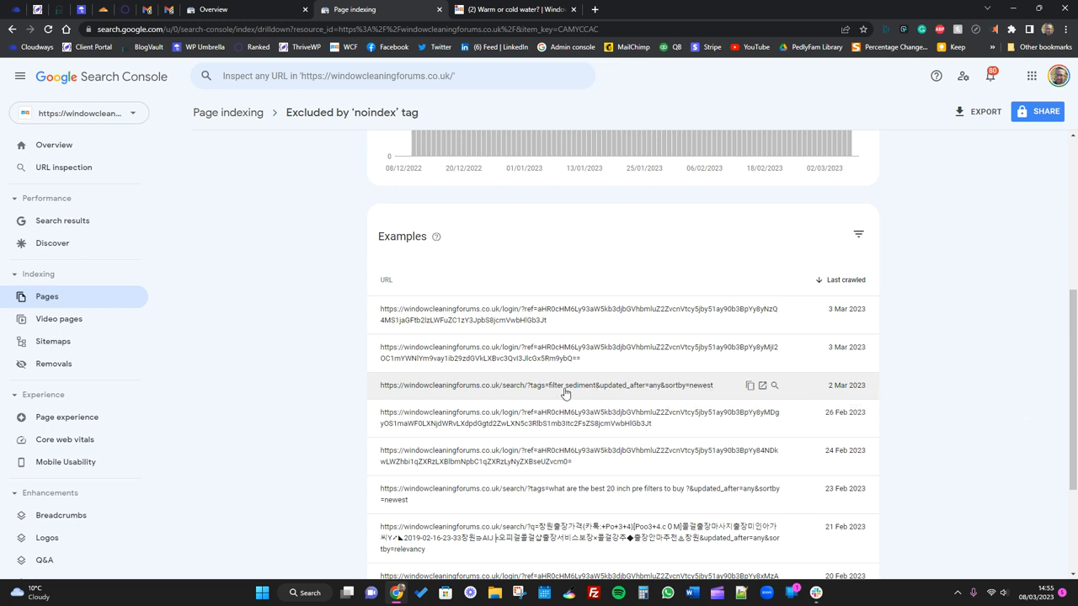
{"action": "mouse_move", "coordinate": [353, 395]}
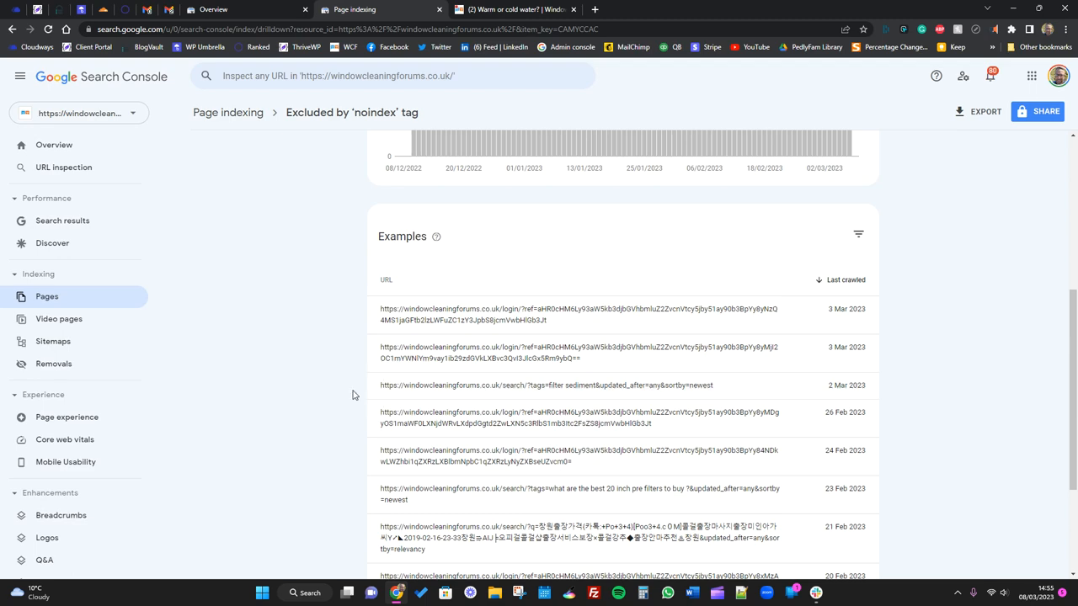
{"action": "scroll", "scroll_direction": "down", "scroll_amount": 3}
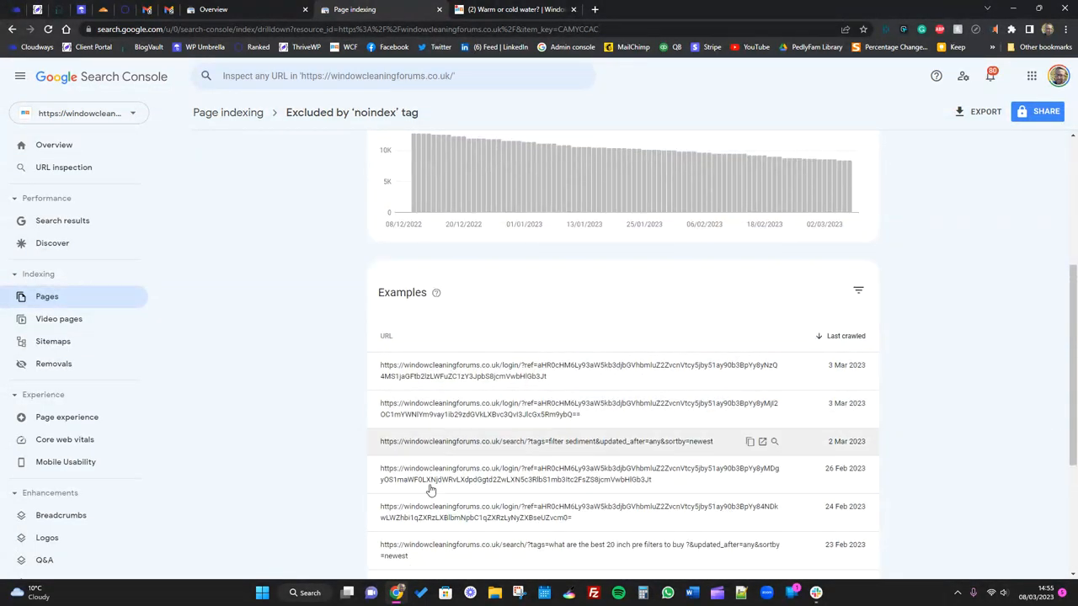
{"action": "scroll", "scroll_direction": "down", "scroll_amount": 3}
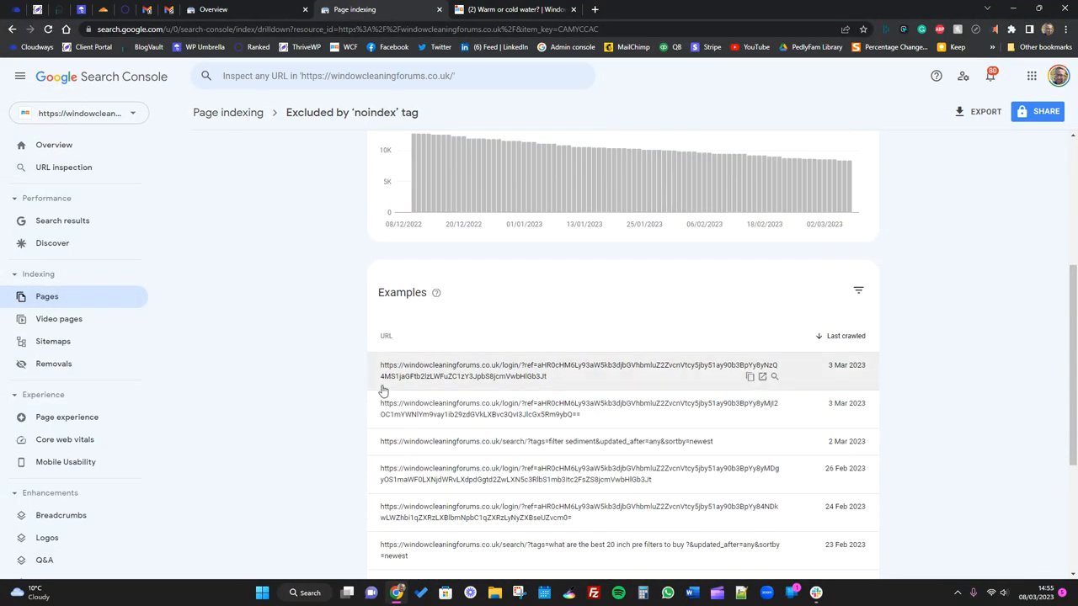
{"action": "scroll", "scroll_direction": "down", "scroll_amount": 3}
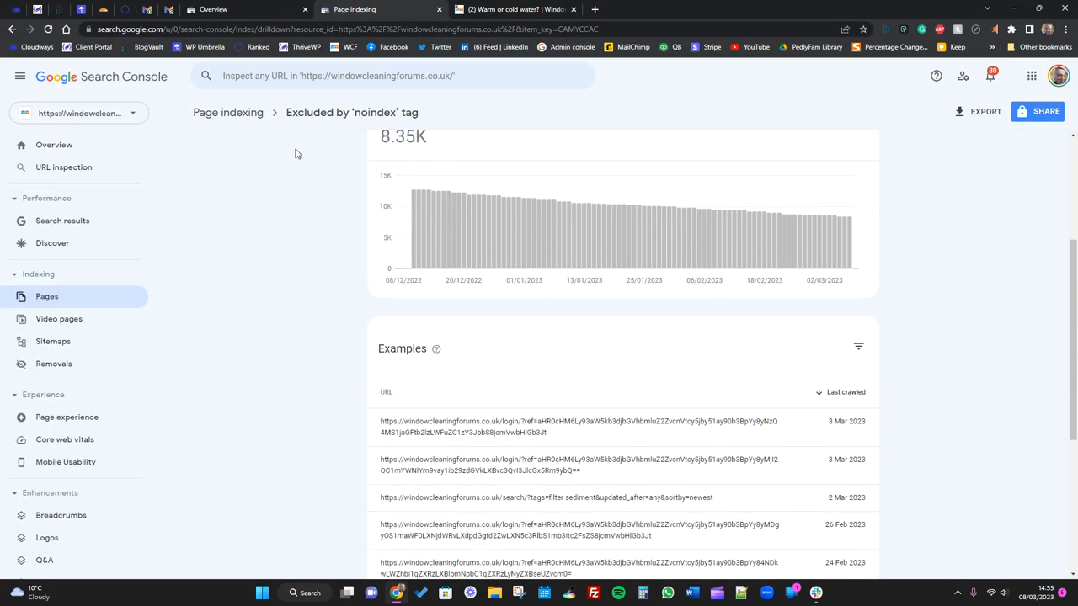
{"action": "scroll", "scroll_direction": "down", "scroll_amount": 3}
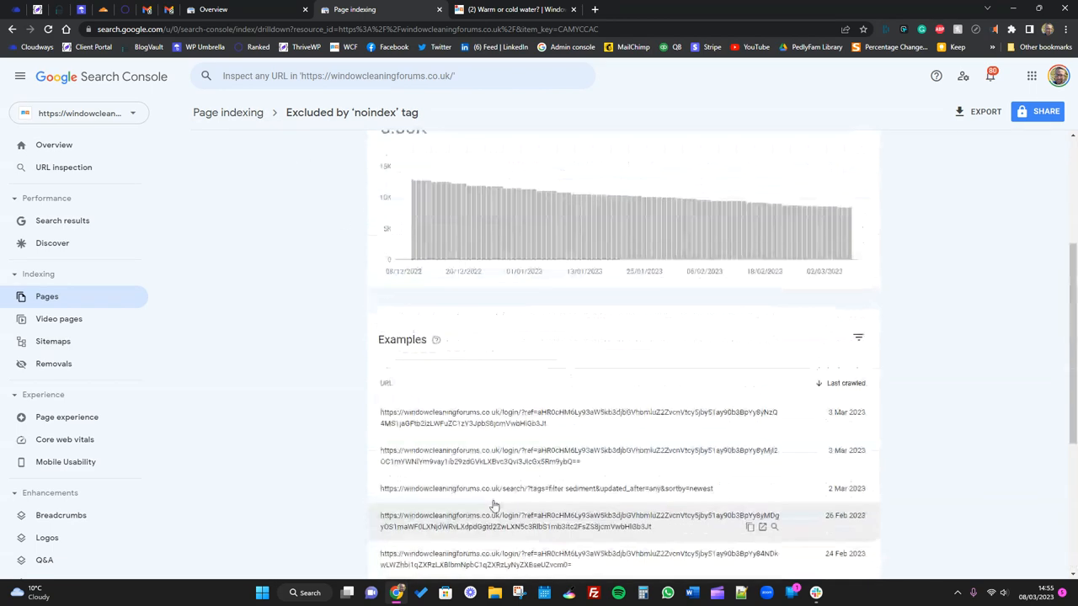
{"action": "left_click", "coordinate": [227, 112]}
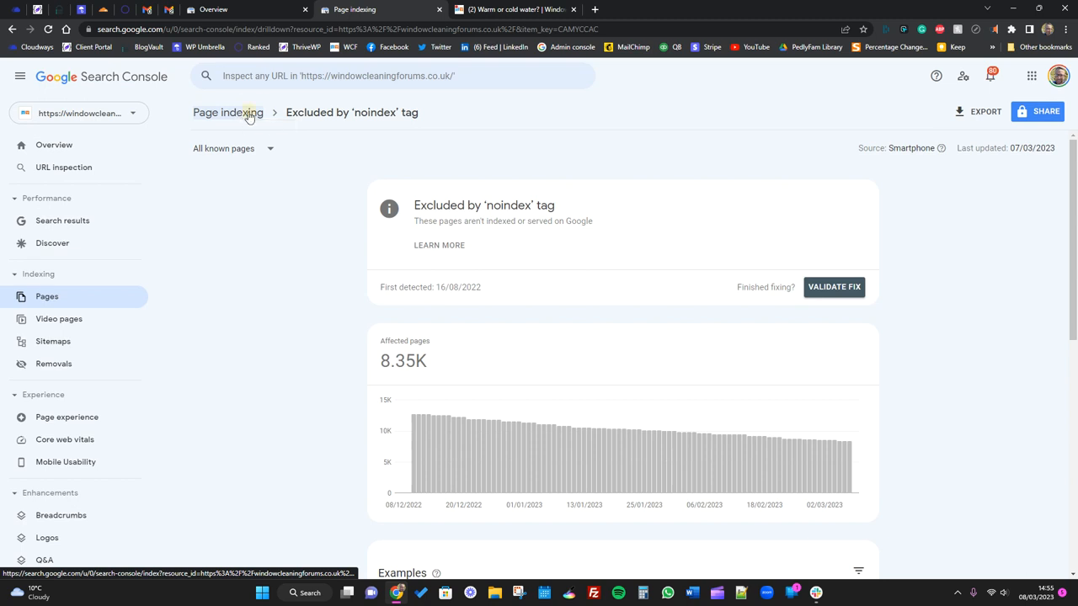
- Return to Page indexing and open the Blocked due to access forbidden (403) reason
{"action": "left_click", "coordinate": [228, 112]}
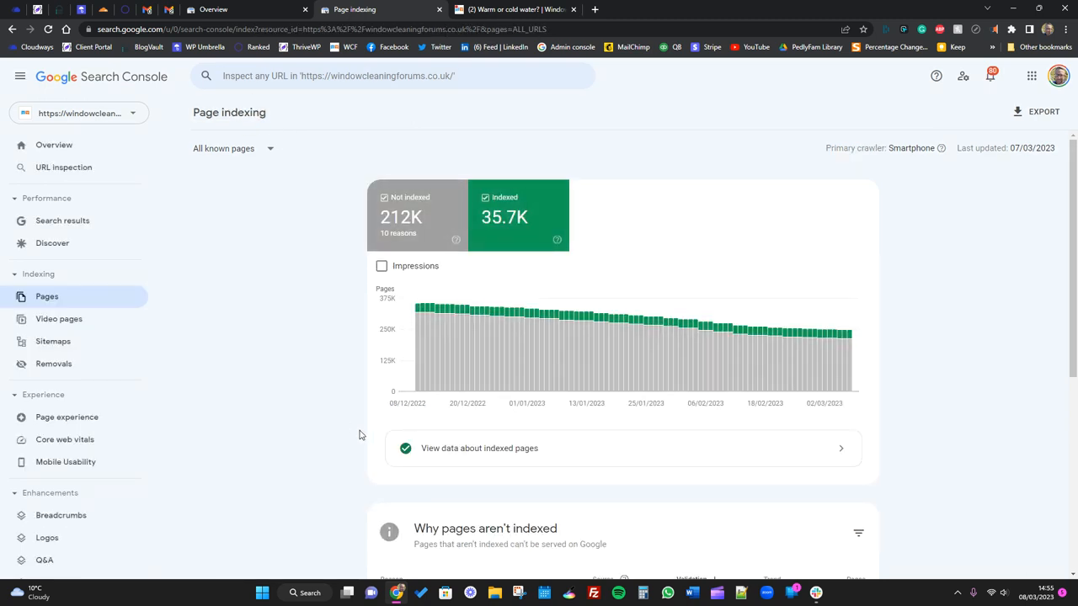
{"action": "scroll", "scroll_direction": "down", "scroll_amount": 3}
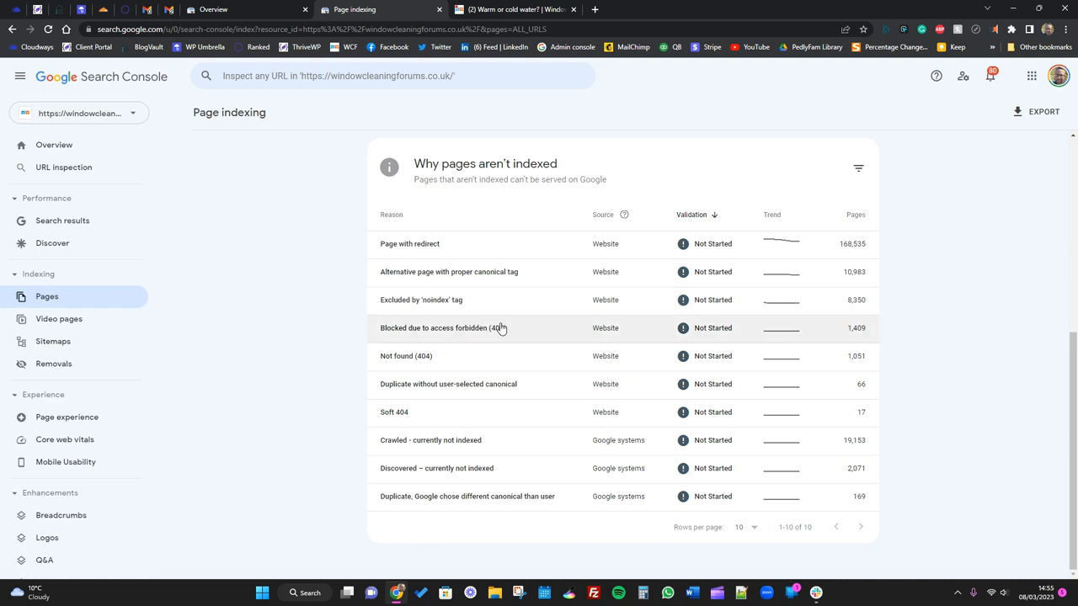
{"action": "mouse_move", "coordinate": [450, 332]}
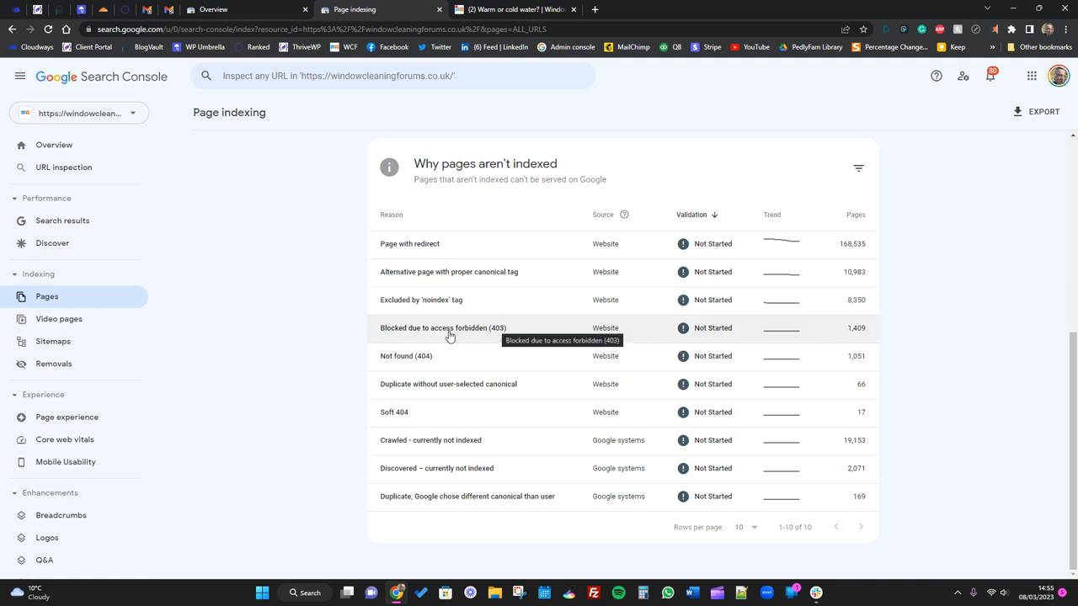
{"action": "left_click", "coordinate": [443, 327]}
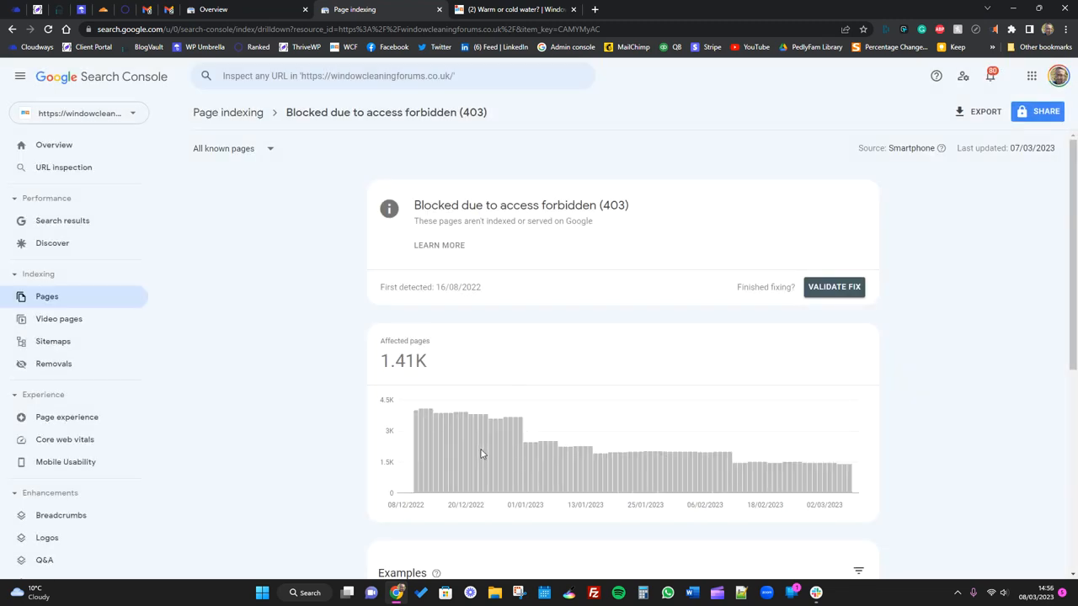
- Scroll through the 403-blocked example URLs, then open the Not found (404) report
{"action": "scroll", "scroll_direction": "down", "scroll_amount": 3}
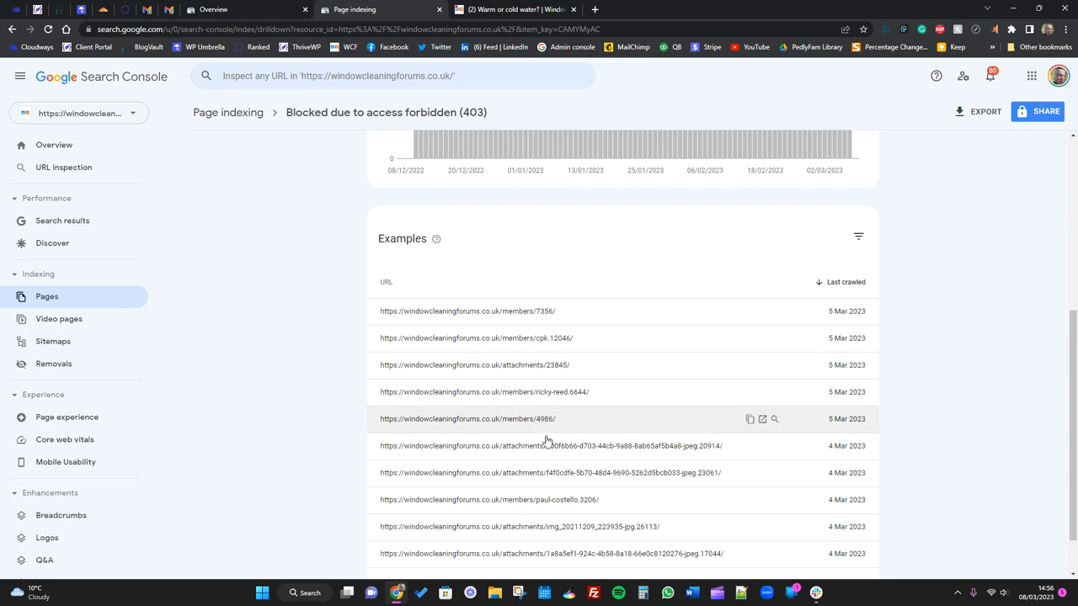
{"action": "mouse_move", "coordinate": [527, 338]}
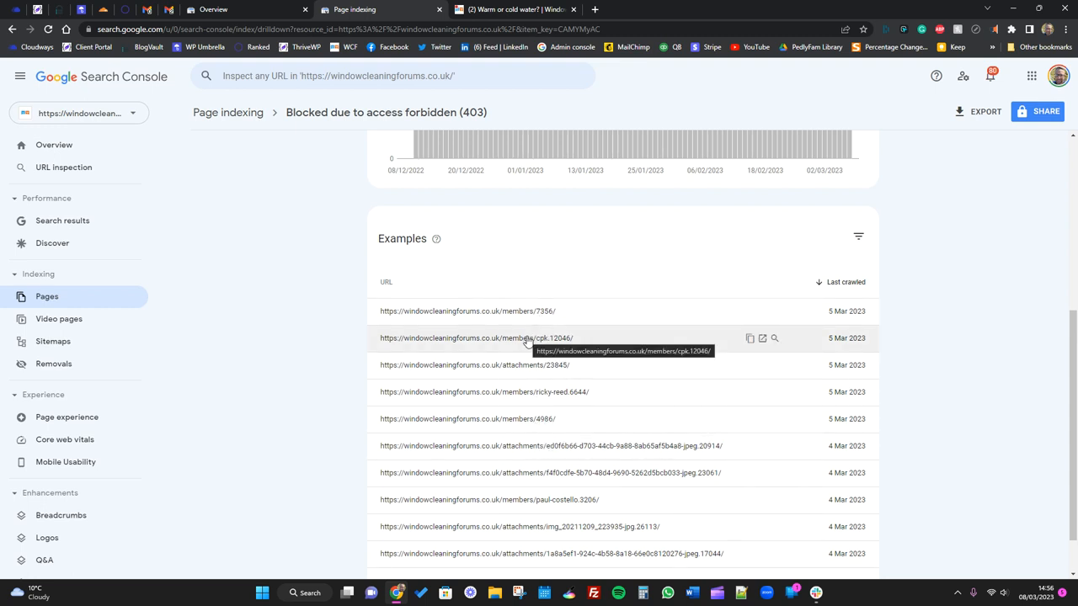
{"action": "mouse_move", "coordinate": [538, 446]}
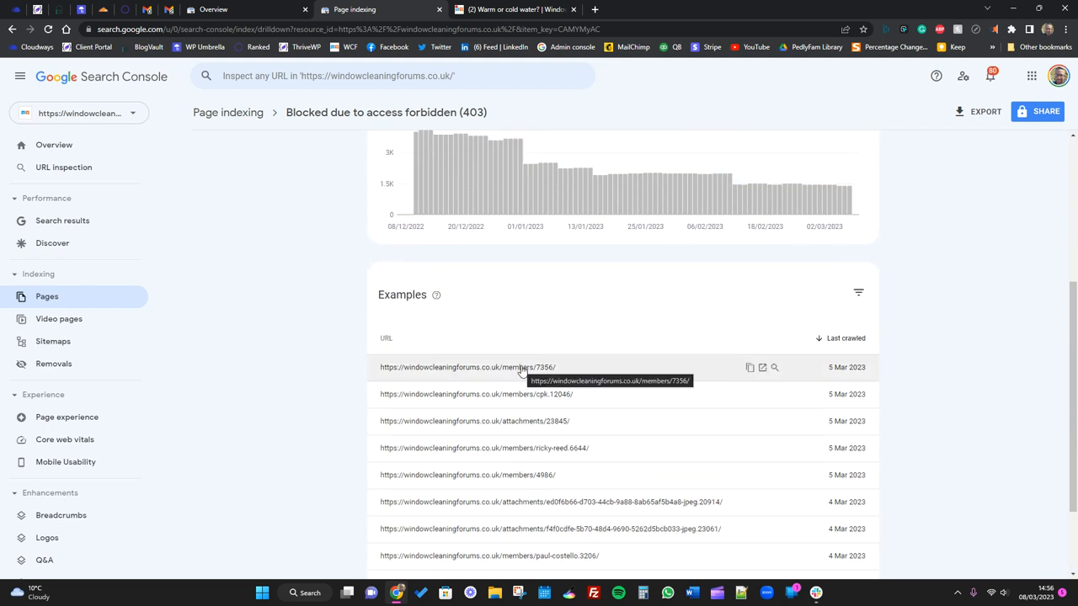
{"action": "mouse_move", "coordinate": [492, 371]}
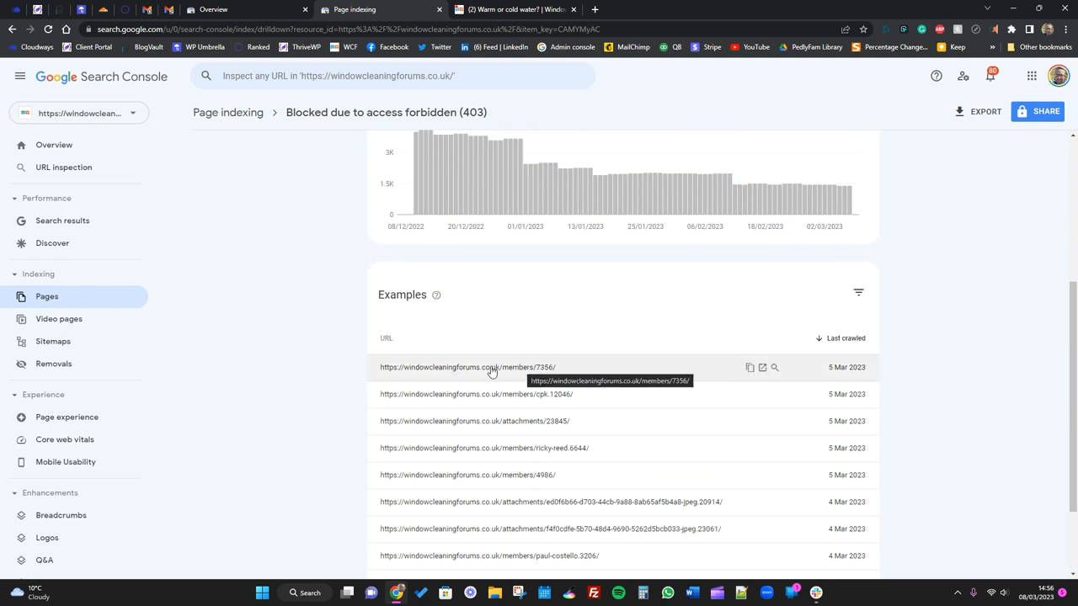
{"action": "mouse_move", "coordinate": [503, 491]}
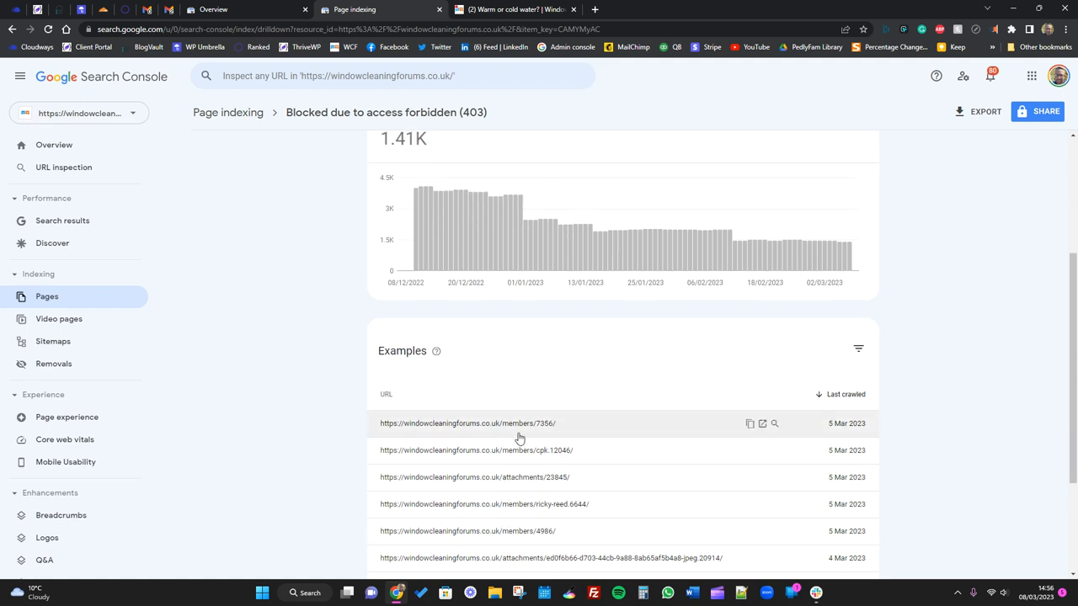
{"action": "mouse_move", "coordinate": [520, 424]}
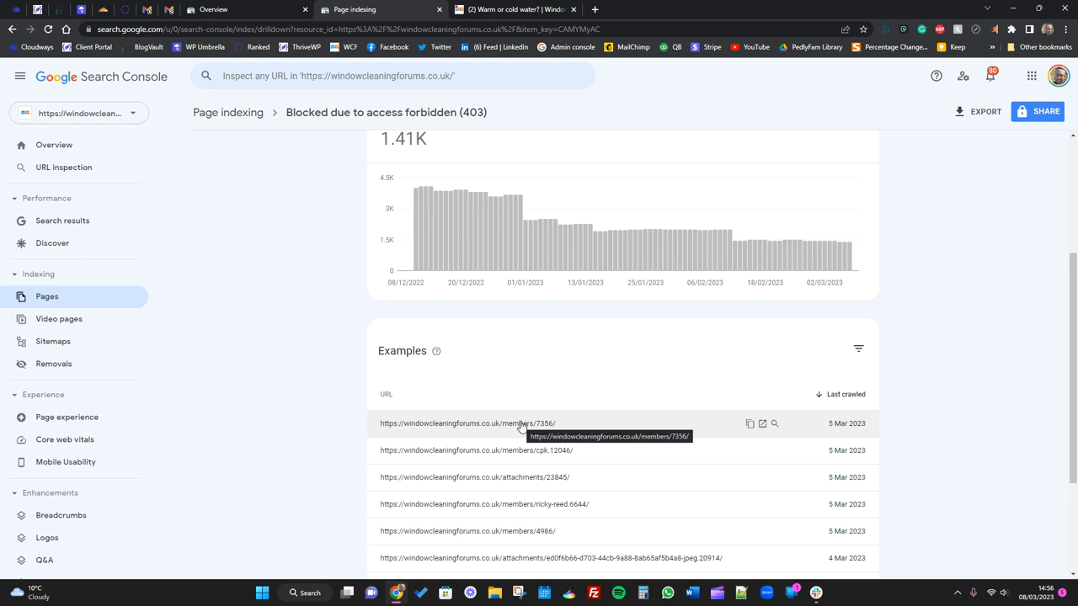
{"action": "scroll", "scroll_direction": "down", "scroll_amount": 3}
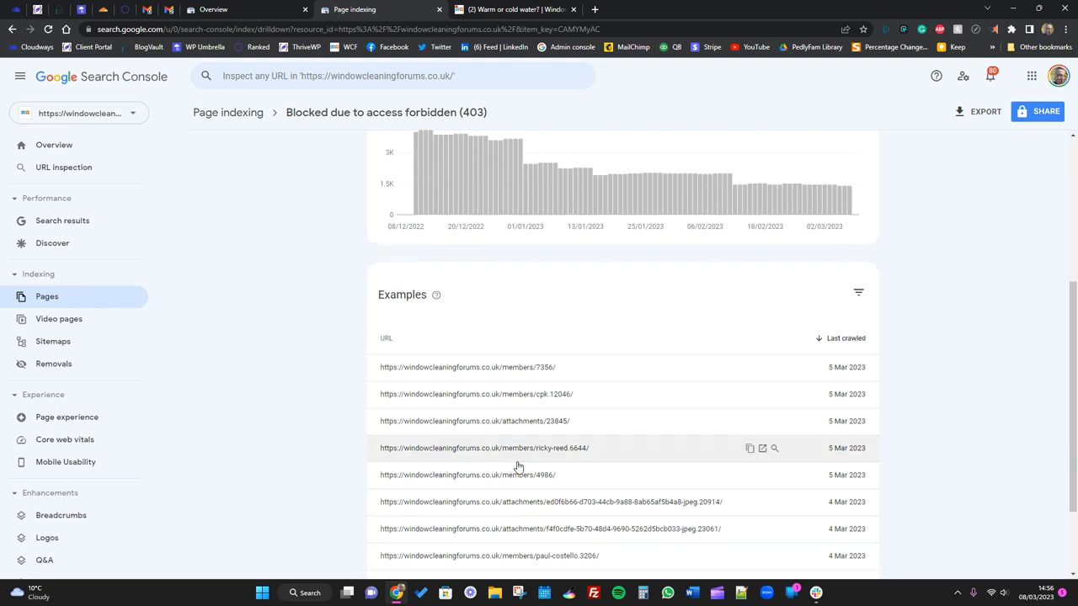
{"action": "mouse_move", "coordinate": [522, 464]}
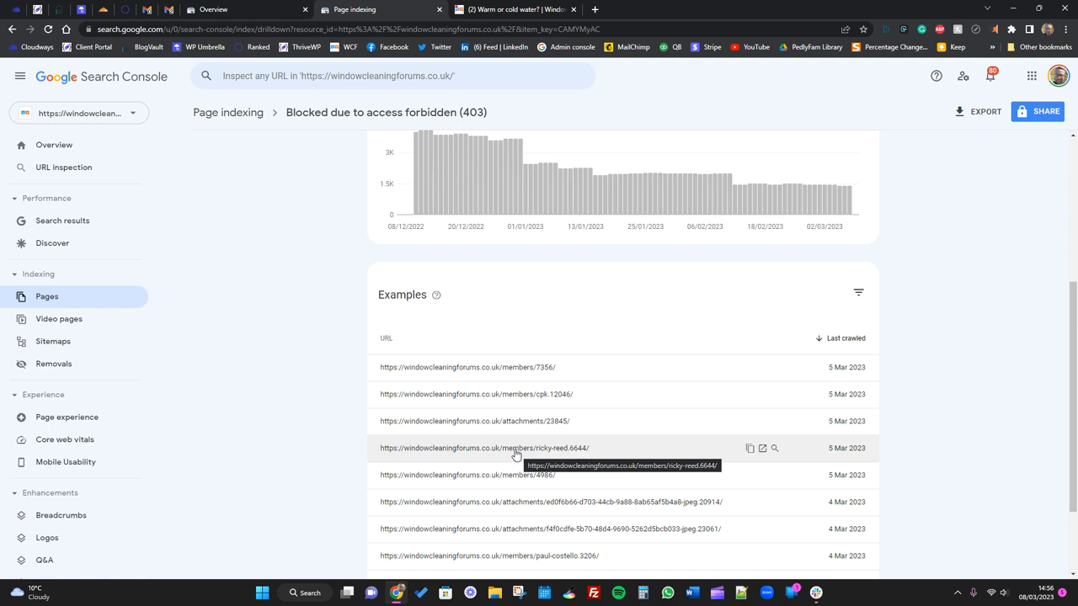
{"action": "scroll", "scroll_direction": "down", "scroll_amount": 3}
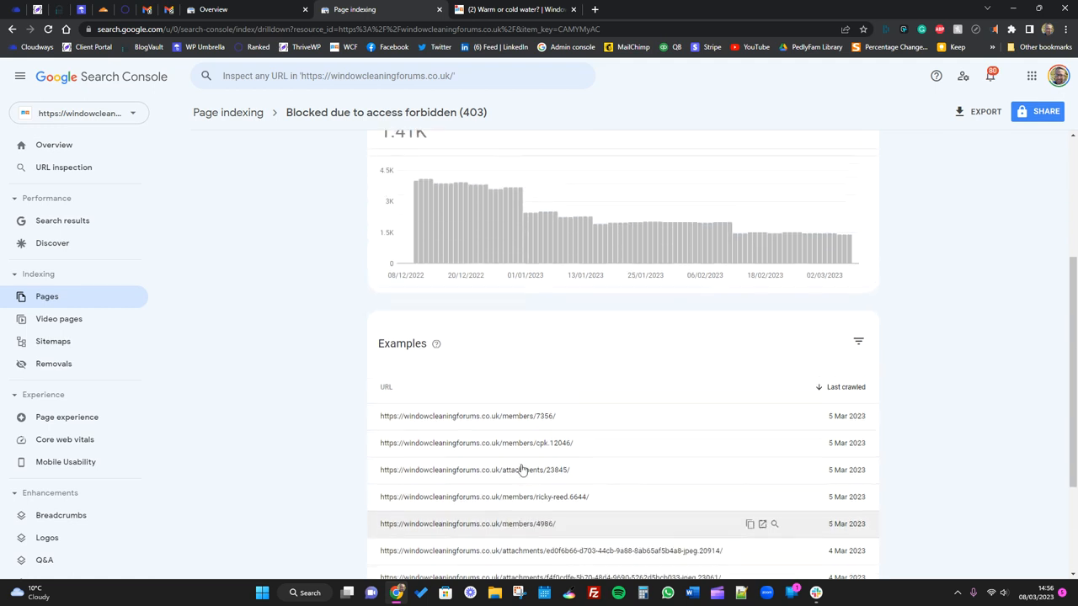
{"action": "scroll", "scroll_direction": "down", "scroll_amount": 3}
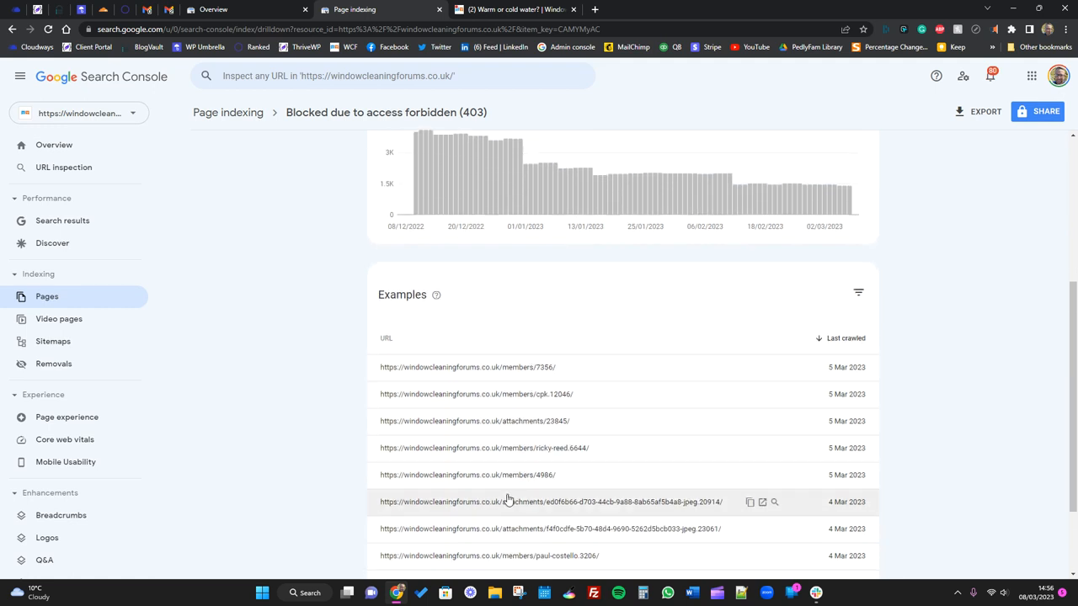
{"action": "scroll", "scroll_direction": "down", "scroll_amount": 3}
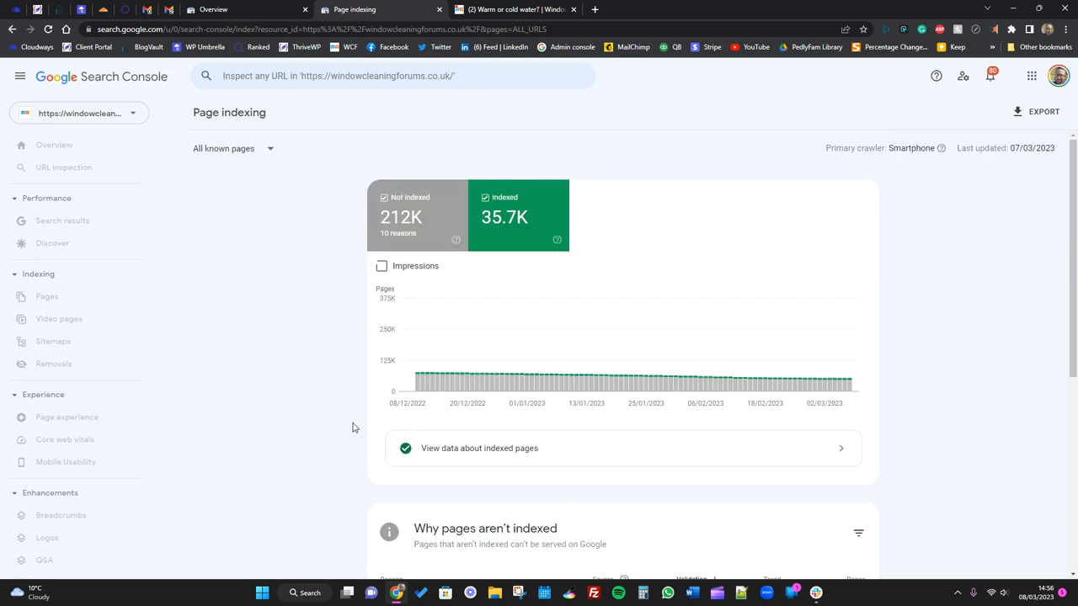
{"action": "scroll", "scroll_direction": "down", "scroll_amount": 3}
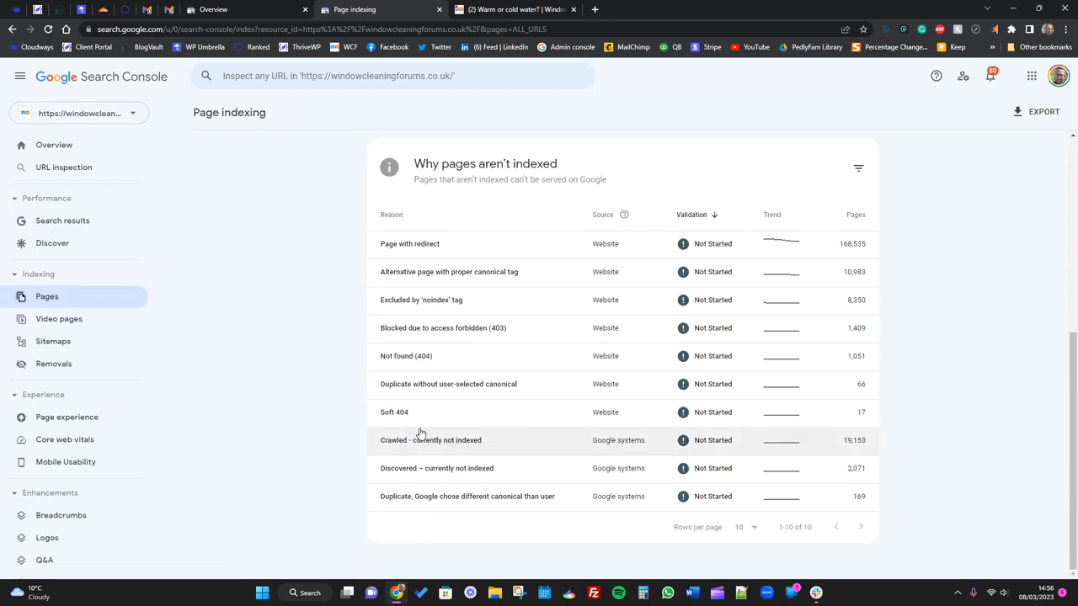
{"action": "left_click", "coordinate": [406, 356]}
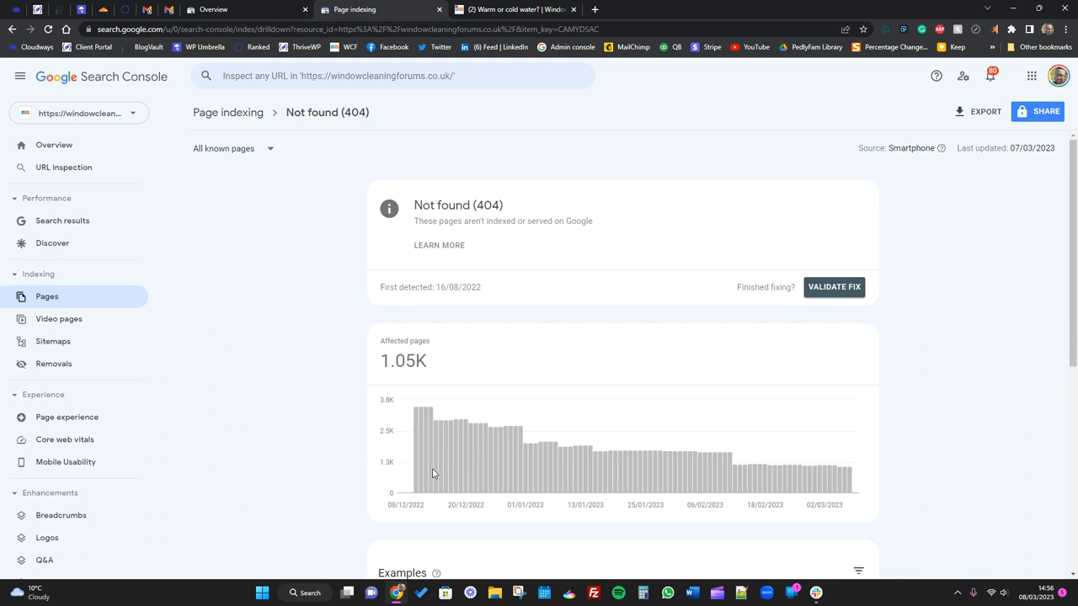
- Scroll to the 404 example URLs and switch to the forum tab to test one
{"action": "scroll", "scroll_direction": "down", "scroll_amount": 3}
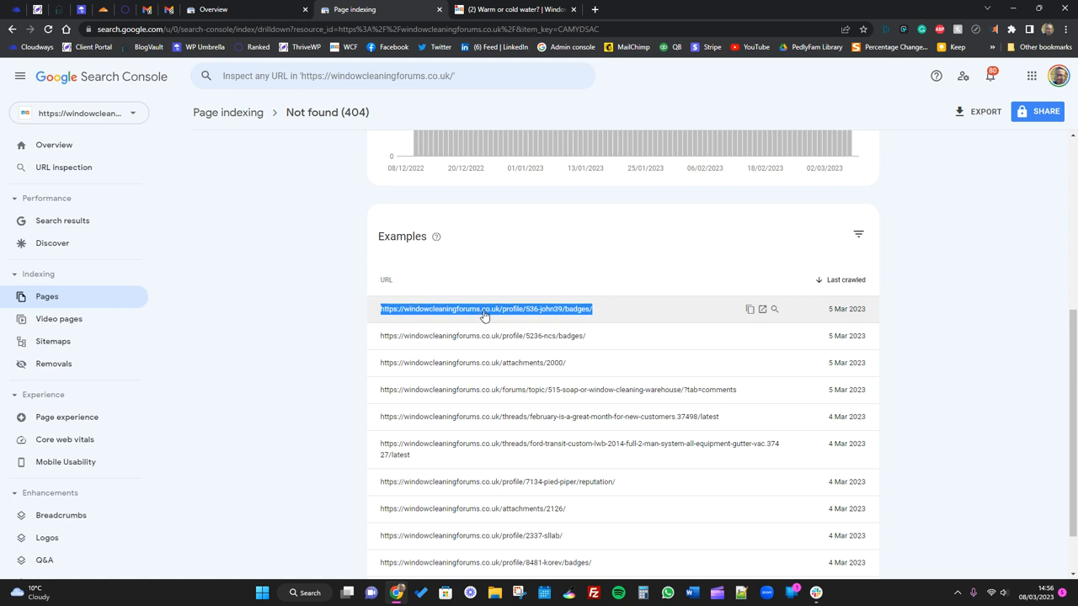
{"action": "left_click", "coordinate": [514, 10]}
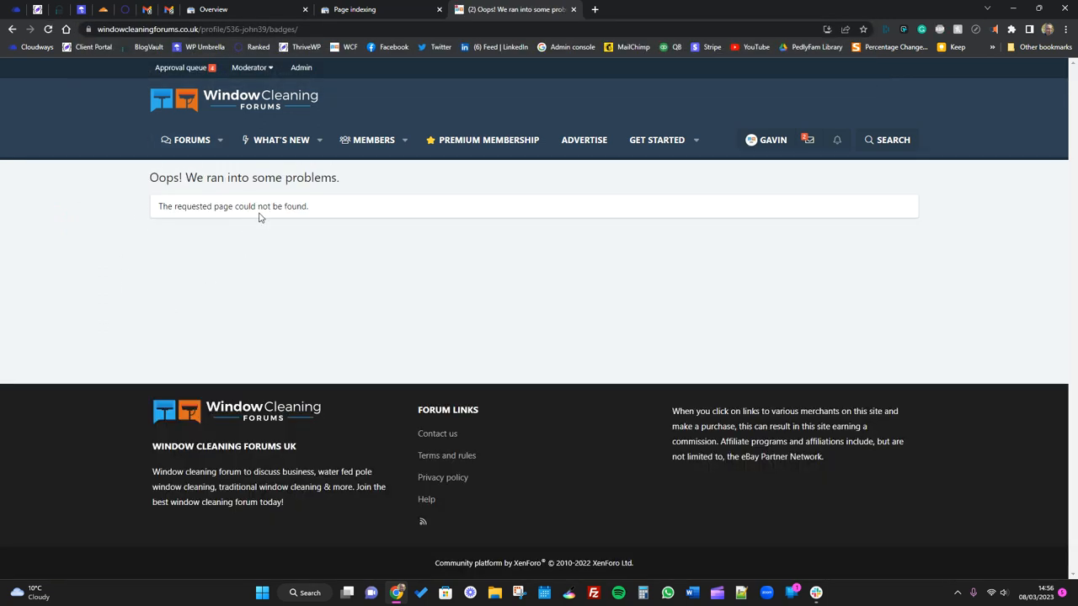
{"action": "mouse_move", "coordinate": [283, 231]}
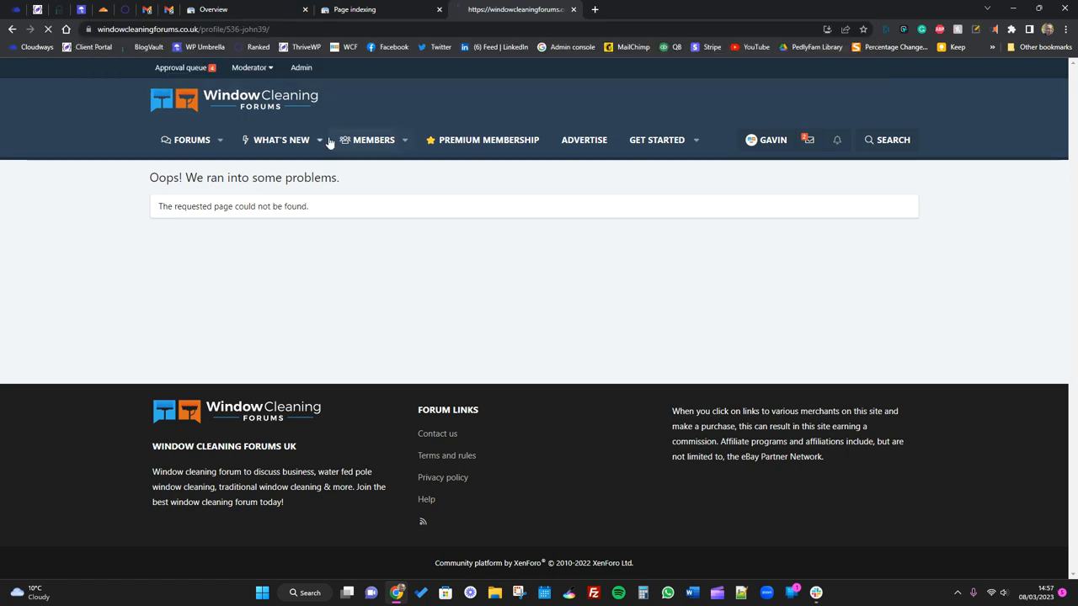
- Return to the Not found (404) report after confirming both profile URLs show not found
{"action": "left_click", "coordinate": [371, 9]}
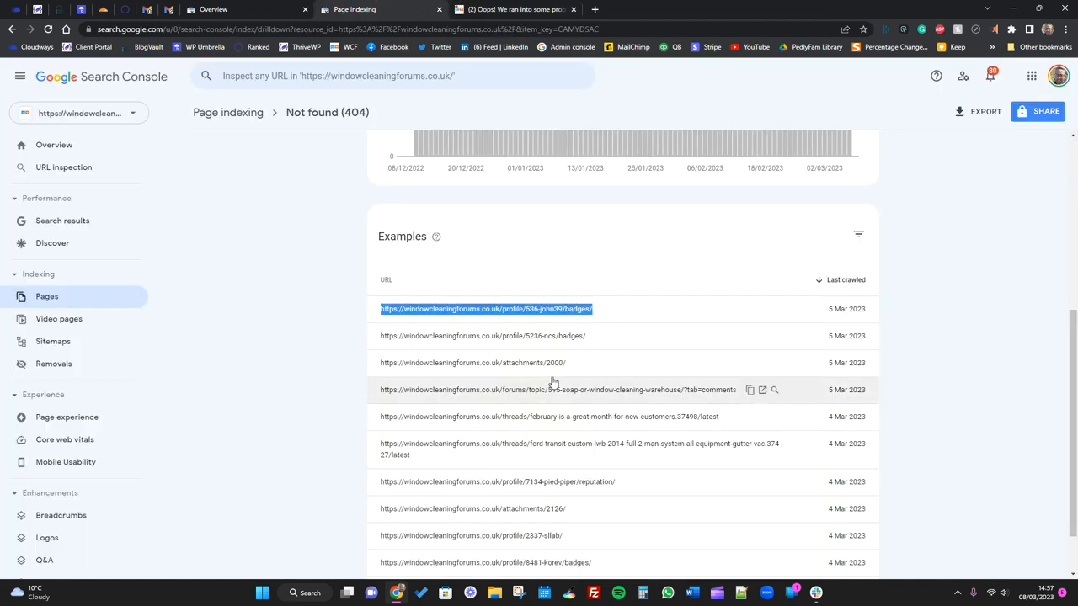
{"action": "mouse_move", "coordinate": [529, 309]}
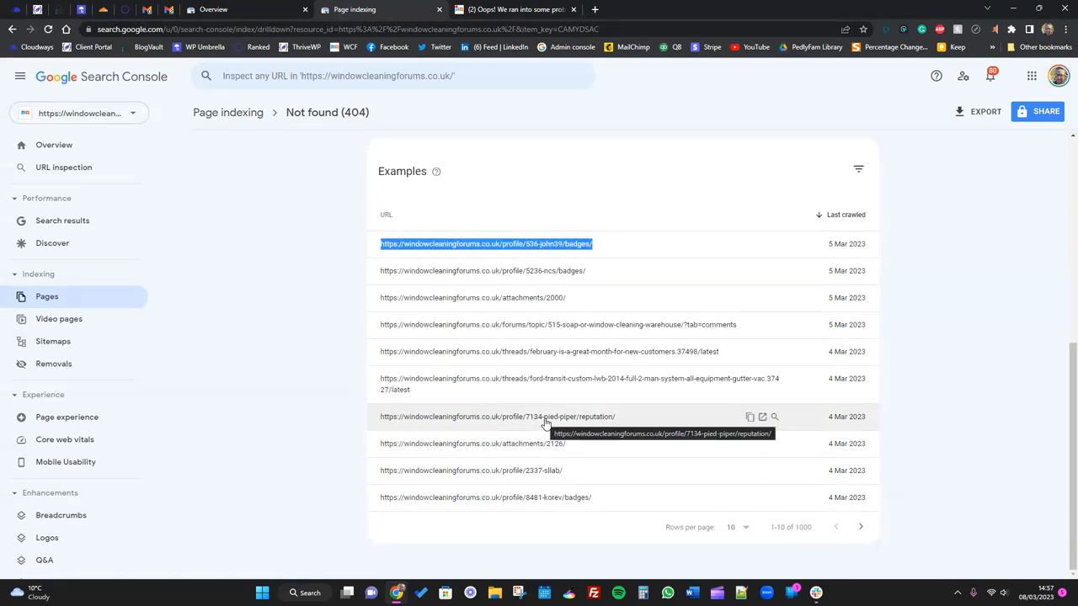
{"action": "mouse_move", "coordinate": [539, 470]}
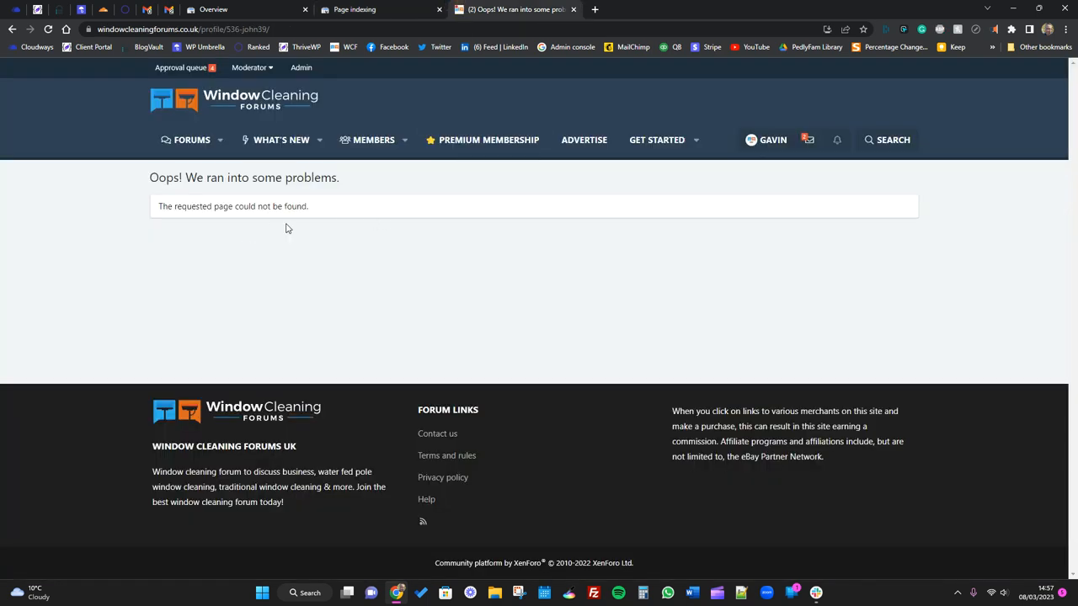
{"action": "mouse_move", "coordinate": [304, 232]}
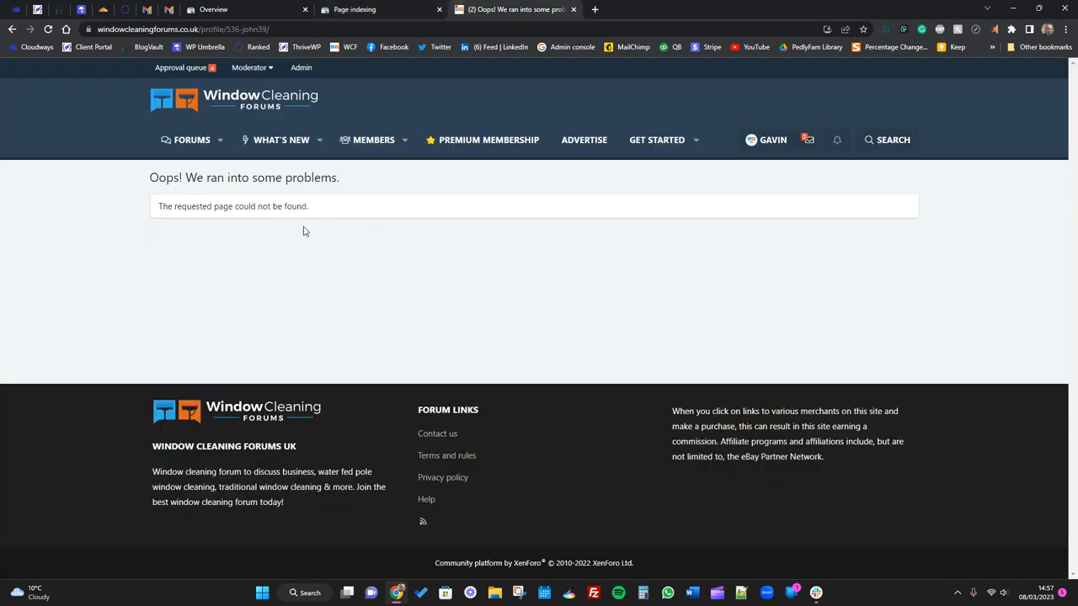
- Load the profile/2337-sllab/ URL on the forum site to test it
{"action": "left_click", "coordinate": [381, 9]}
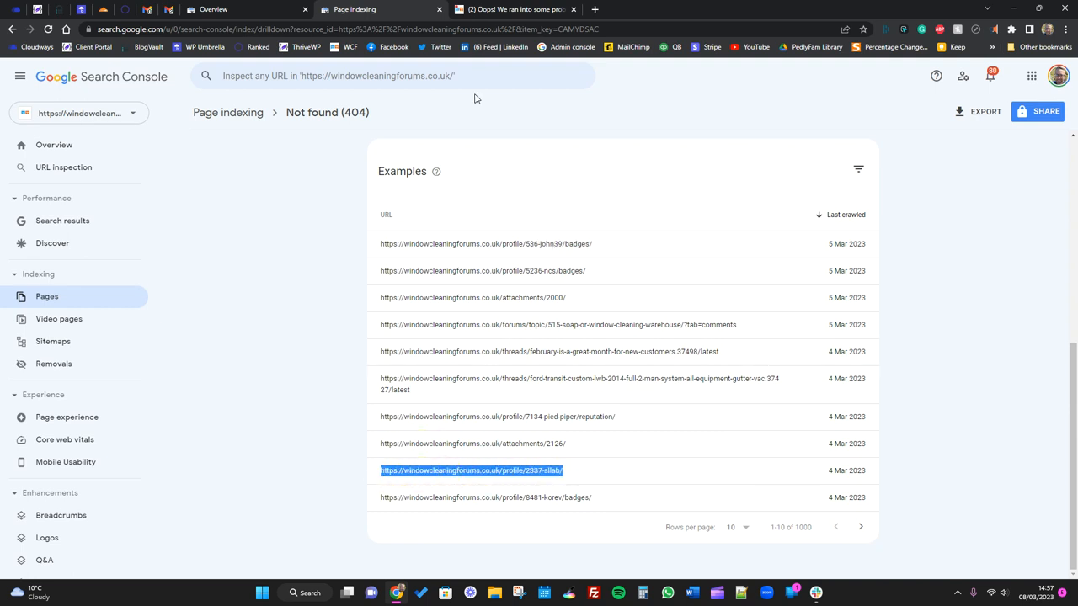
{"action": "left_click", "coordinate": [514, 10]}
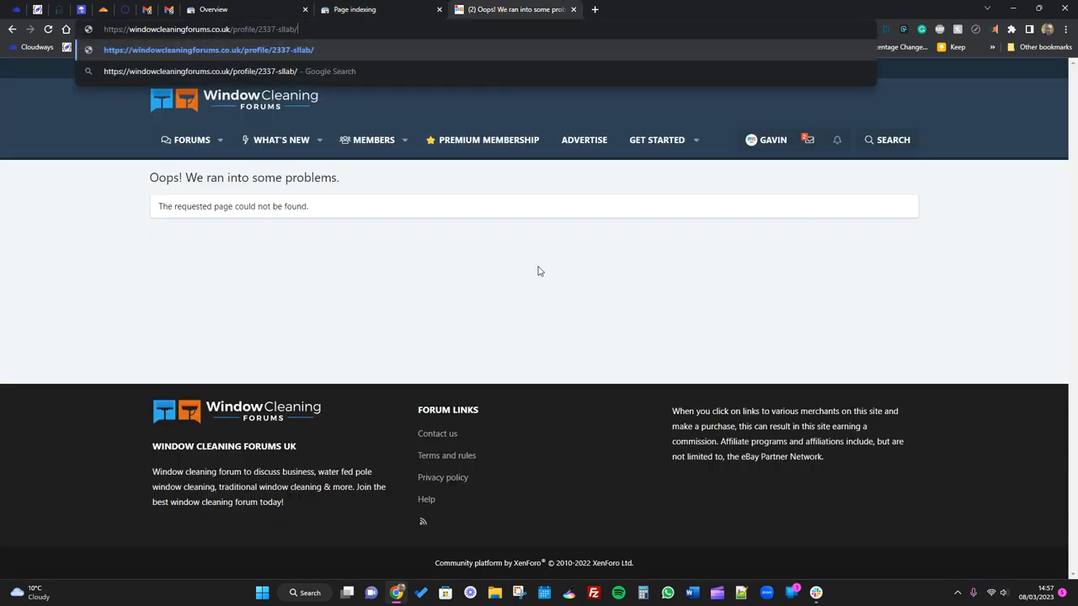
{"action": "left_click", "coordinate": [213, 10]}
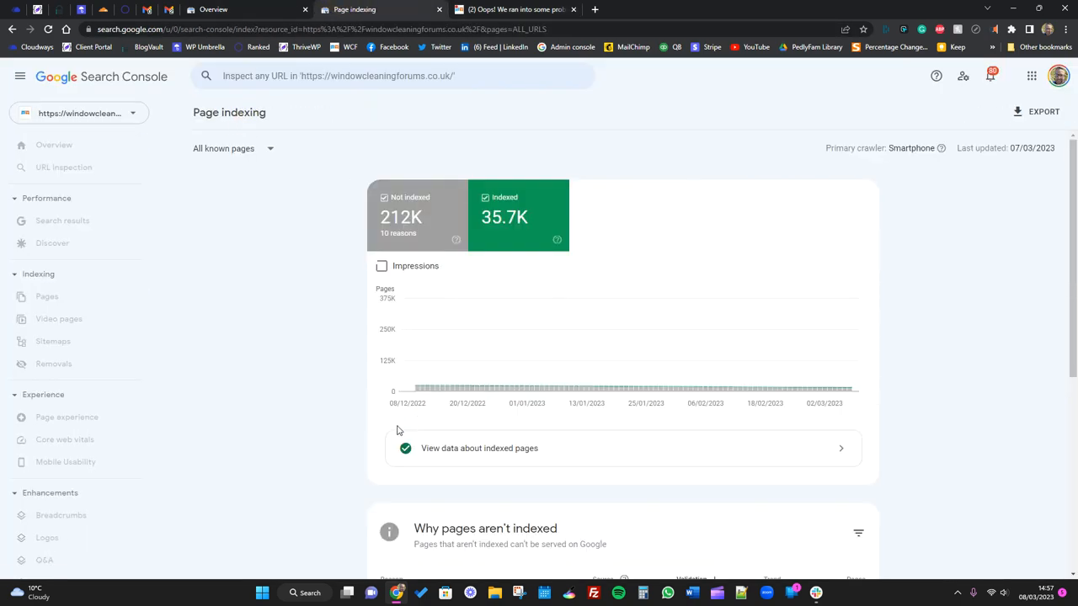
- Review the Crawled - currently not indexed examples (19.2K pages), then go back to the overview
{"action": "scroll", "scroll_direction": "down", "scroll_amount": 3}
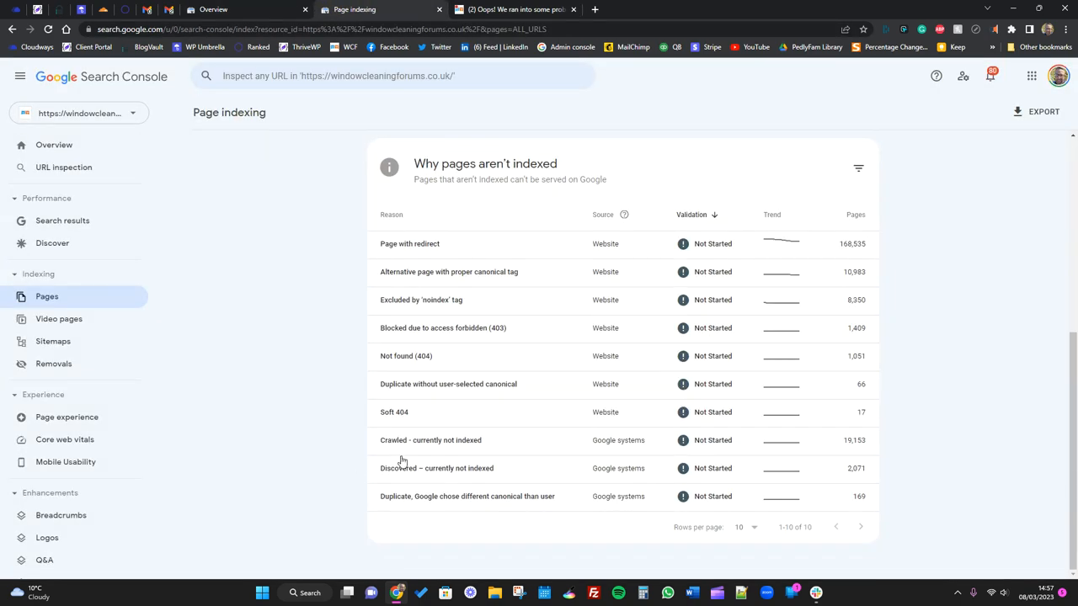
{"action": "mouse_move", "coordinate": [497, 440]}
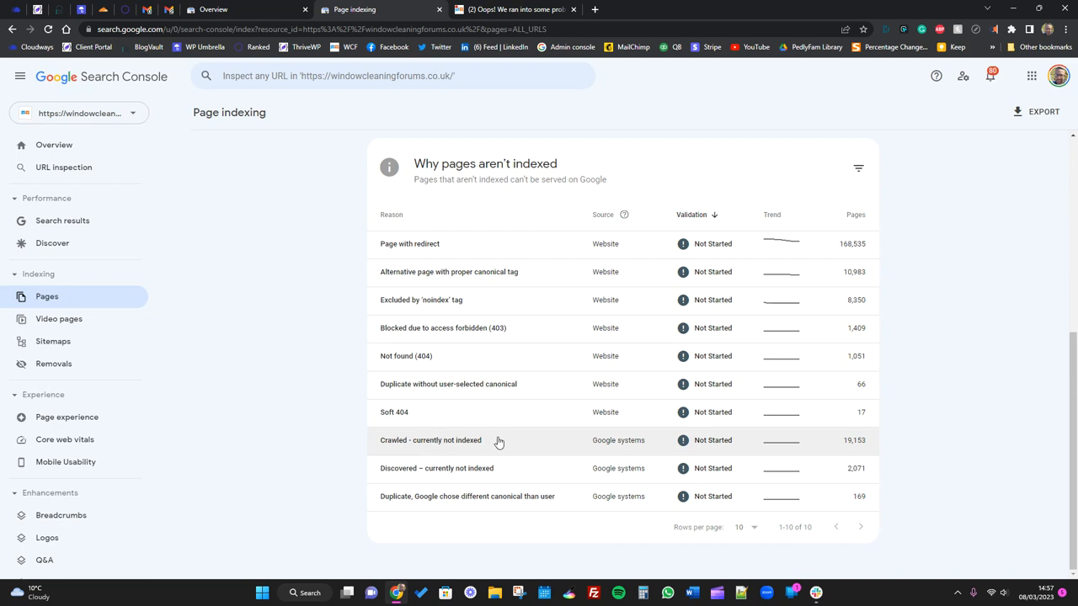
{"action": "mouse_move", "coordinate": [473, 449]}
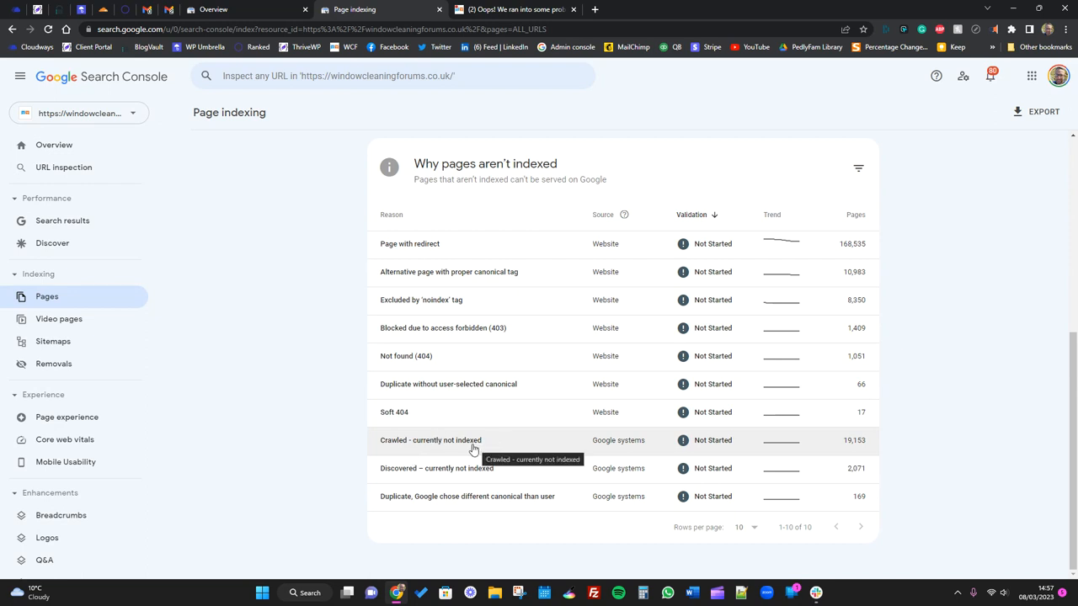
{"action": "left_click", "coordinate": [430, 439]}
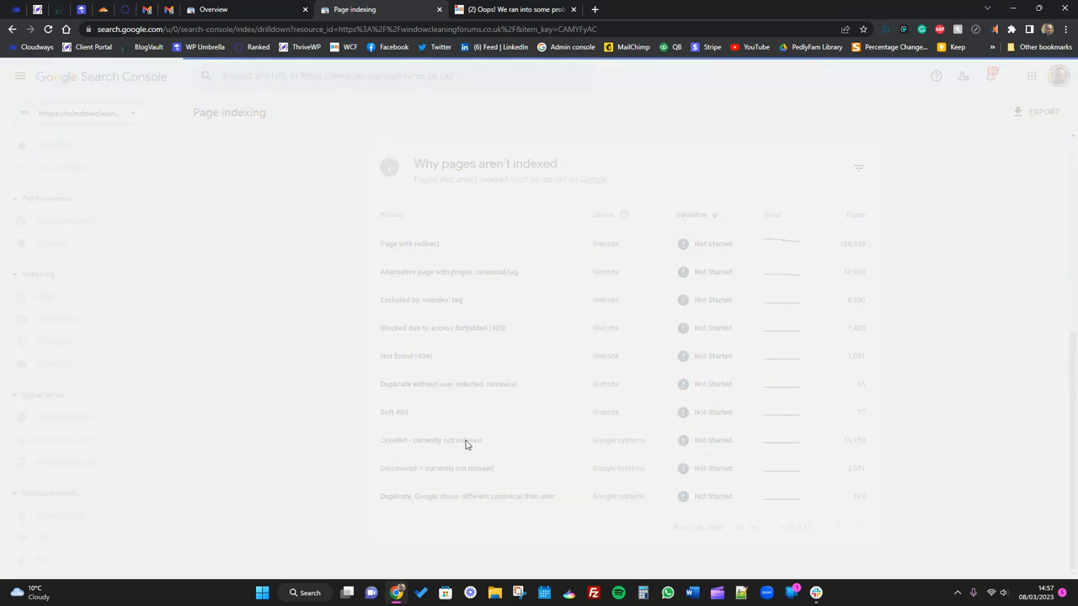
{"action": "left_click", "coordinate": [430, 439]}
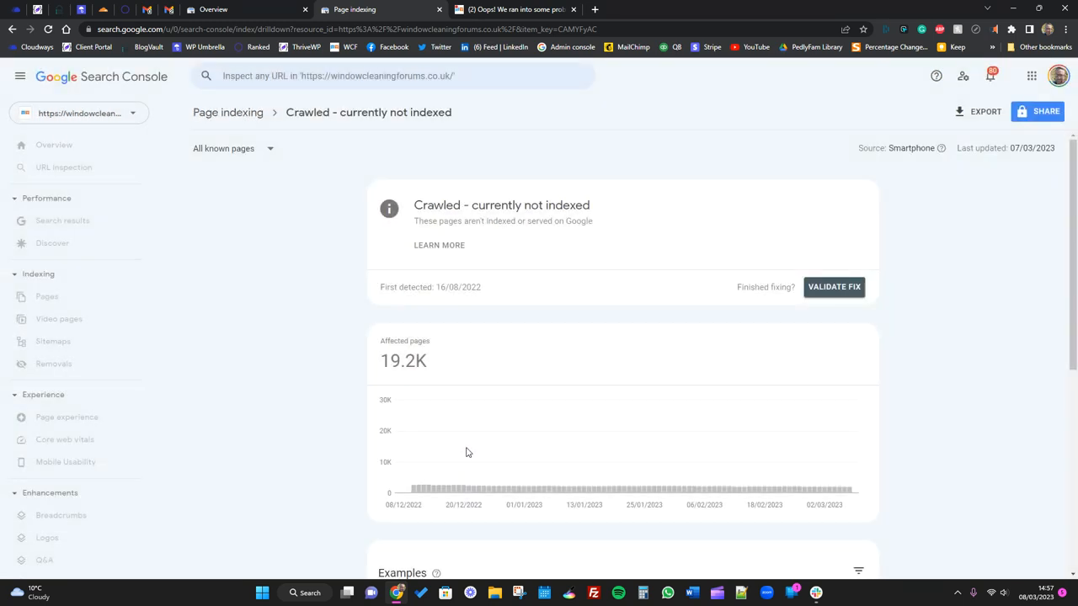
{"action": "scroll", "scroll_direction": "down", "scroll_amount": 3}
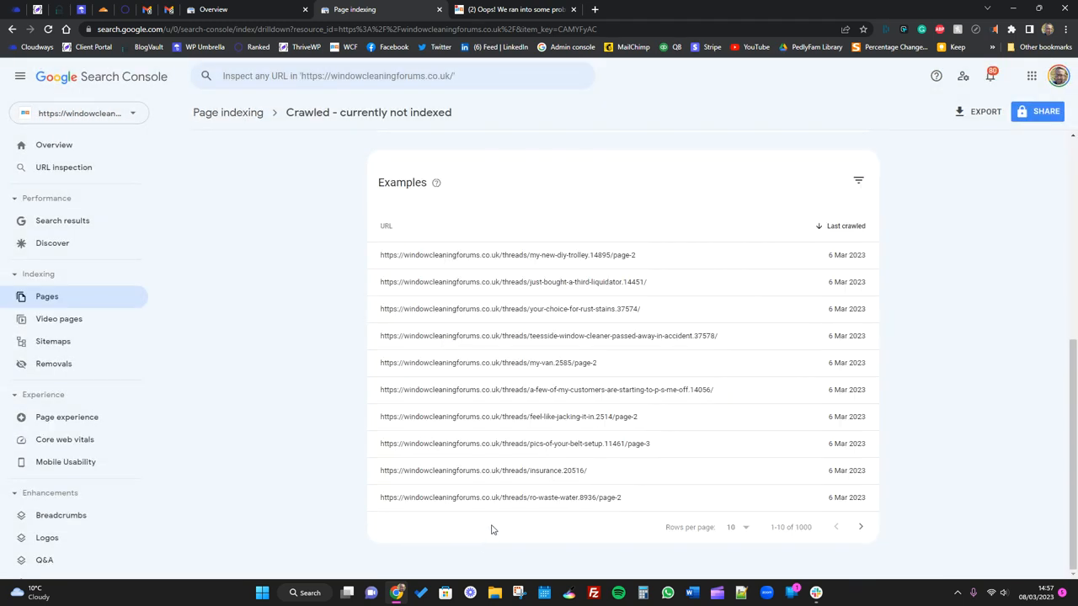
{"action": "left_click", "coordinate": [13, 29]}
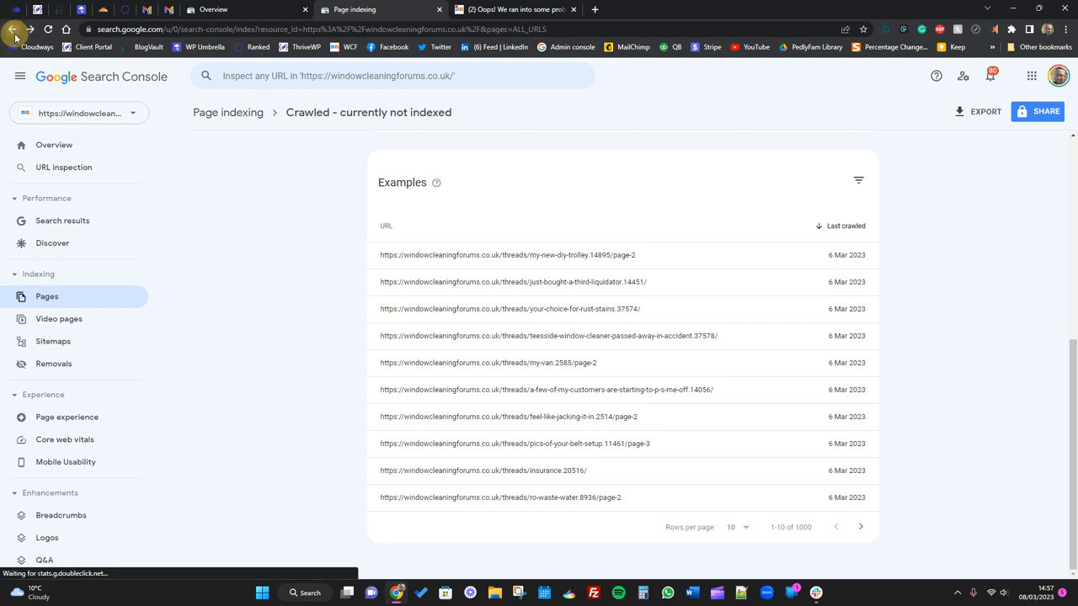
{"action": "left_click", "coordinate": [14, 31]}
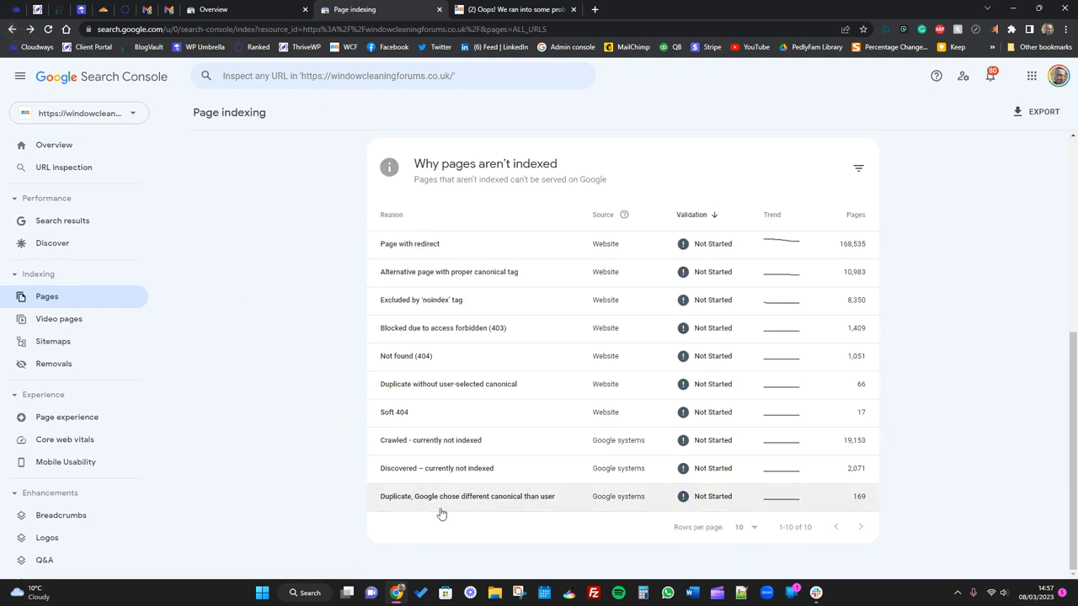
{"action": "mouse_move", "coordinate": [470, 480]}
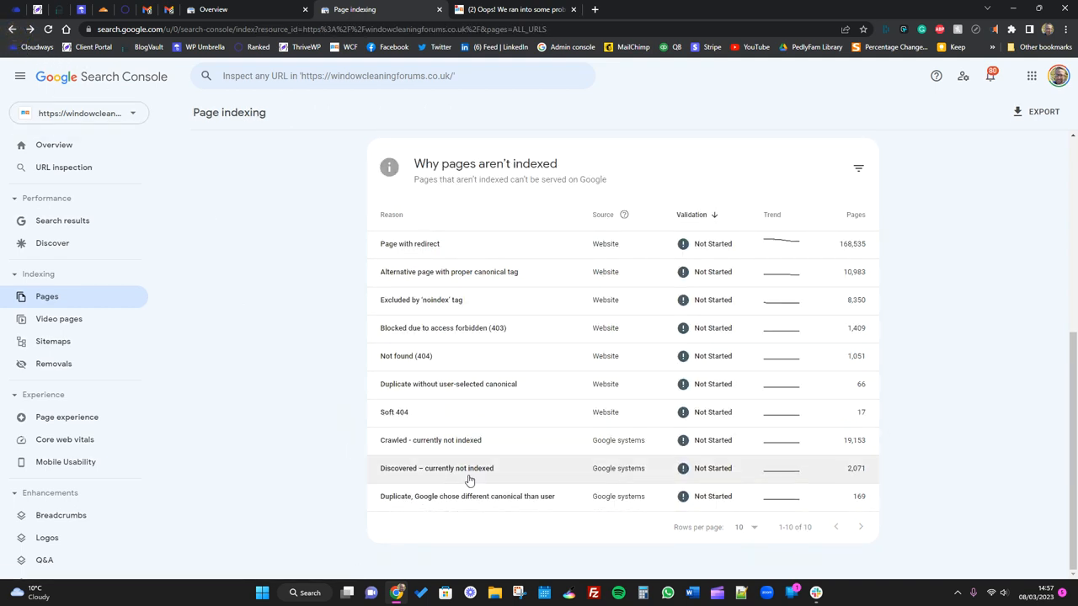
{"action": "mouse_move", "coordinate": [467, 496]}
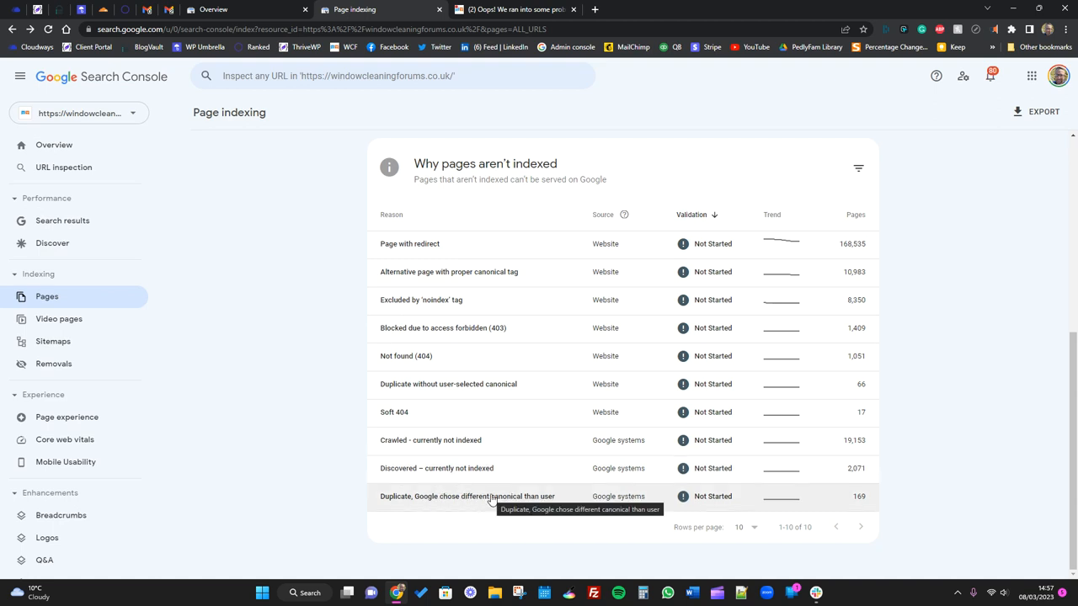
{"action": "mouse_move", "coordinate": [489, 502]}
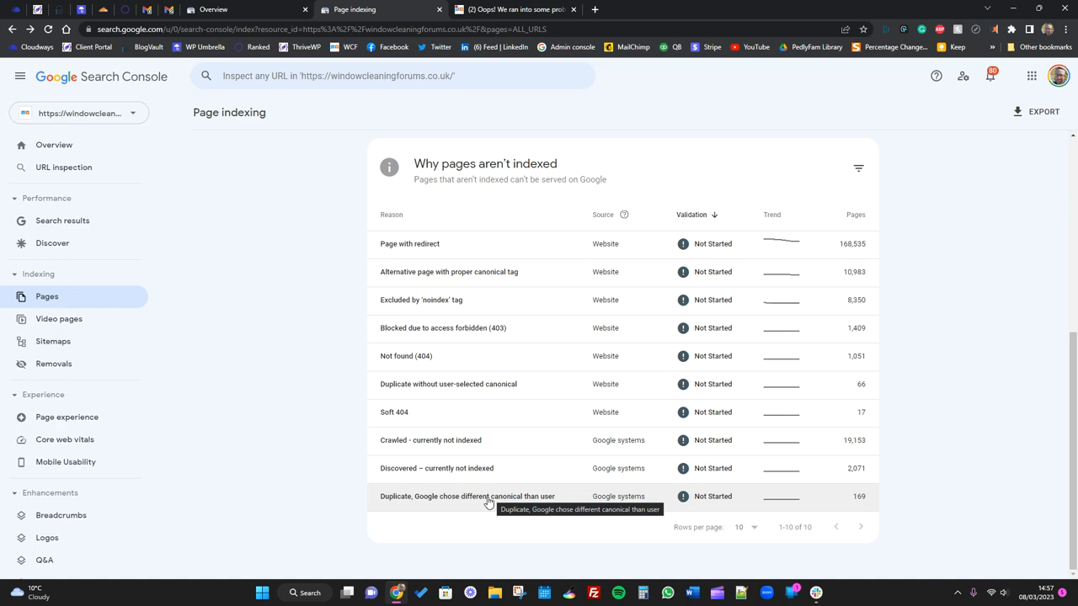
- Open the Google-chosen canonical duplicate report (169 pages) and scroll to its thread examples
{"action": "left_click", "coordinate": [468, 496]}
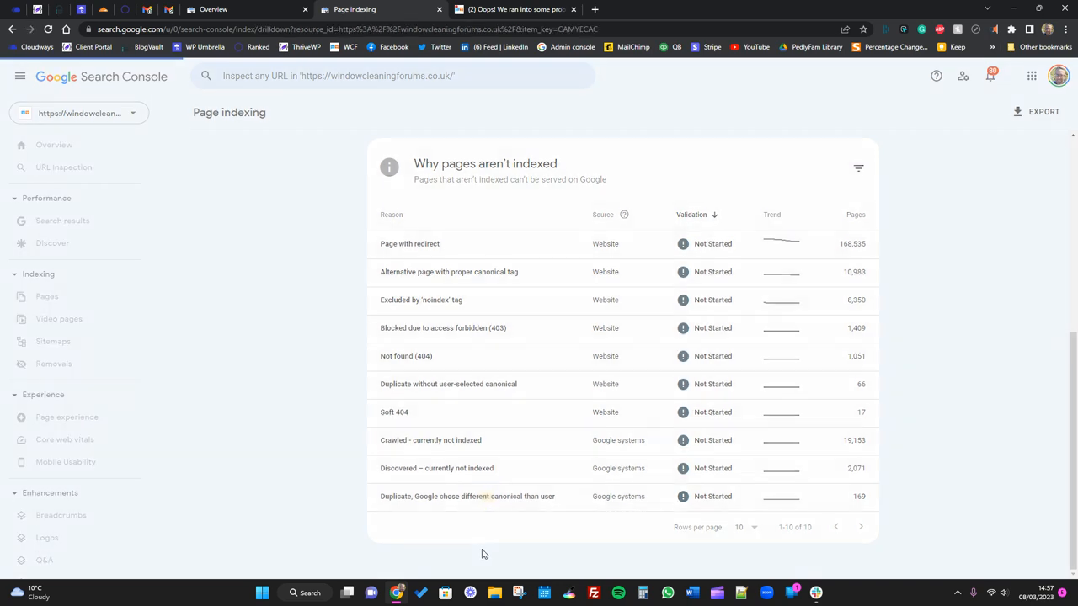
{"action": "left_click", "coordinate": [468, 496]}
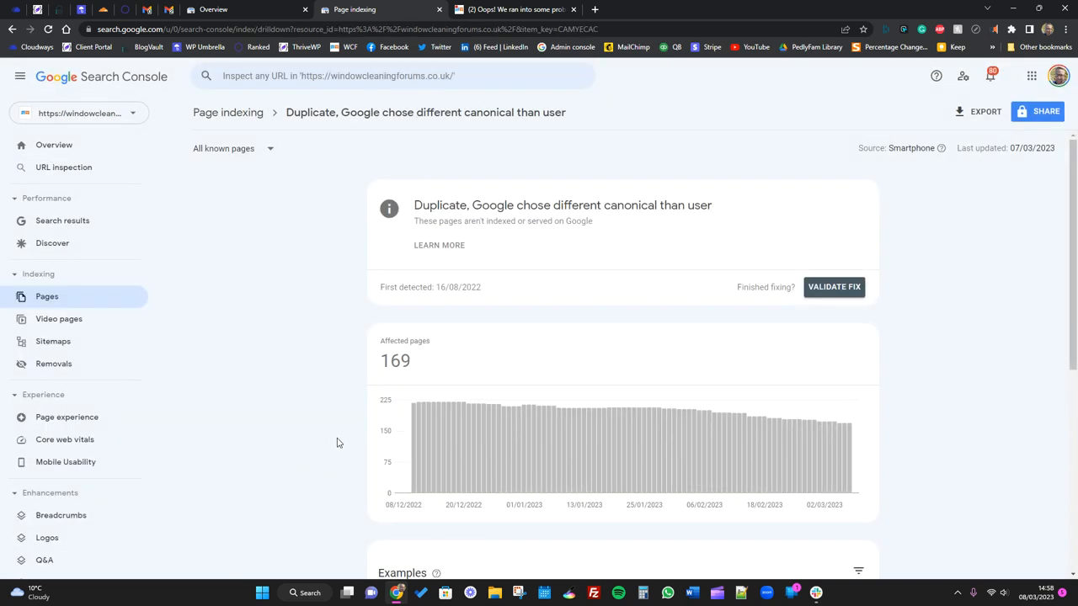
{"action": "scroll", "scroll_direction": "down", "scroll_amount": 3}
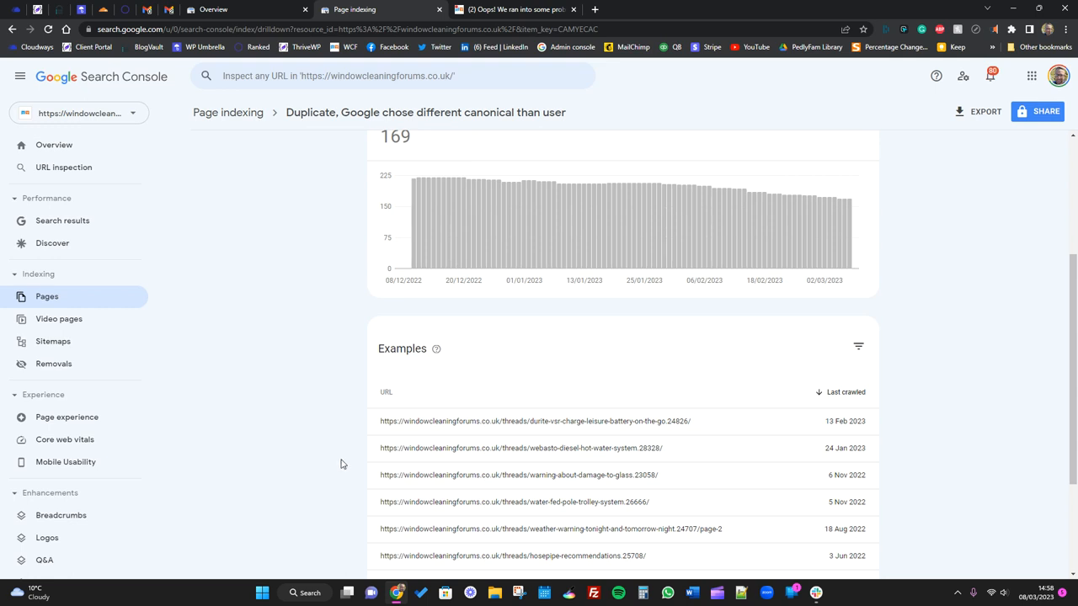
{"action": "scroll", "scroll_direction": "down", "scroll_amount": 3}
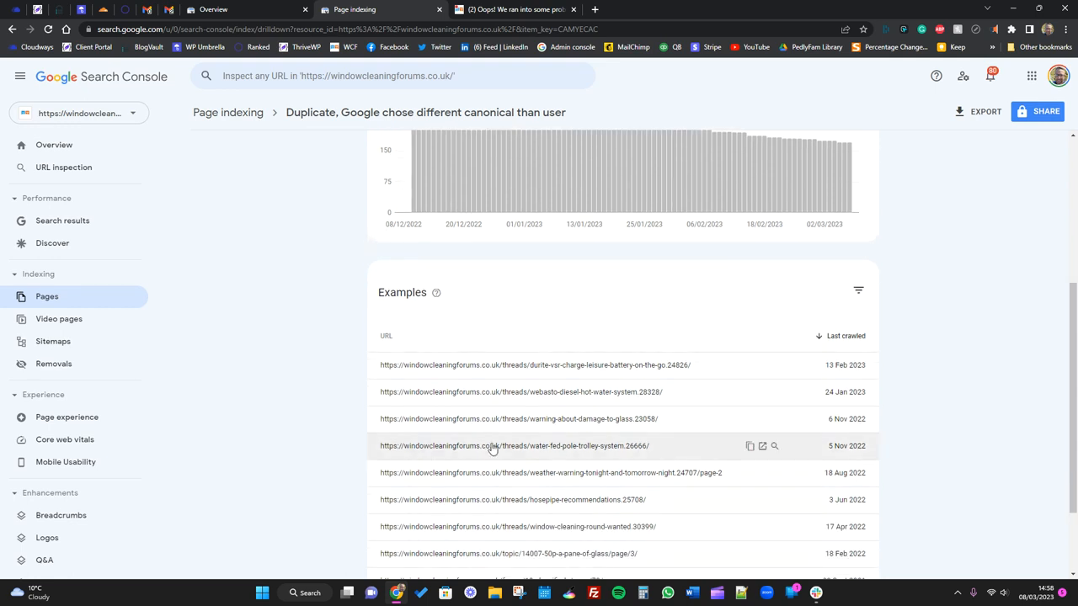
{"action": "mouse_move", "coordinate": [666, 373]}
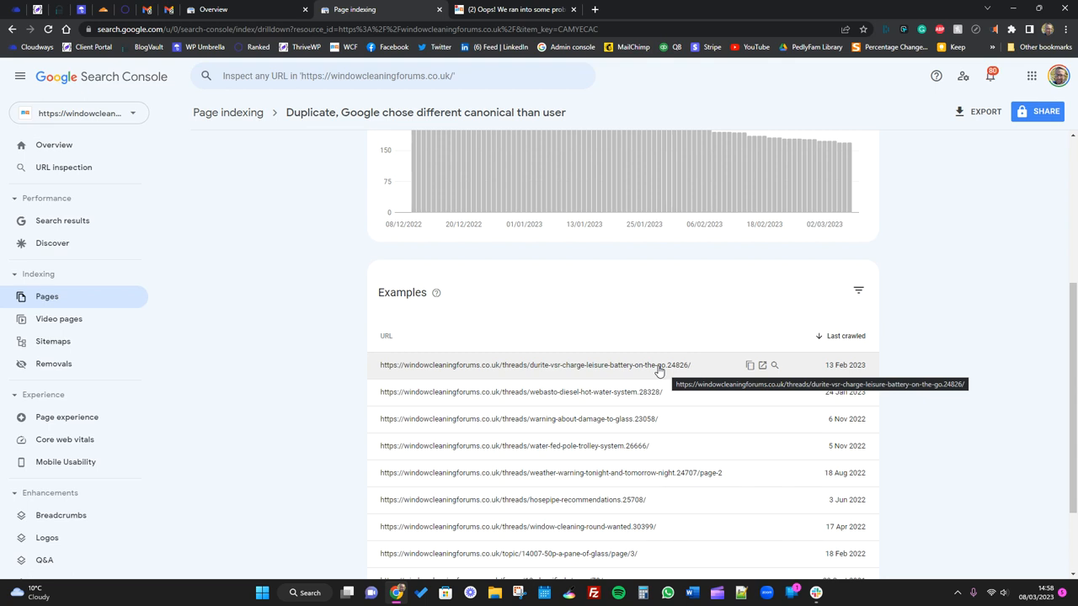
{"action": "mouse_move", "coordinate": [653, 381]}
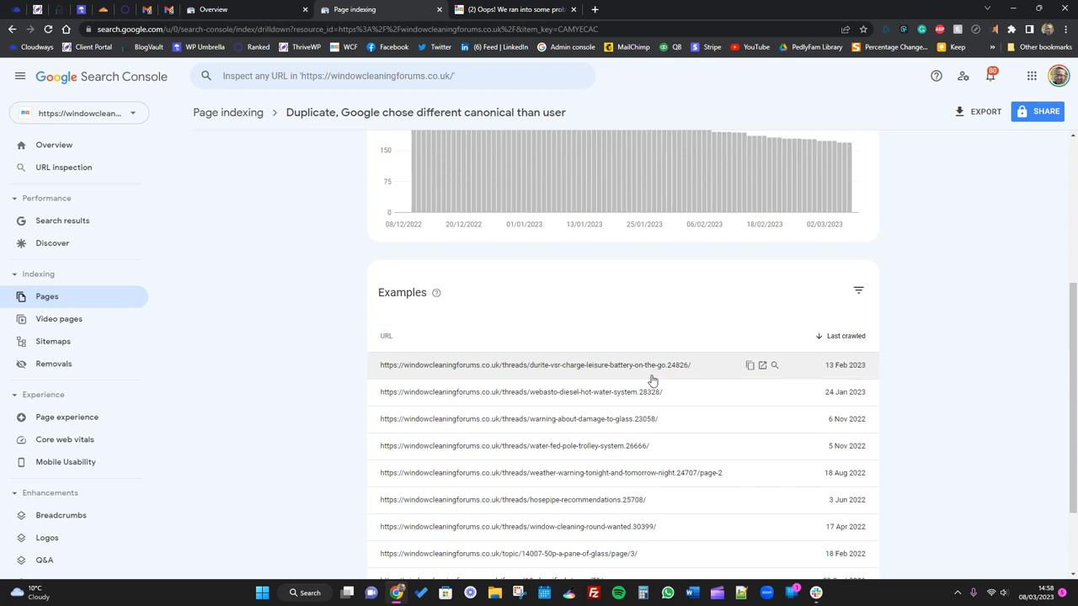
{"action": "mouse_move", "coordinate": [575, 394]}
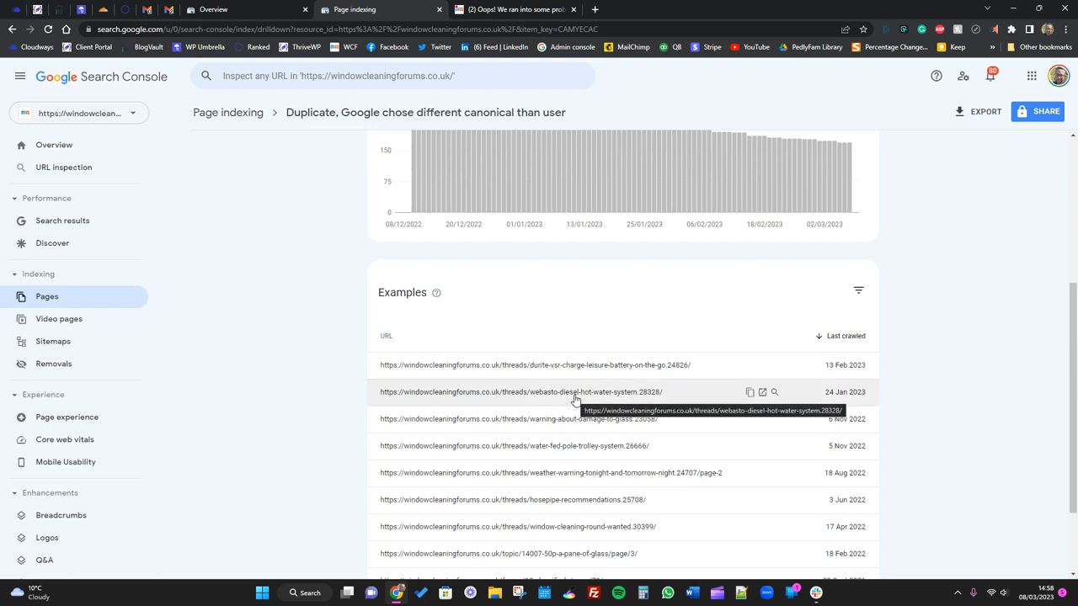
{"action": "mouse_move", "coordinate": [646, 365]}
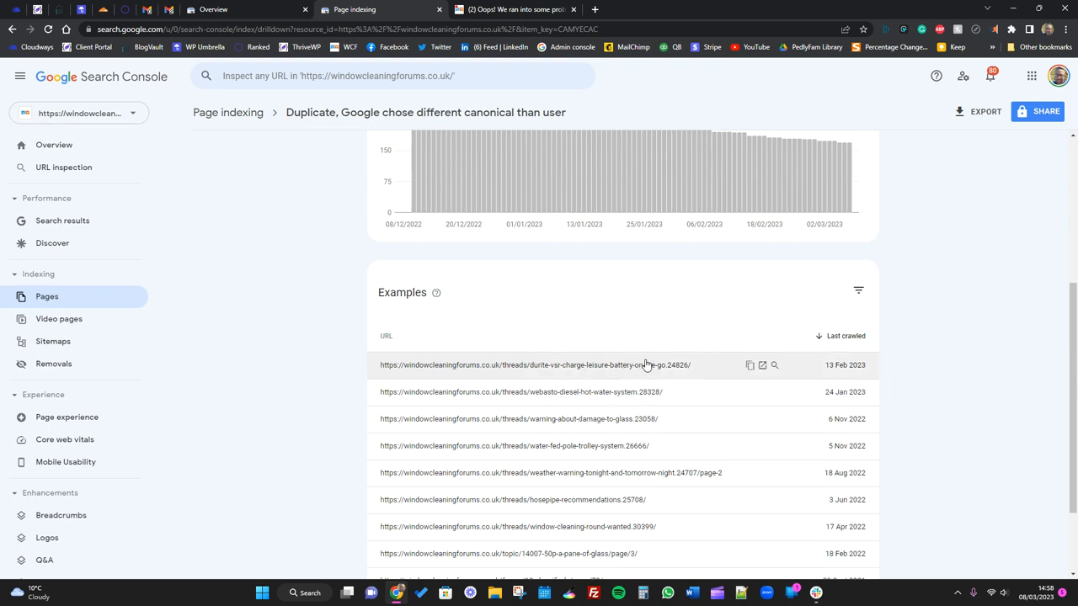
{"action": "mouse_move", "coordinate": [686, 372]}
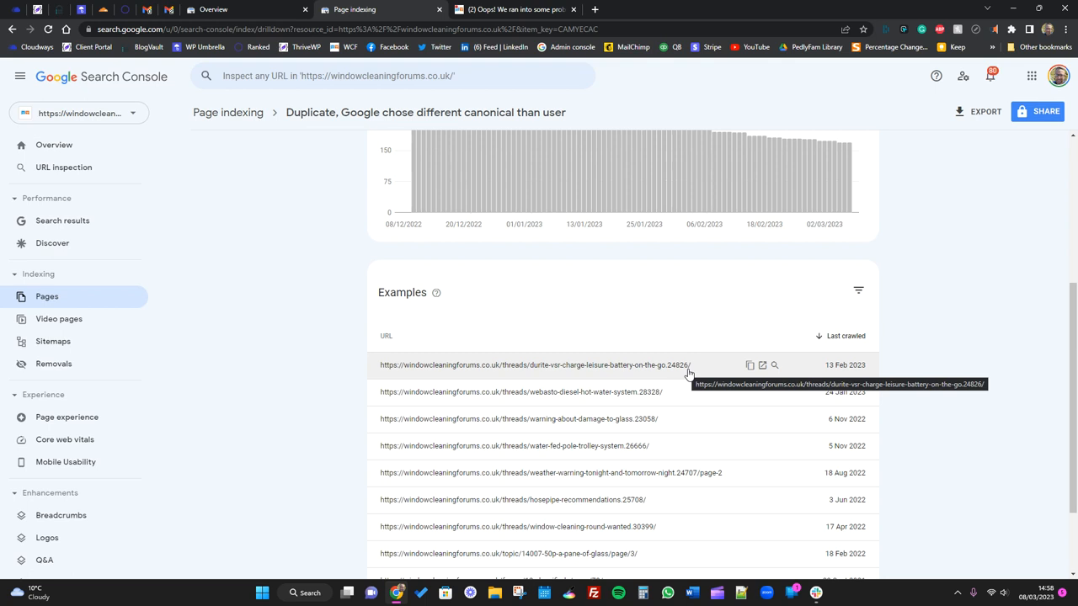
{"action": "mouse_move", "coordinate": [338, 147]}
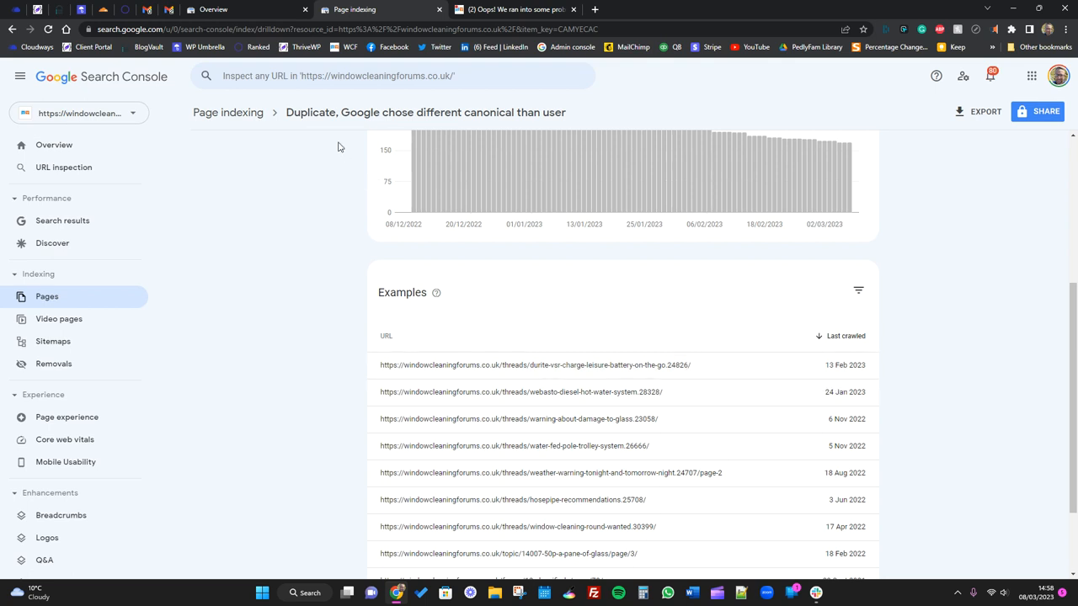
{"action": "mouse_move", "coordinate": [398, 383]}
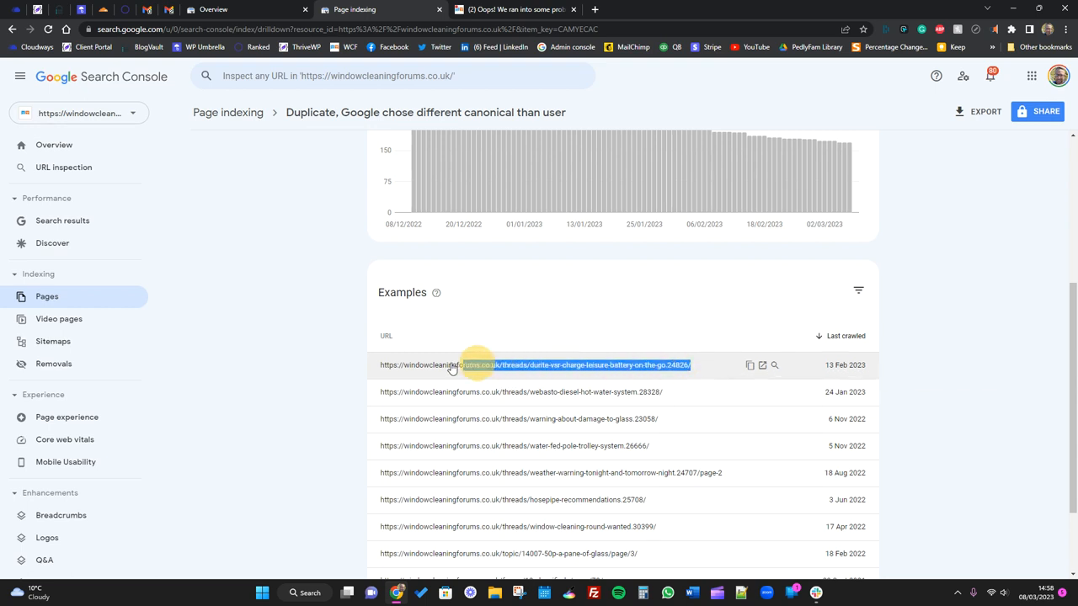
- Test the 'Durite VSR charge leisure battery' example URL on the forum and return
{"action": "triple_click", "coordinate": [536, 364]}
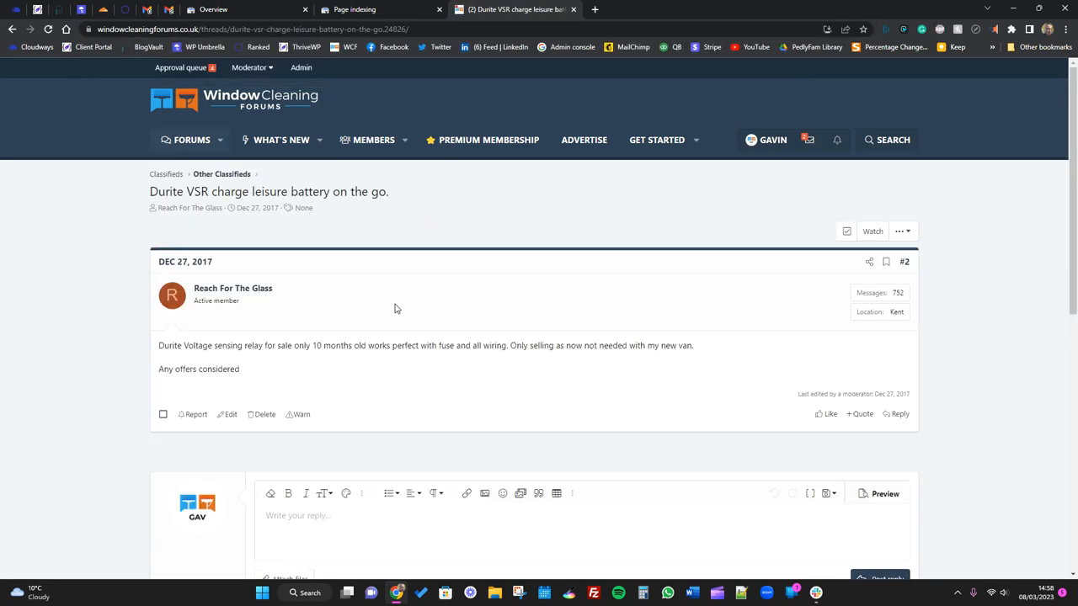
{"action": "mouse_move", "coordinate": [429, 363]}
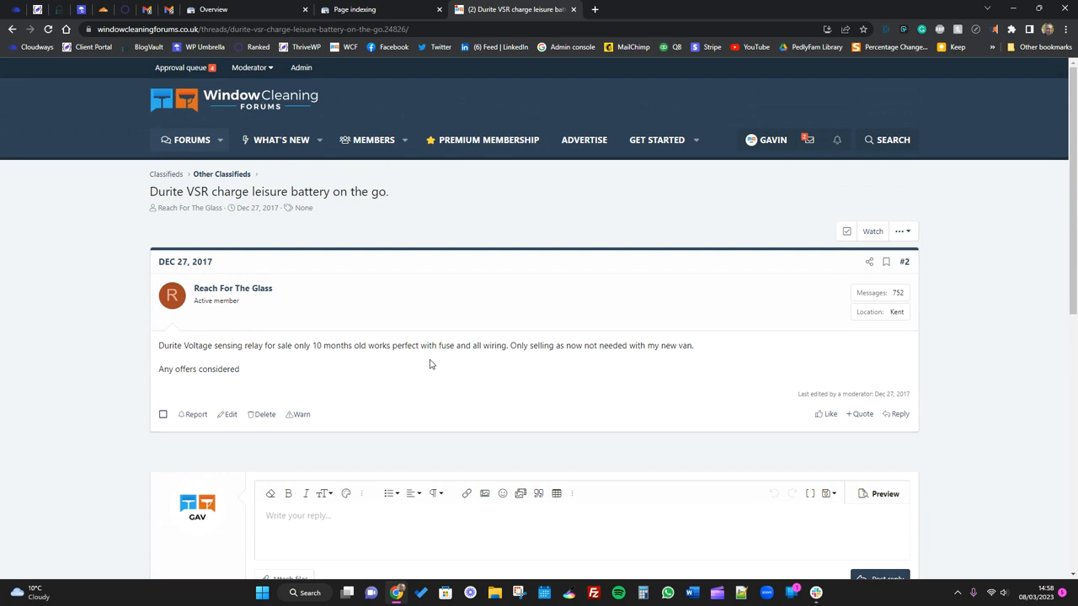
{"action": "left_click", "coordinate": [363, 9]}
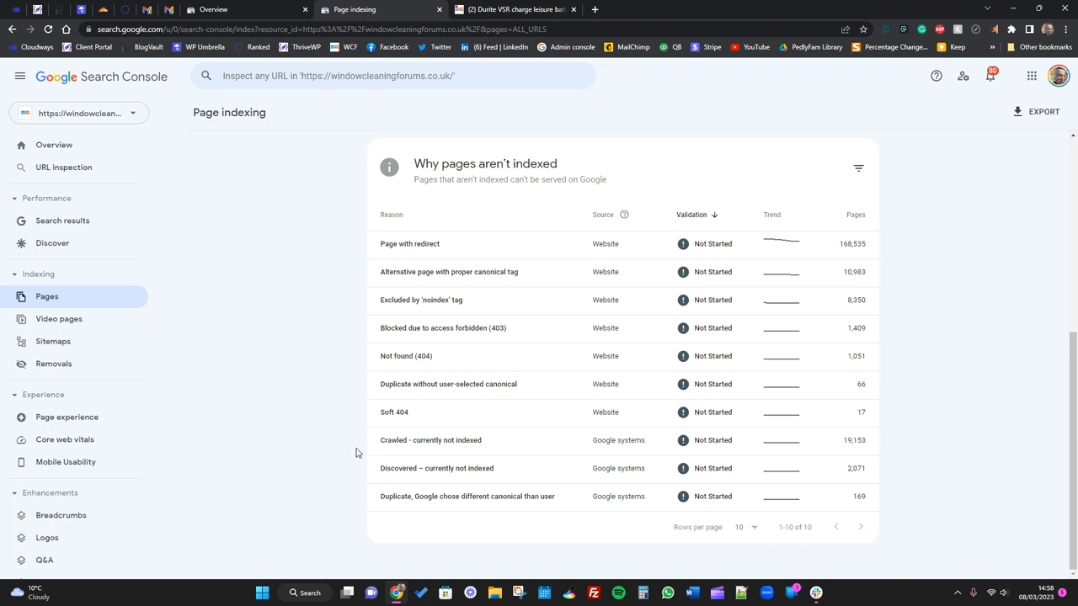
{"action": "mouse_move", "coordinate": [560, 507]}
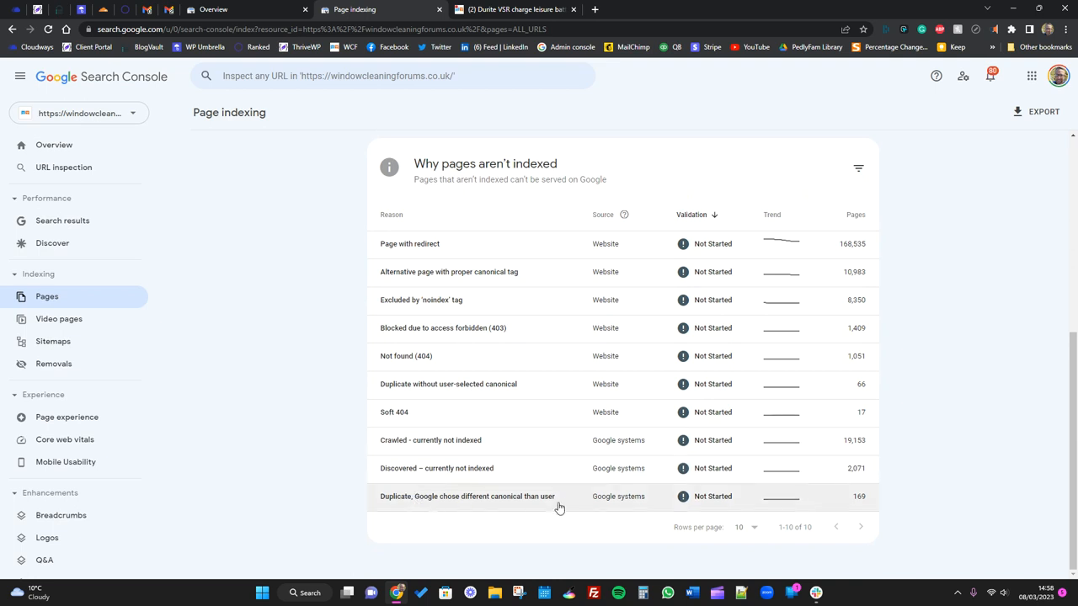
{"action": "mouse_move", "coordinate": [59, 322]}
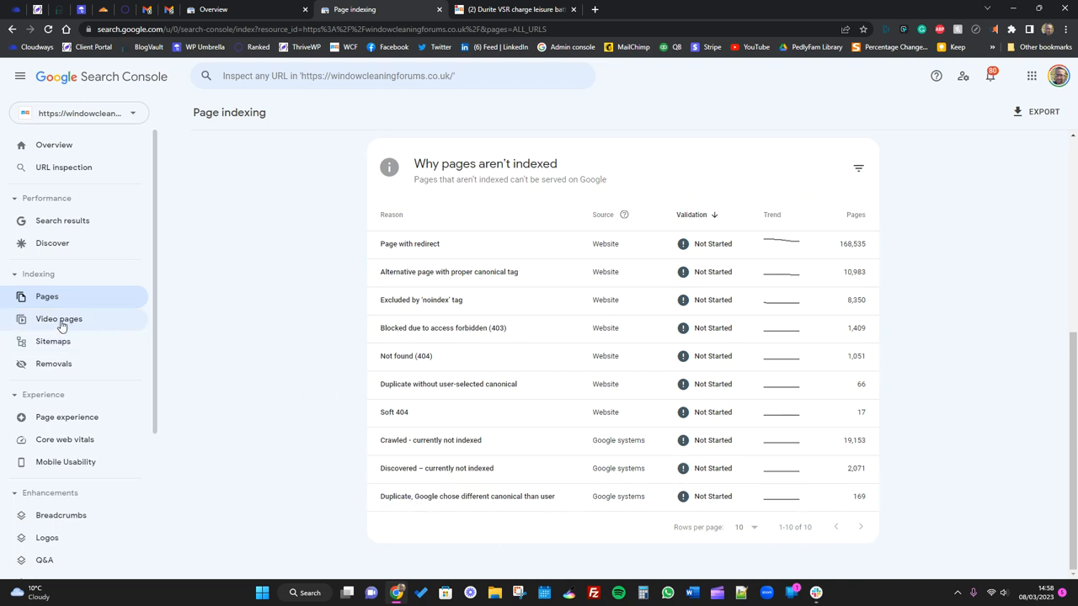
- Open Video pages and view examples of the prominent-video issue (413 pages)
{"action": "left_click", "coordinate": [59, 319]}
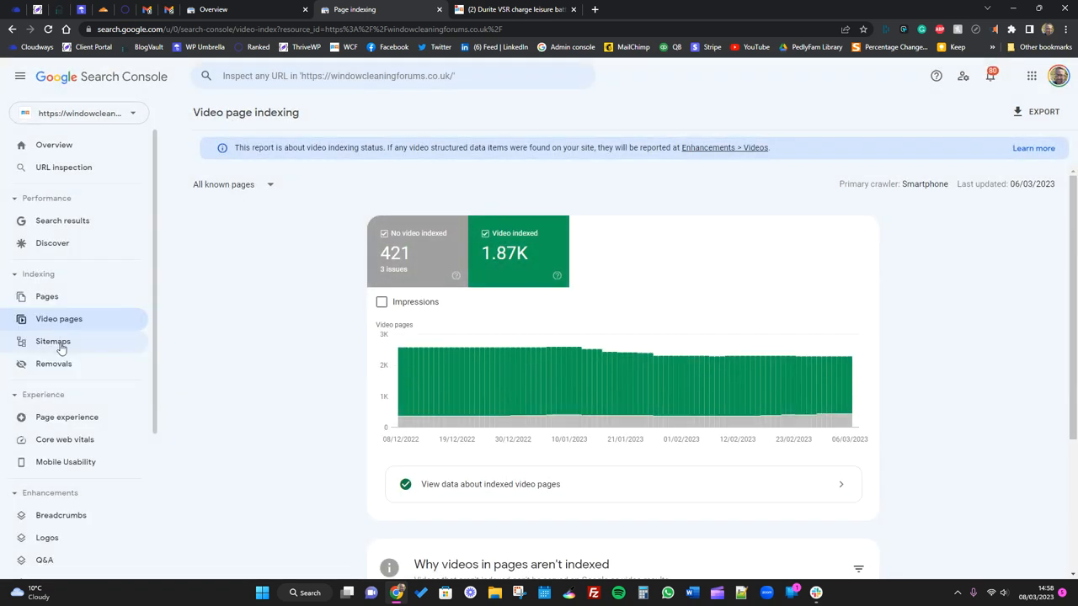
{"action": "scroll", "scroll_direction": "down", "scroll_amount": 3}
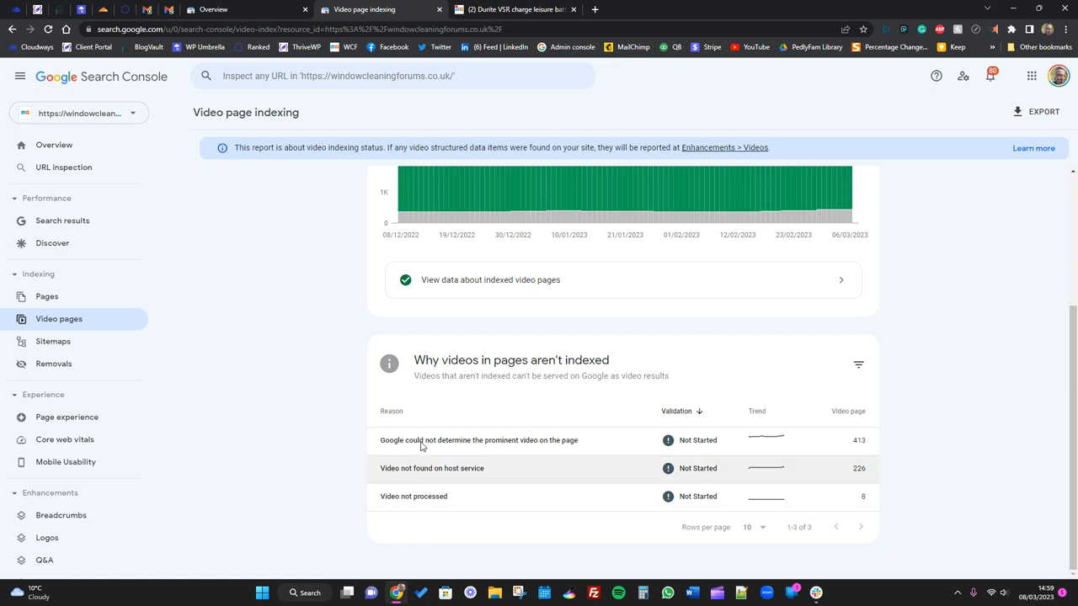
{"action": "mouse_move", "coordinate": [462, 452]}
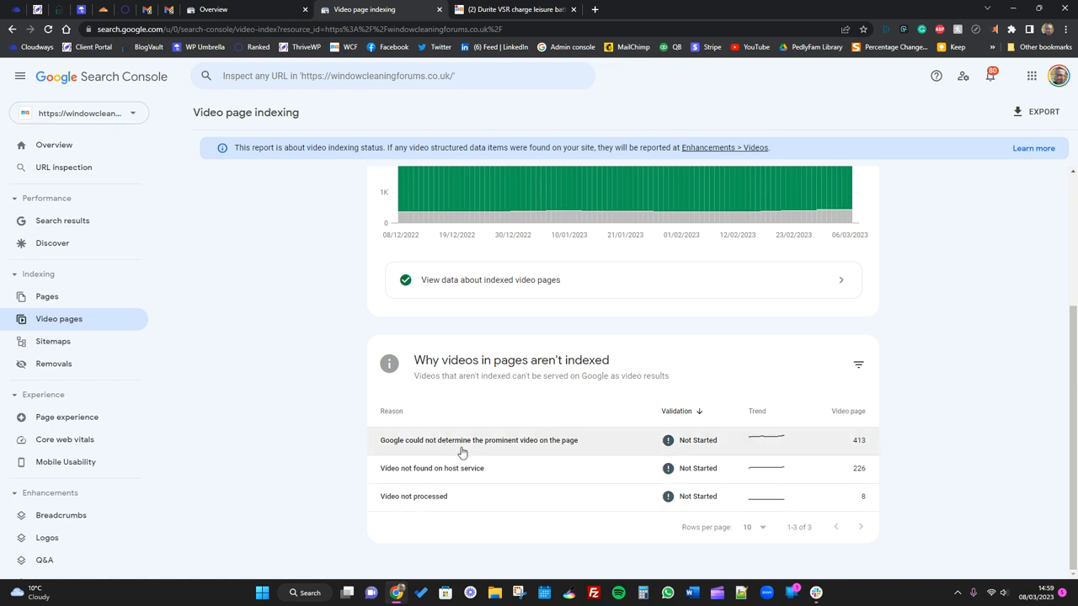
{"action": "mouse_move", "coordinate": [516, 449]}
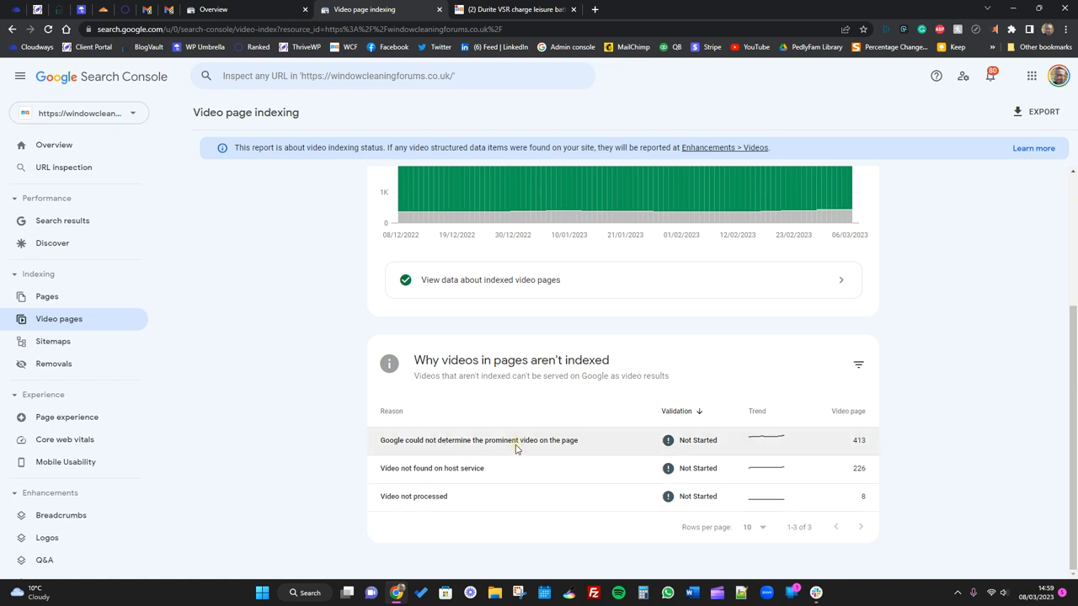
{"action": "left_click", "coordinate": [479, 440]}
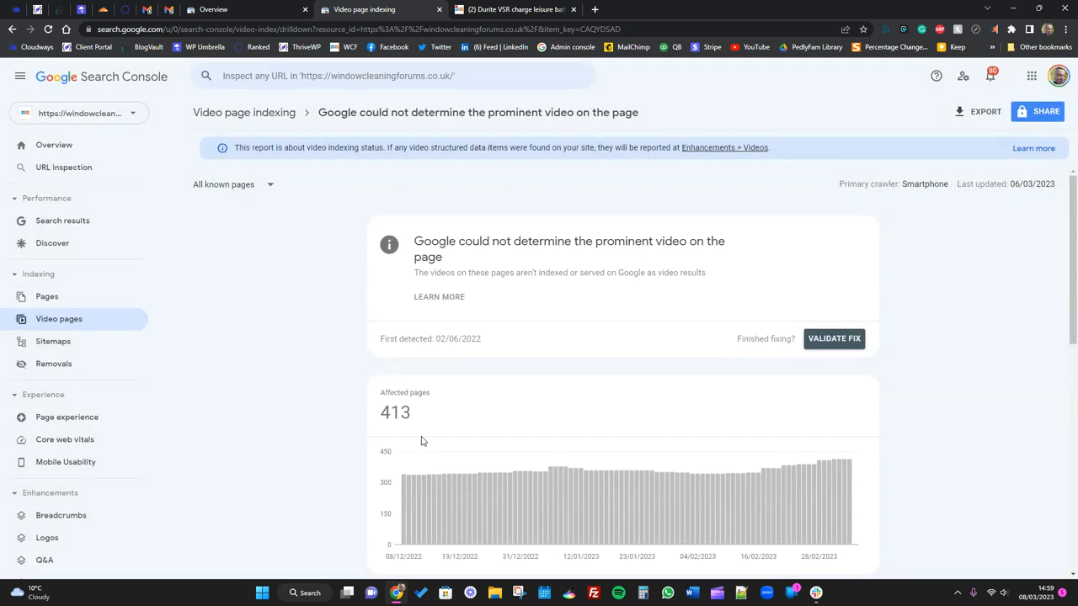
{"action": "scroll", "scroll_direction": "down", "scroll_amount": 3}
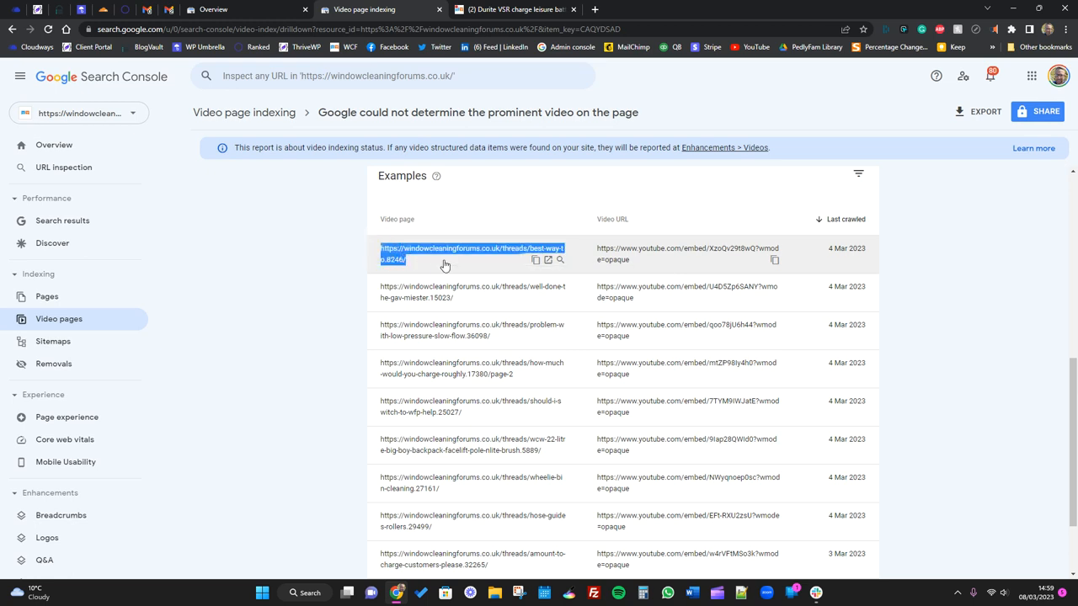
- Scroll through the 'Best Way To?' thread to reply #7's YouTube video, then return
{"action": "left_click", "coordinate": [514, 9]}
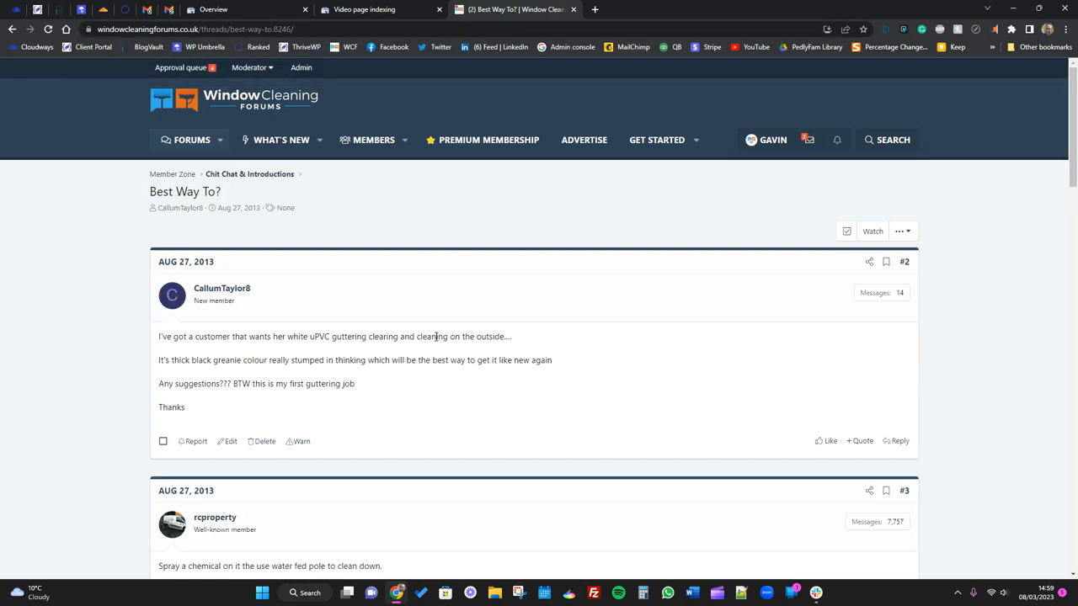
{"action": "scroll", "scroll_direction": "down", "scroll_amount": 3}
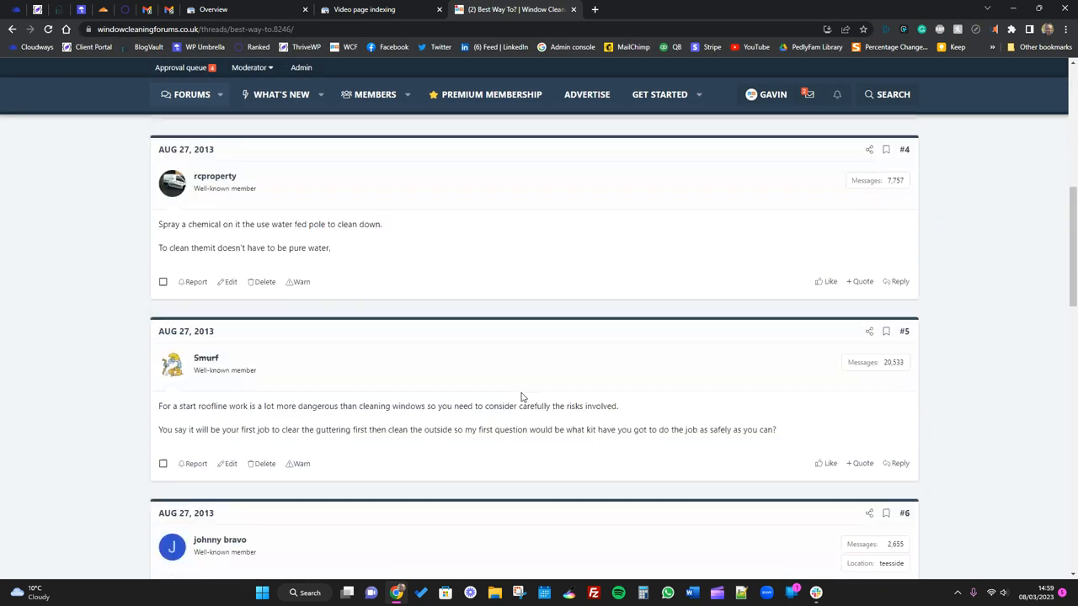
{"action": "scroll", "scroll_direction": "down", "scroll_amount": 3}
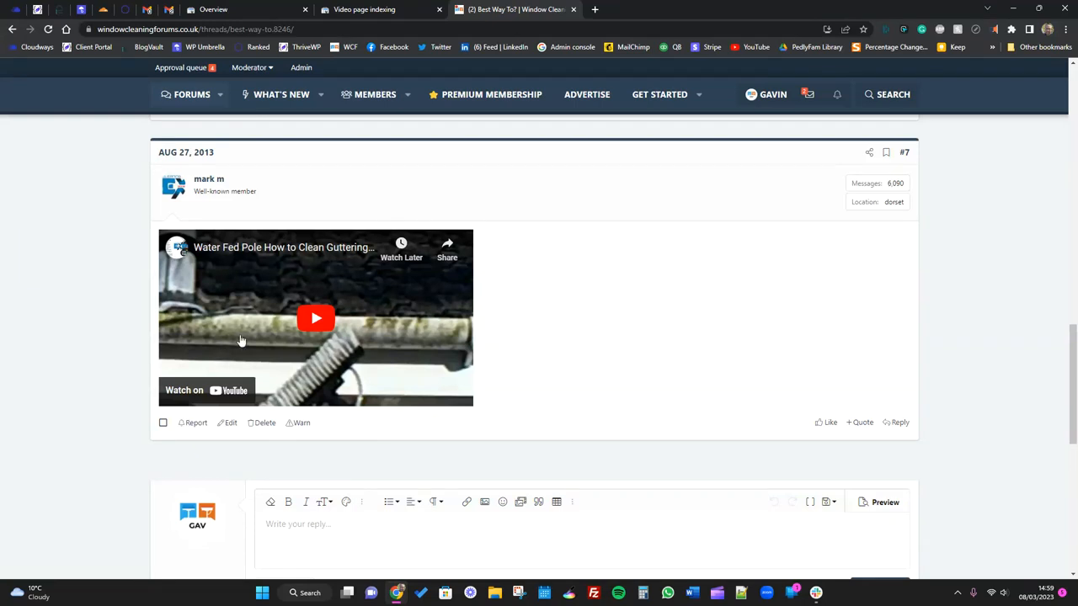
{"action": "left_click", "coordinate": [362, 9]}
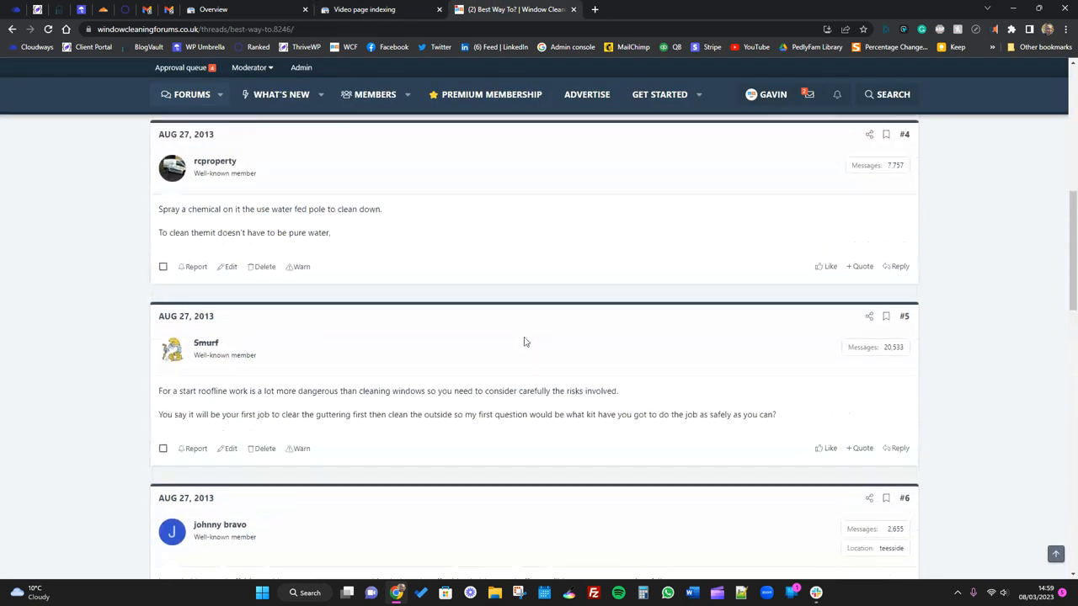
{"action": "scroll", "scroll_direction": "down", "scroll_amount": 3}
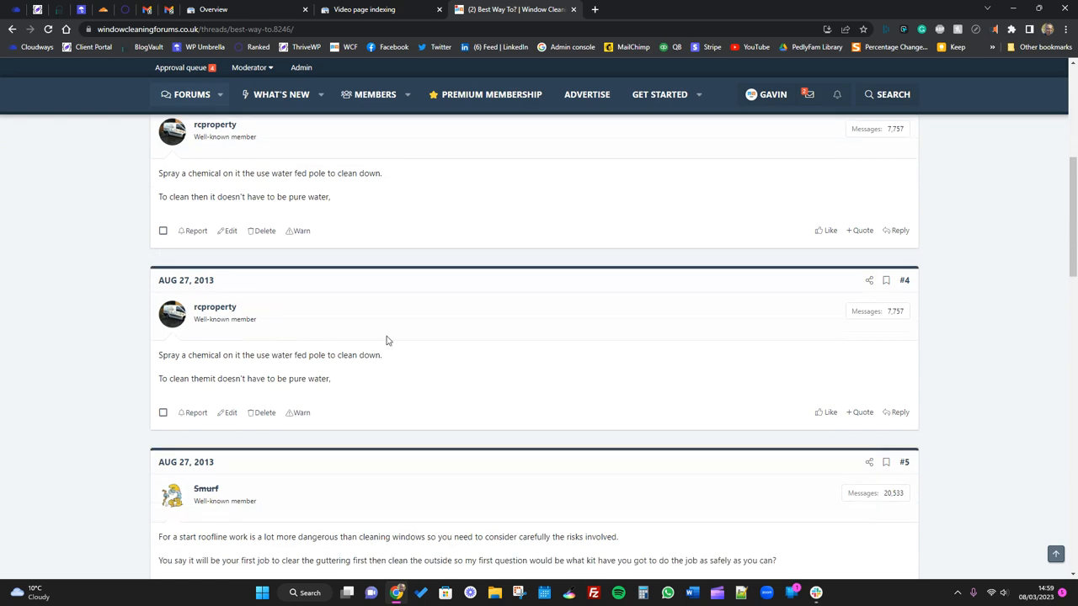
{"action": "scroll", "scroll_direction": "down", "scroll_amount": 3}
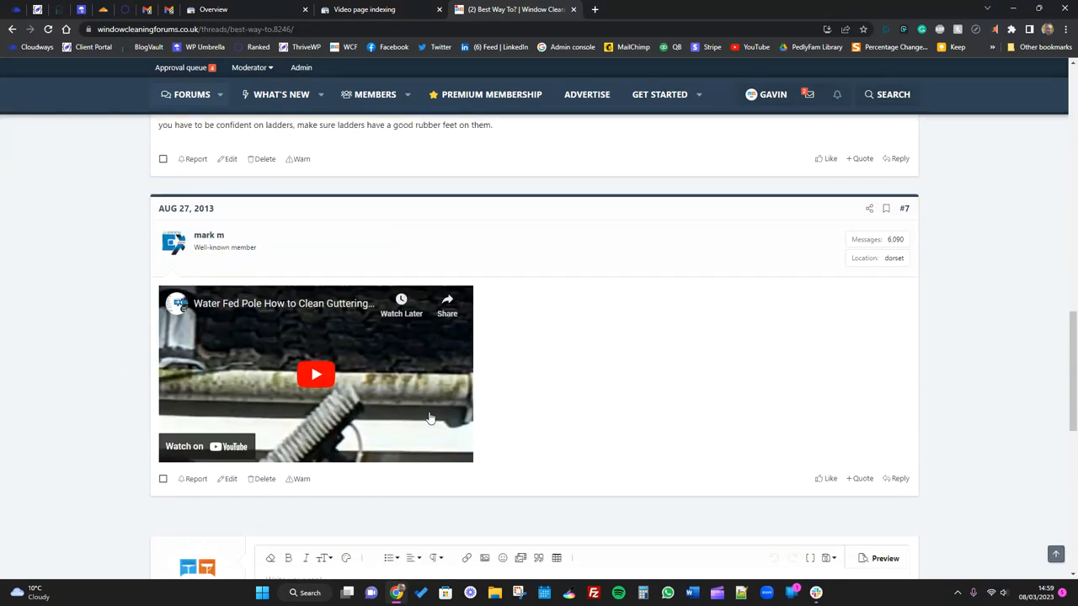
{"action": "mouse_move", "coordinate": [354, 362]}
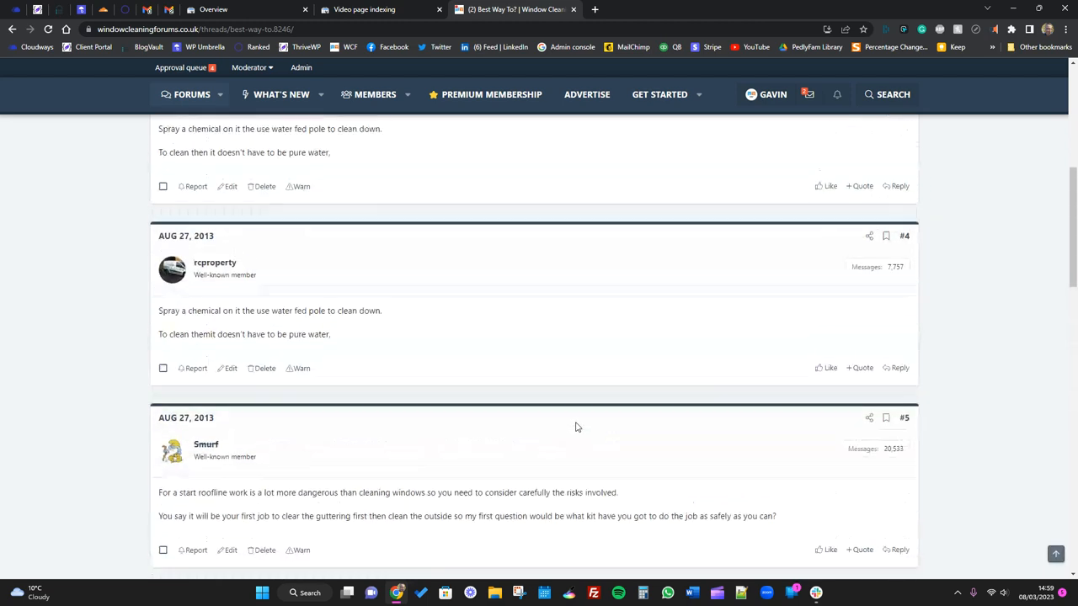
{"action": "scroll", "scroll_direction": "up", "scroll_amount": 3}
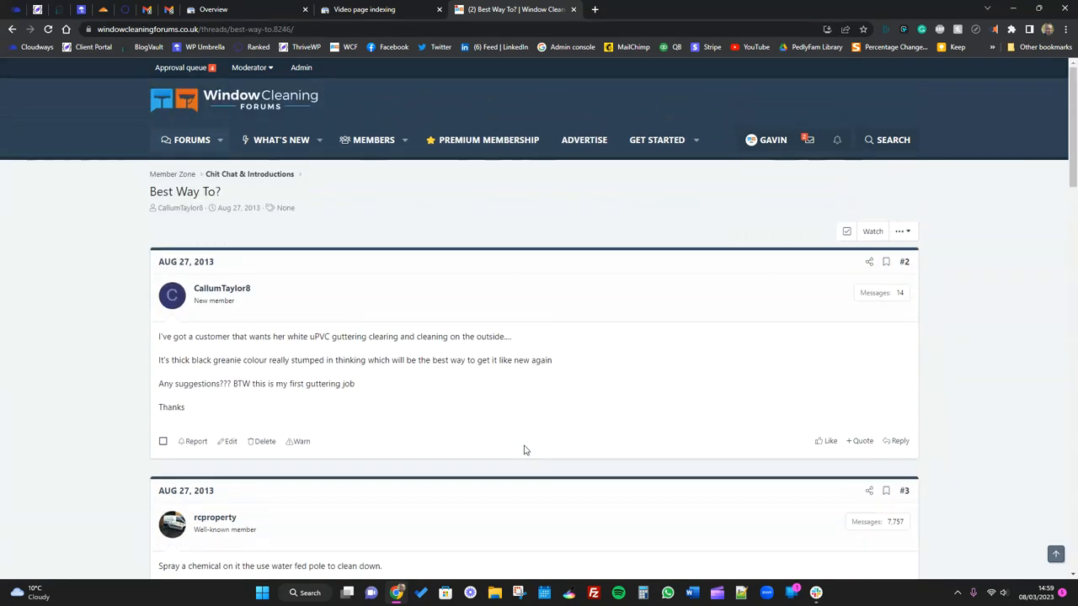
{"action": "mouse_move", "coordinate": [723, 243]}
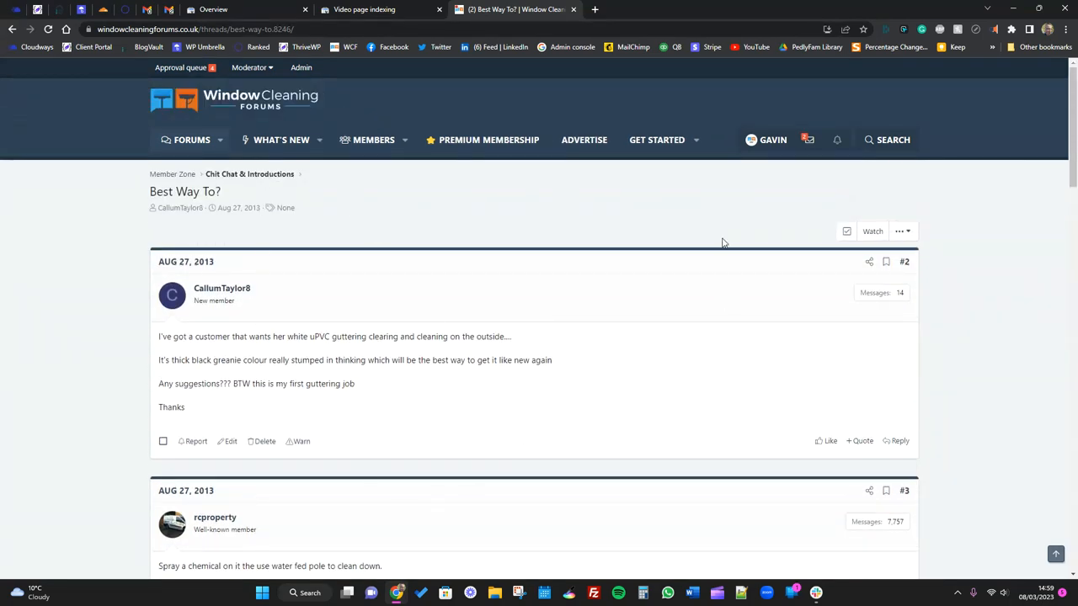
{"action": "left_click", "coordinate": [364, 9]}
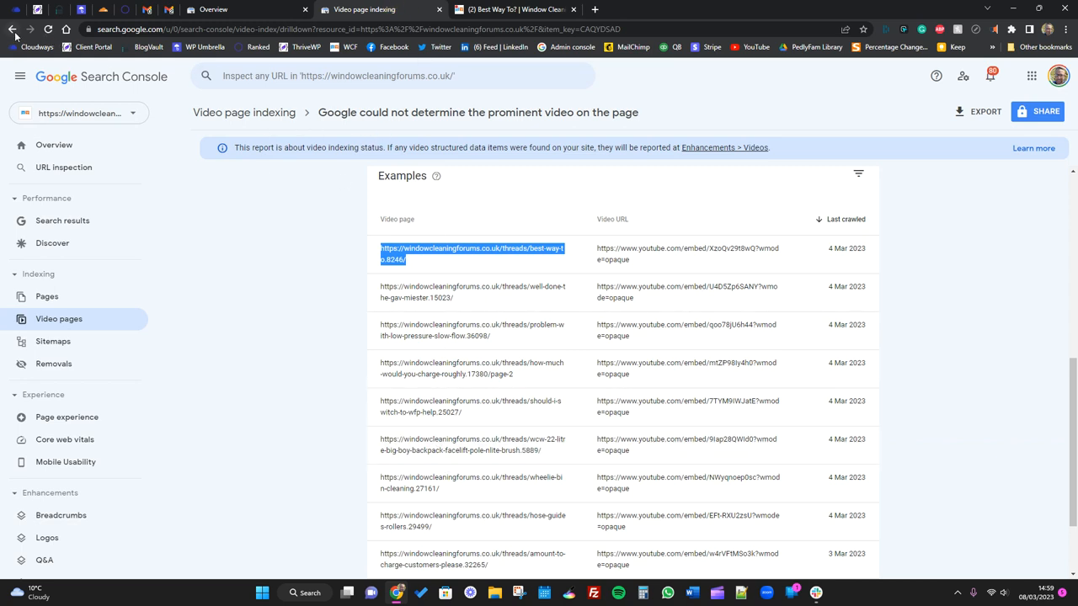
- Go back to the video indexing overview and open 'Video not found on host service' examples
{"action": "left_click", "coordinate": [13, 29]}
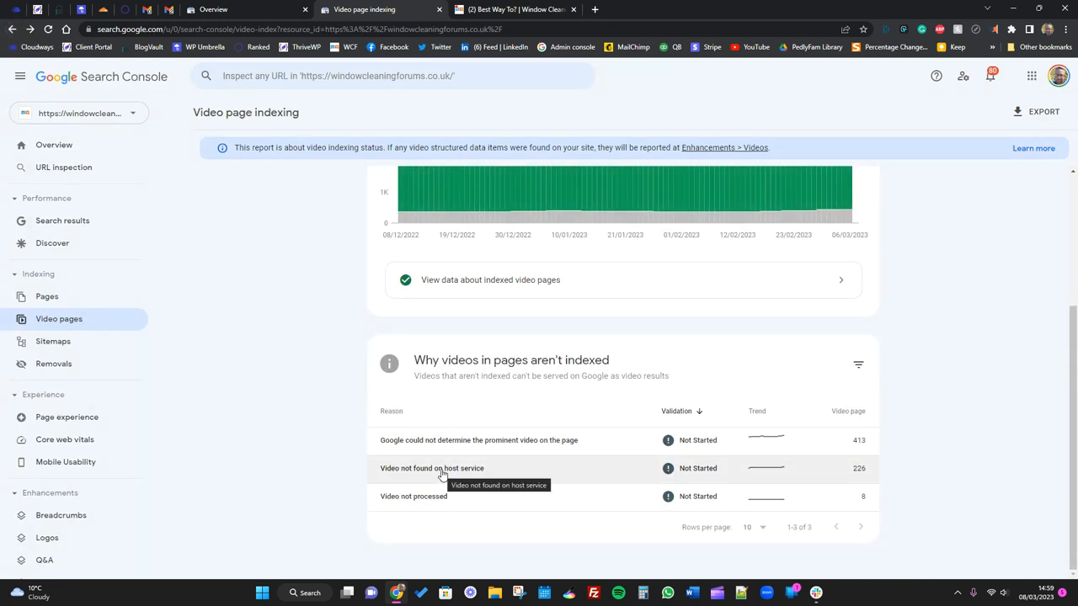
{"action": "left_click", "coordinate": [432, 468]}
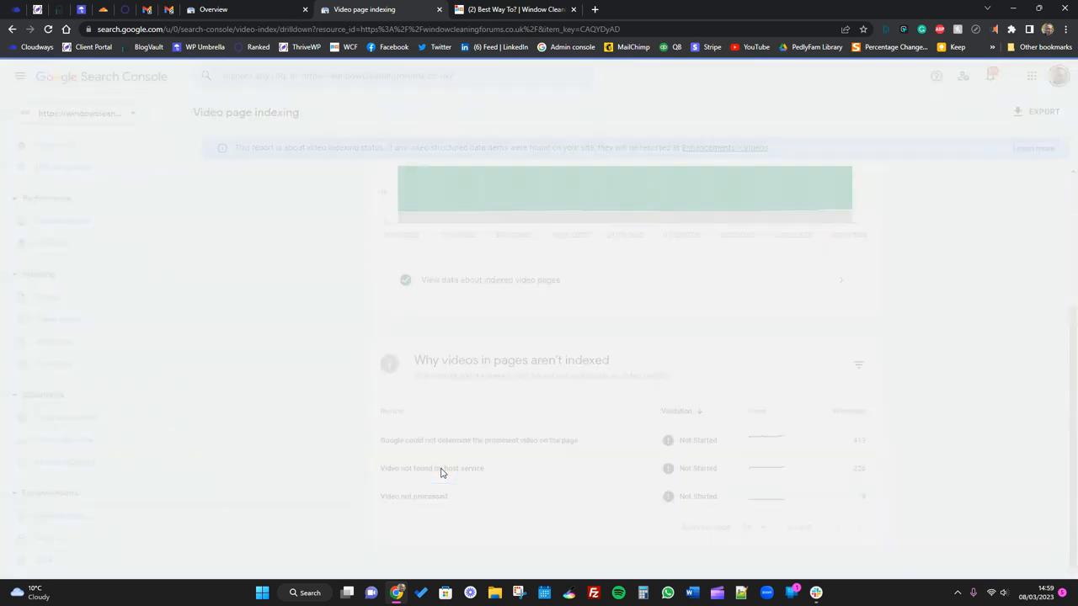
{"action": "left_click", "coordinate": [432, 468]}
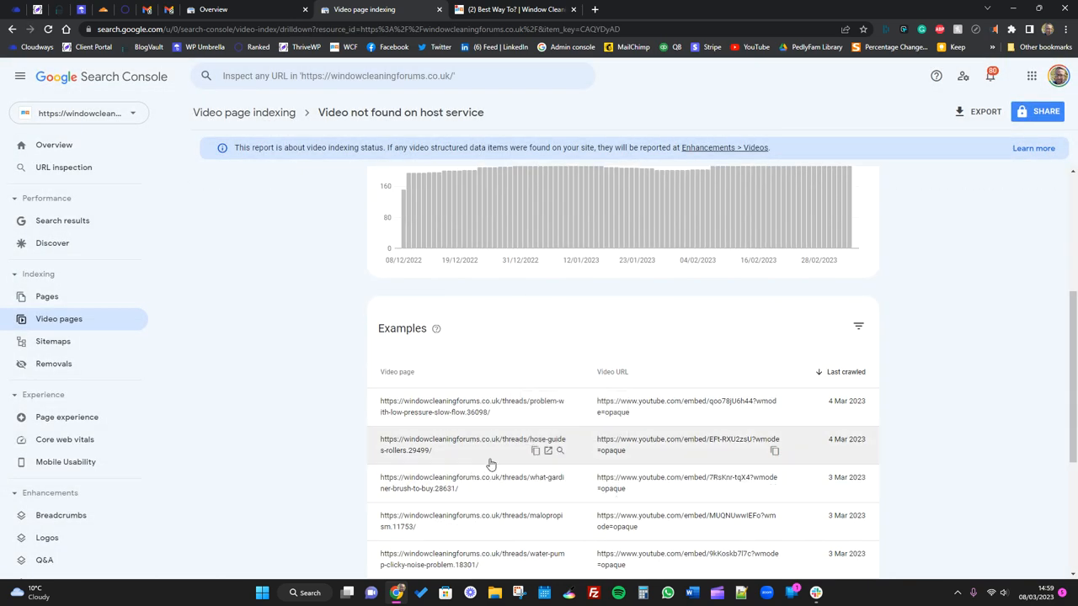
{"action": "mouse_move", "coordinate": [749, 412]}
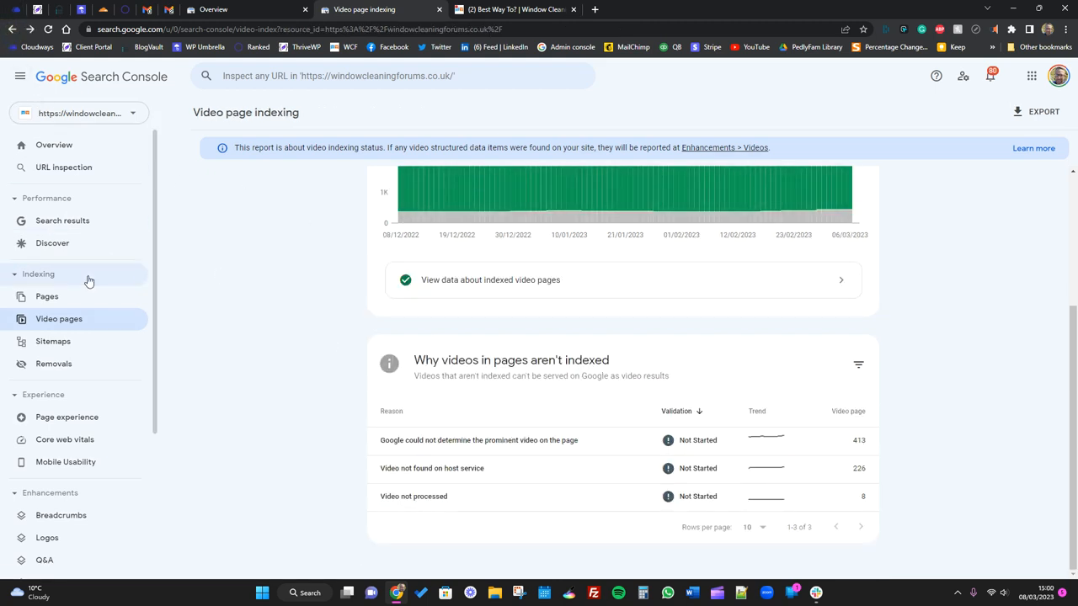
{"action": "mouse_move", "coordinate": [53, 341]}
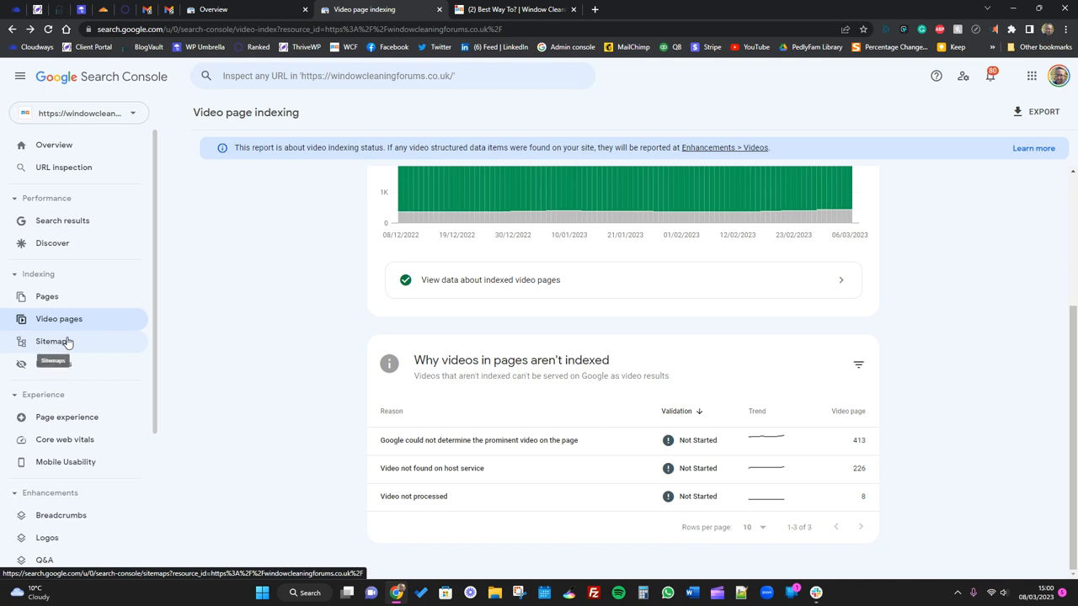
{"action": "mouse_move", "coordinate": [80, 352]}
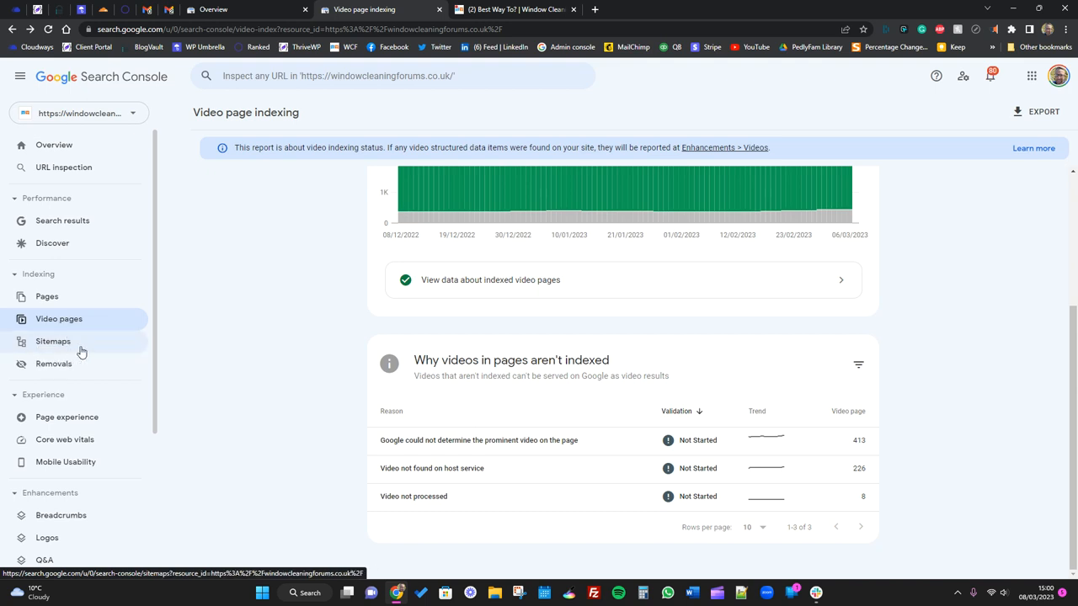
{"action": "mouse_move", "coordinate": [174, 372]}
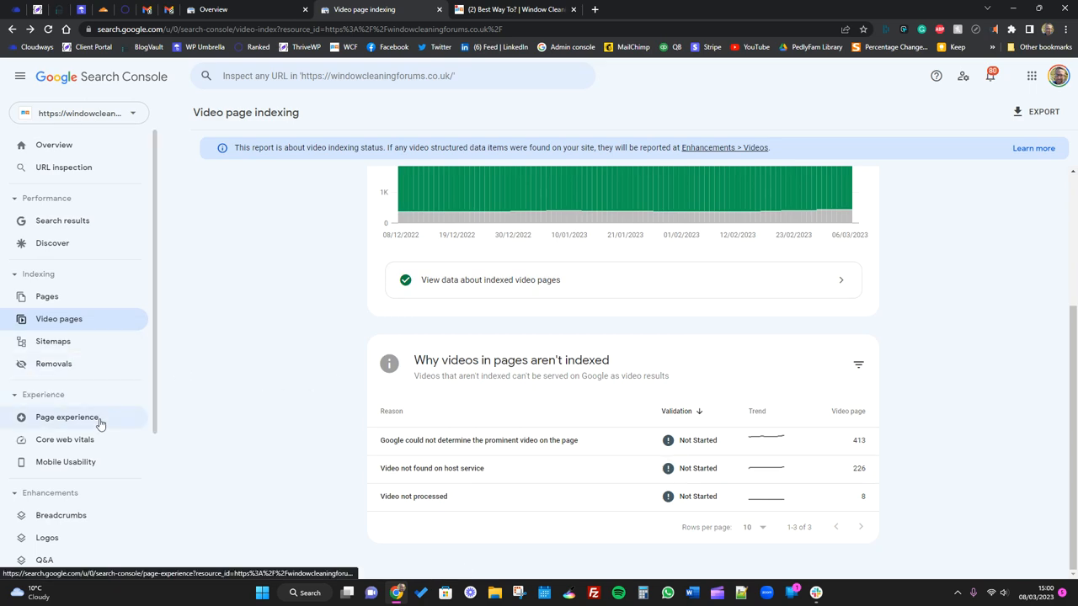
- Open the Page experience section from the sidebar and scroll toward Core Web Vitals
{"action": "left_click", "coordinate": [67, 417]}
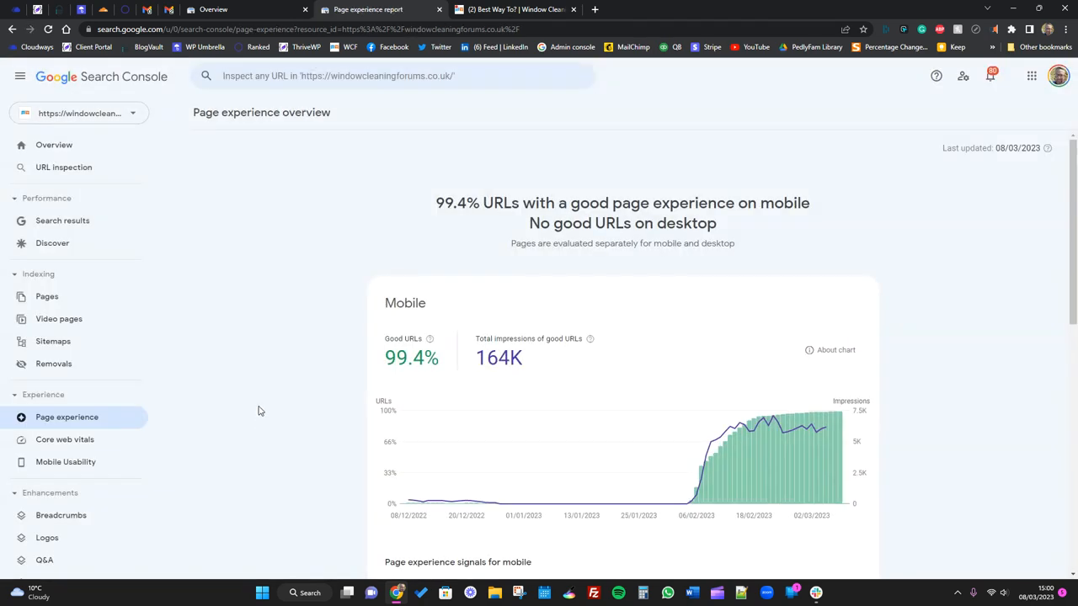
{"action": "scroll", "scroll_direction": "down", "scroll_amount": 3}
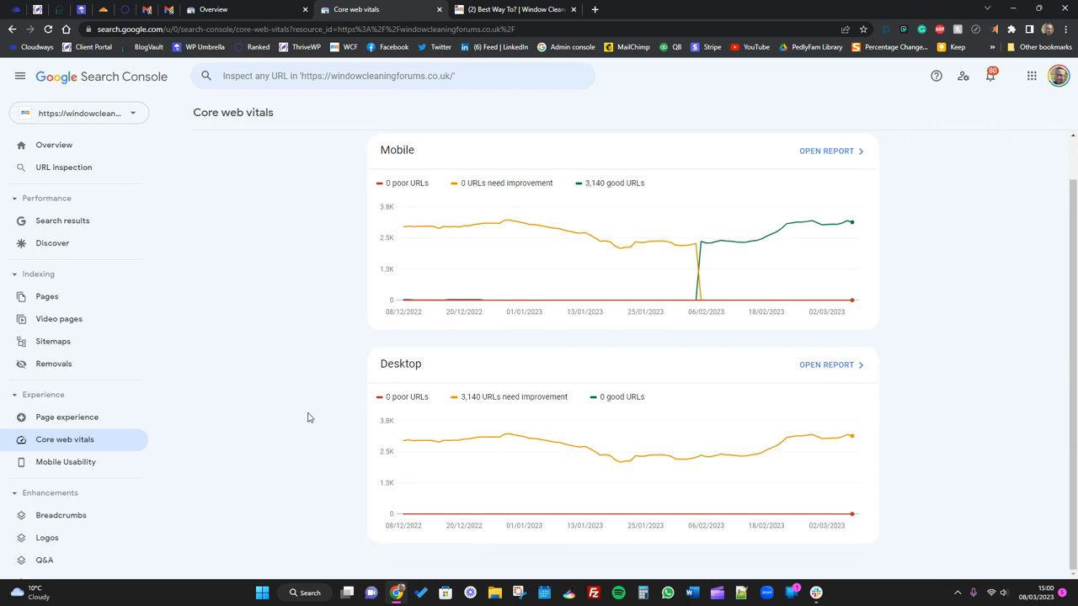
{"action": "mouse_move", "coordinate": [419, 168]}
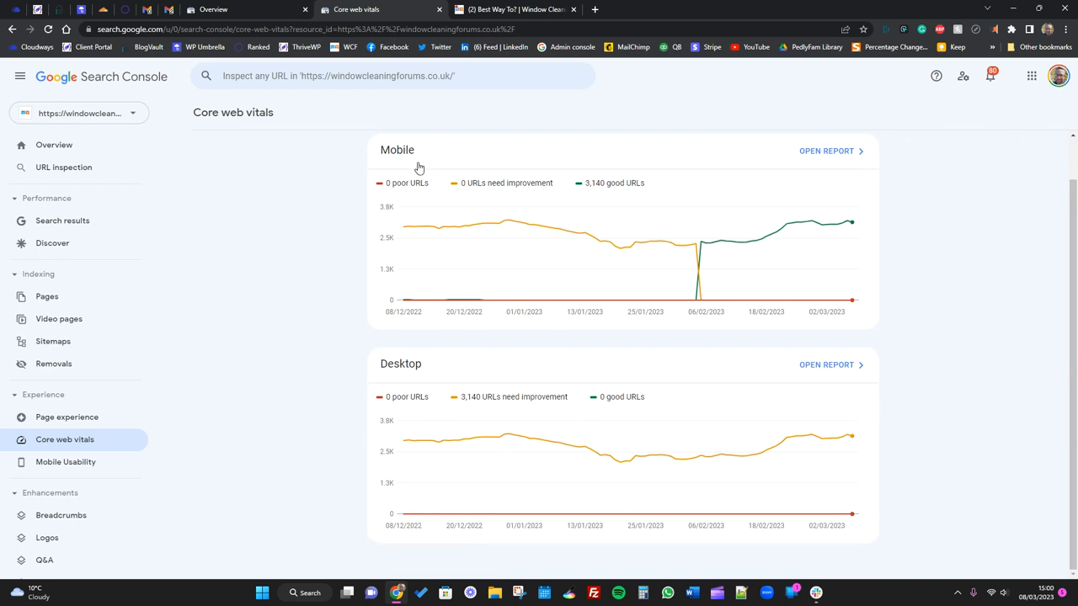
{"action": "mouse_move", "coordinate": [579, 202]}
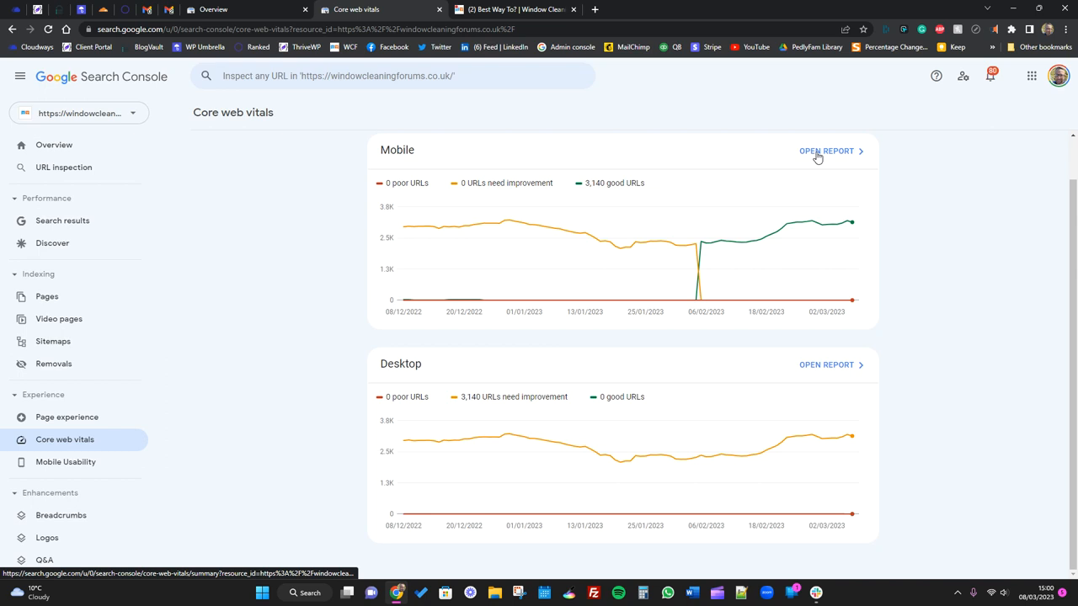
- Open the mobile Core Web Vitals report and scroll to the CLS more-than-0.1 issue row
{"action": "left_click", "coordinate": [826, 151]}
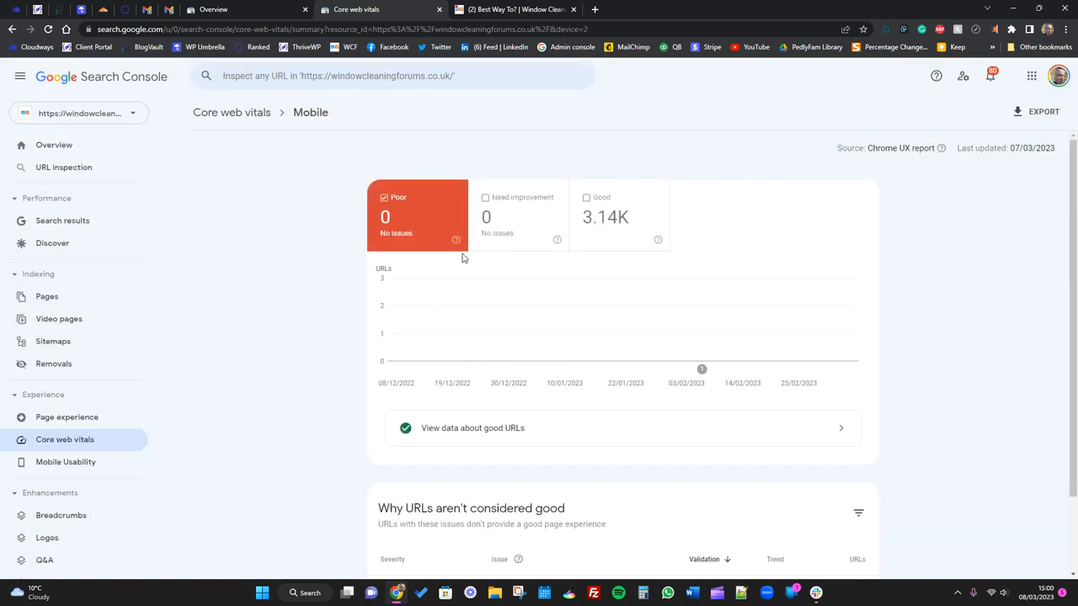
{"action": "scroll", "scroll_direction": "down", "scroll_amount": 3}
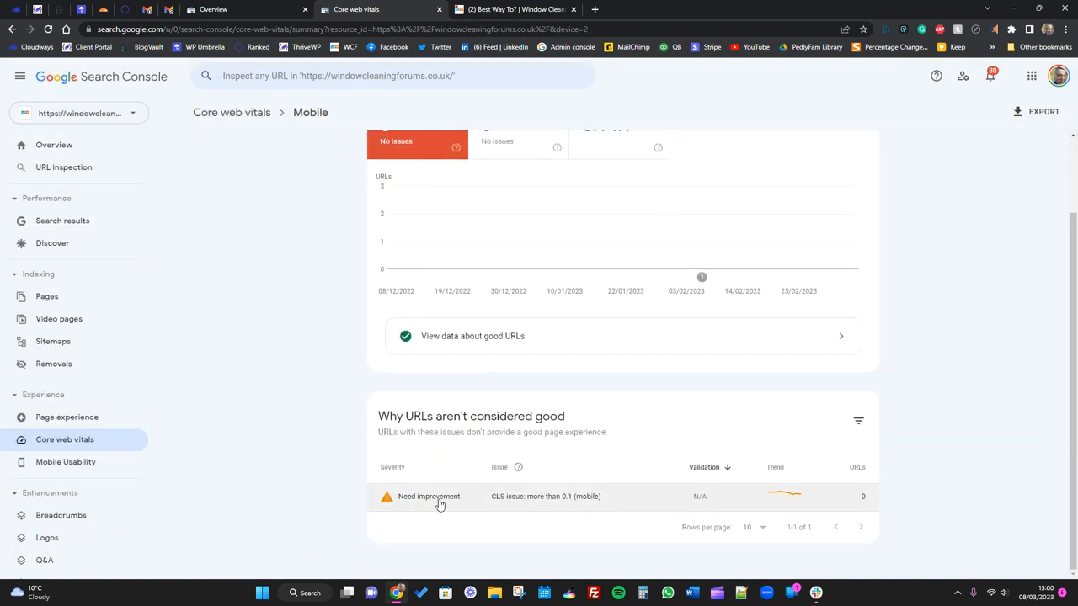
{"action": "mouse_move", "coordinate": [535, 508]}
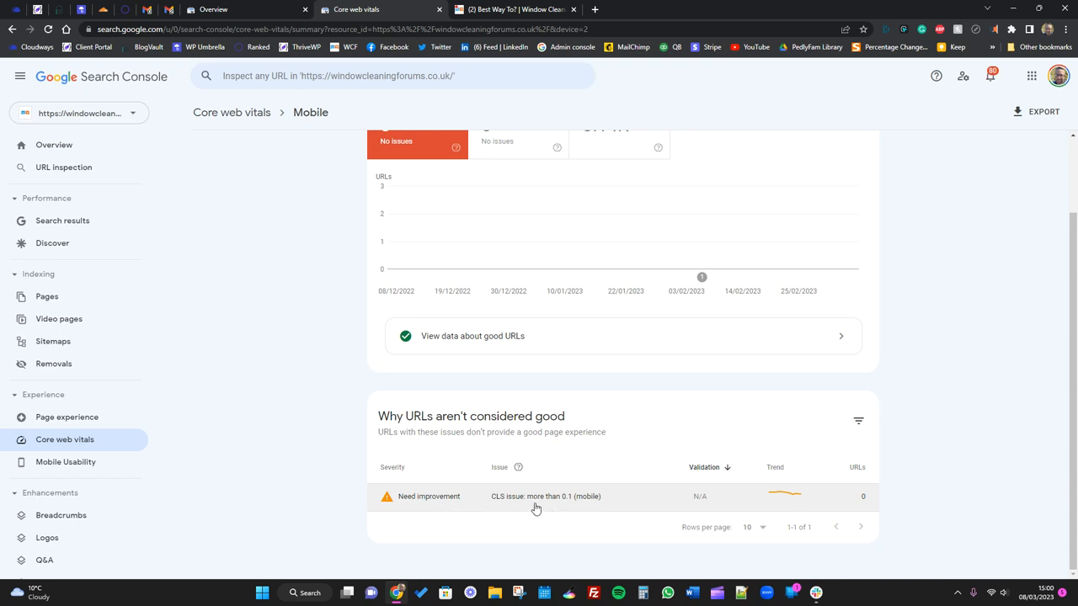
{"action": "mouse_move", "coordinate": [499, 503]}
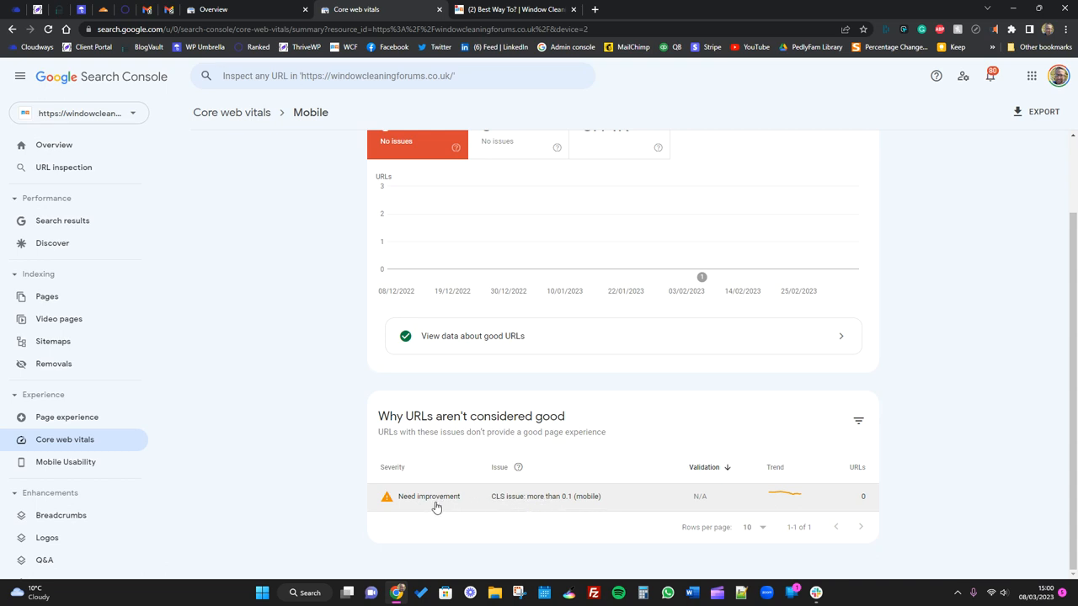
{"action": "mouse_move", "coordinate": [441, 503]}
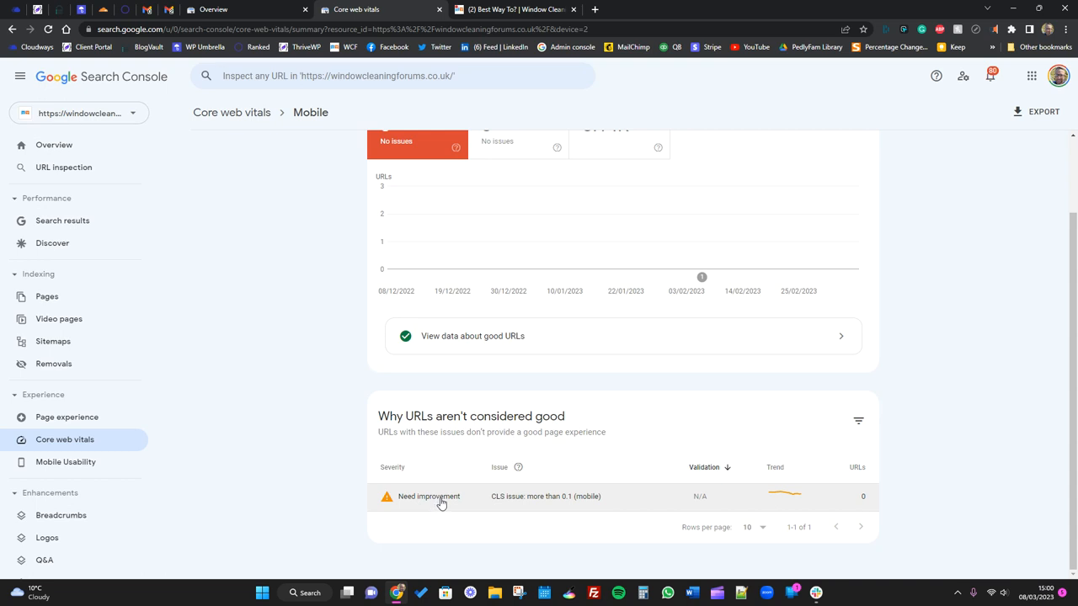
{"action": "mouse_move", "coordinate": [422, 503]}
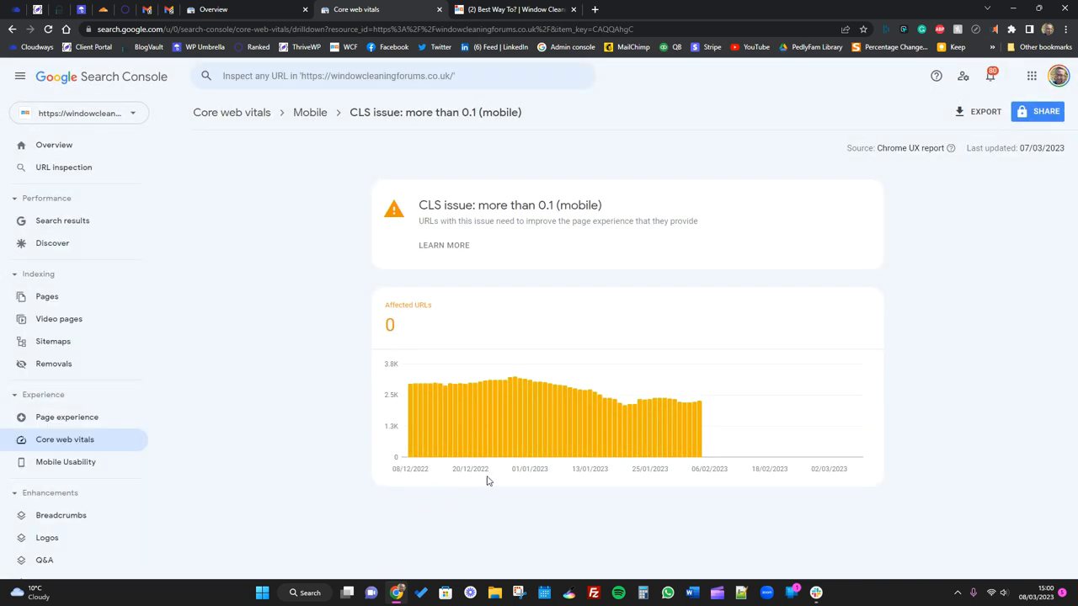
{"action": "mouse_move", "coordinate": [636, 438]}
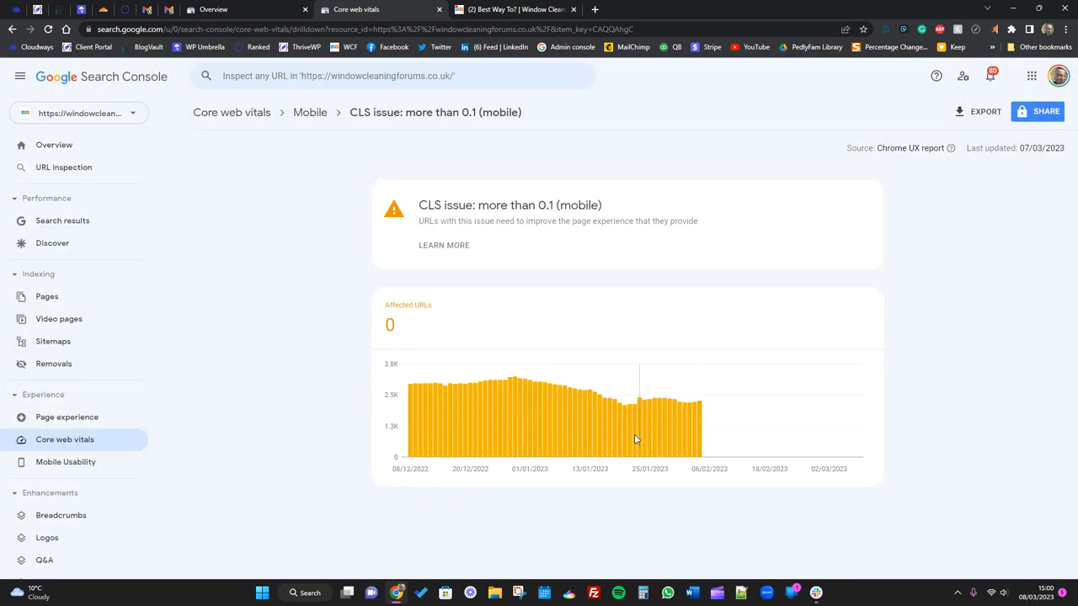
{"action": "mouse_move", "coordinate": [612, 503]}
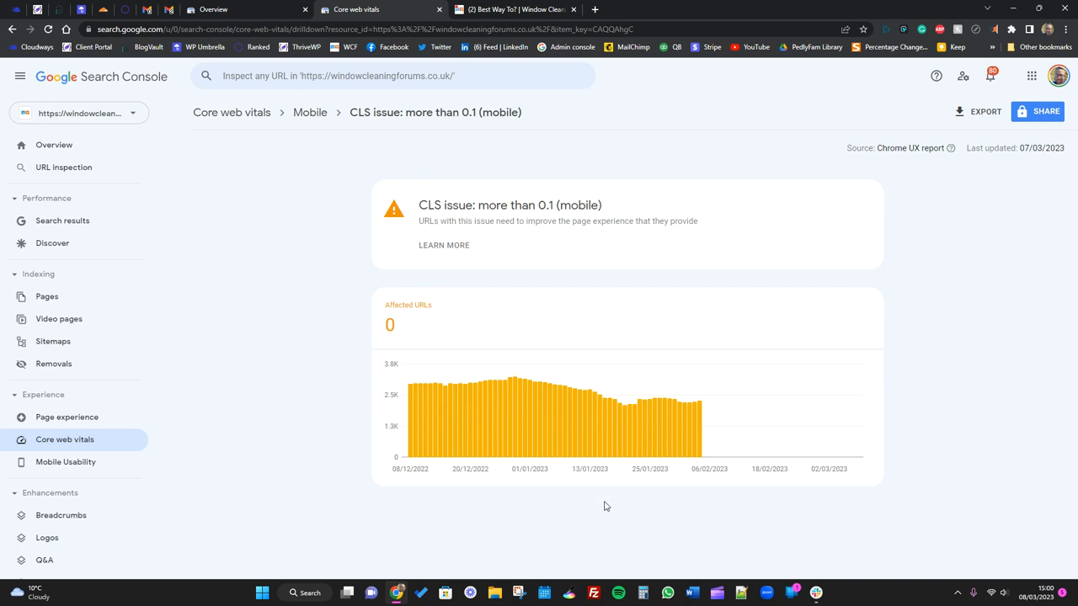
{"action": "mouse_move", "coordinate": [413, 428]}
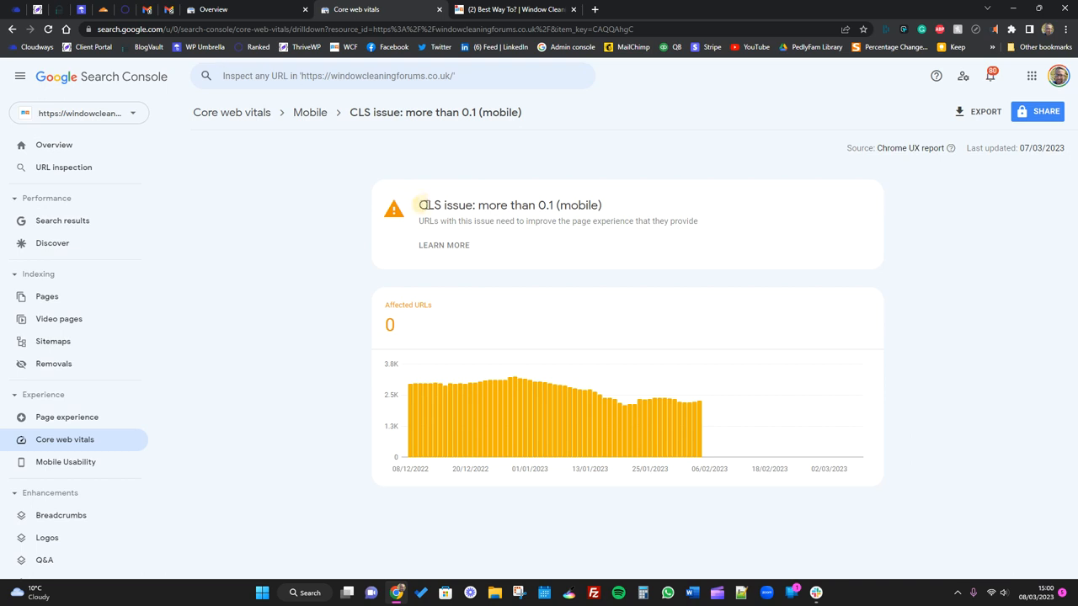
- Select the 'CLS issue: more than 0.1 (mobile)' title, showing 0 affected URLs
{"action": "triple_click", "coordinate": [509, 205]}
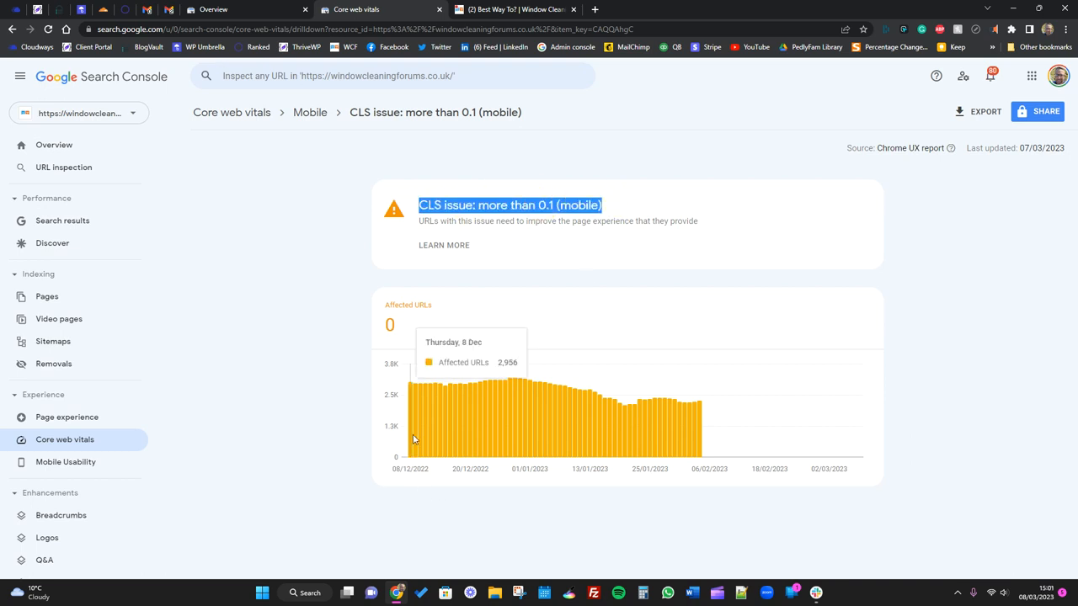
{"action": "mouse_move", "coordinate": [447, 441]}
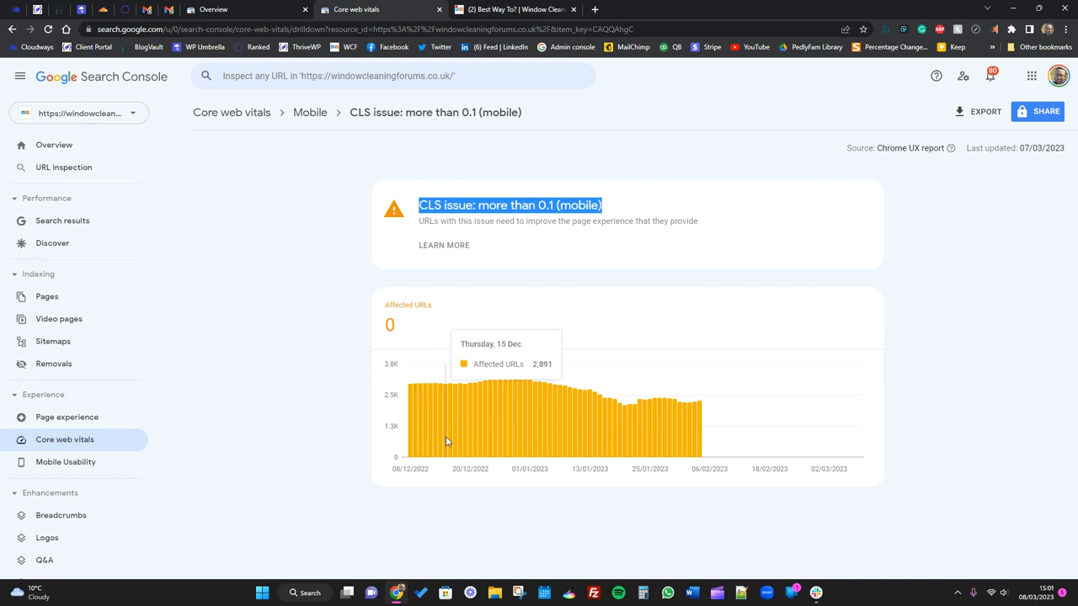
{"action": "mouse_move", "coordinate": [680, 442]}
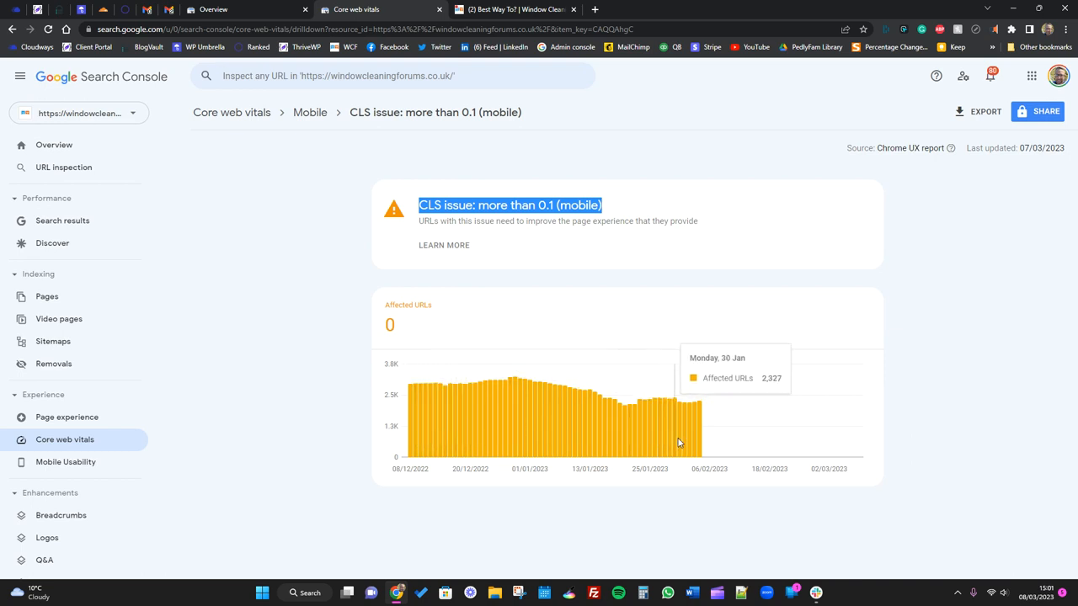
{"action": "mouse_move", "coordinate": [701, 446]}
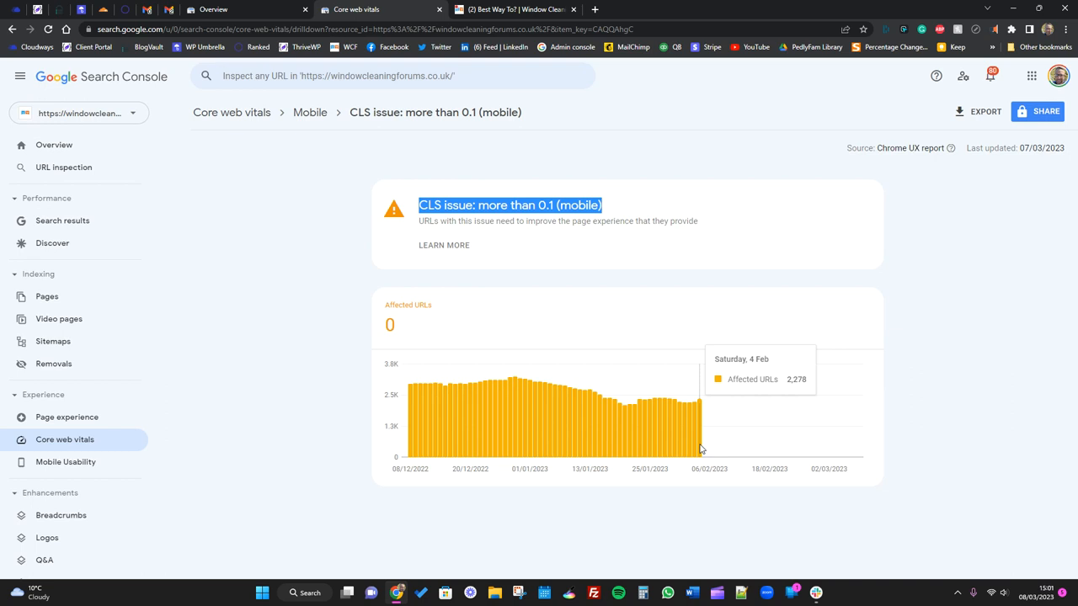
{"action": "mouse_move", "coordinate": [705, 449]}
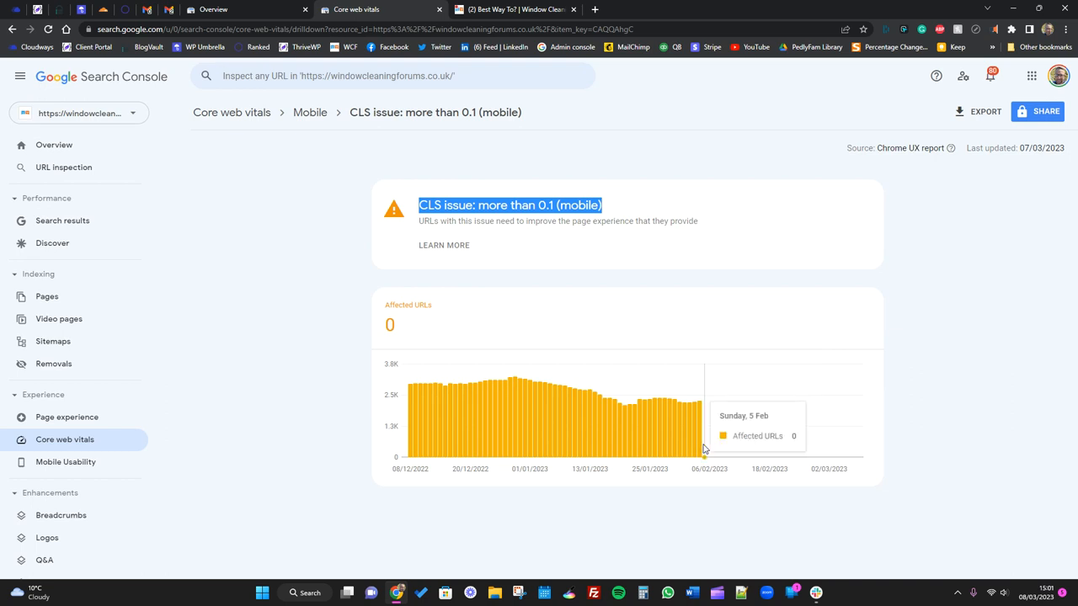
{"action": "mouse_move", "coordinate": [739, 457]}
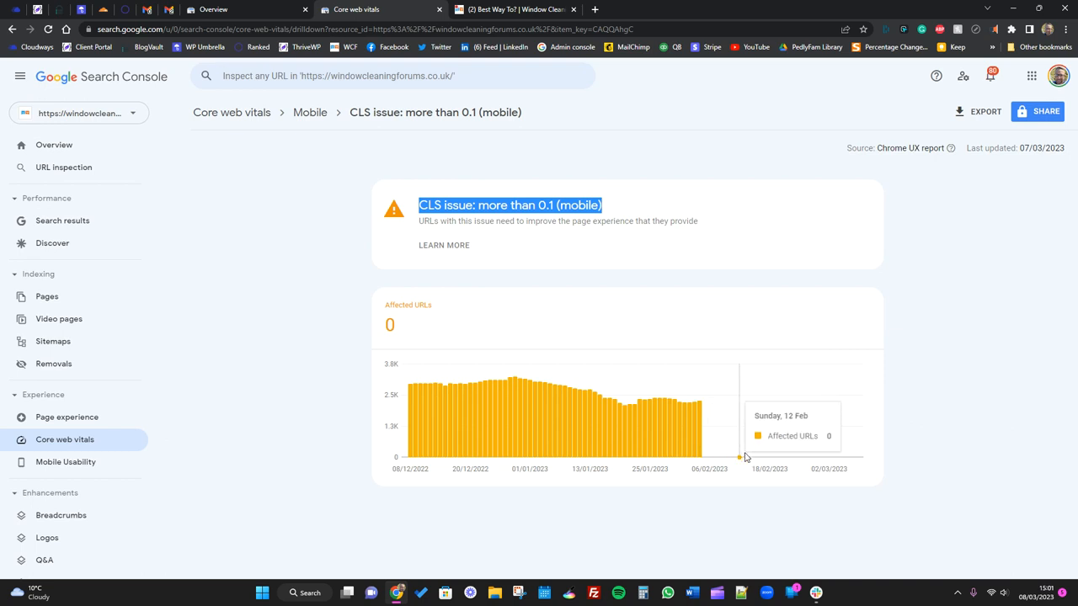
{"action": "mouse_move", "coordinate": [865, 463]}
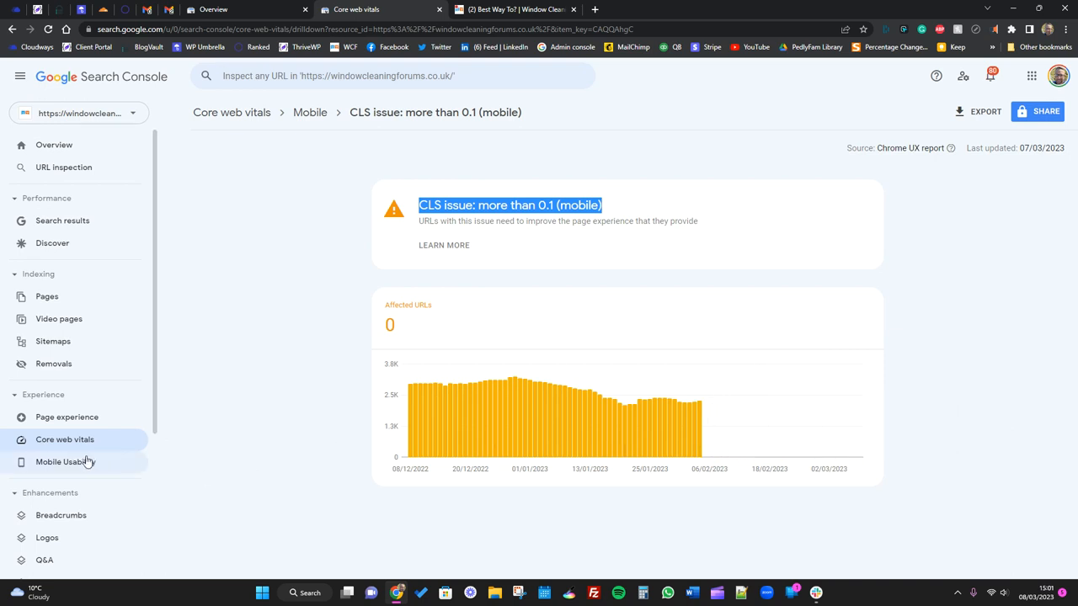
- Open Mobile Usability and scroll to the 'Why pages aren't usable on mobile' table
{"action": "left_click", "coordinate": [65, 461]}
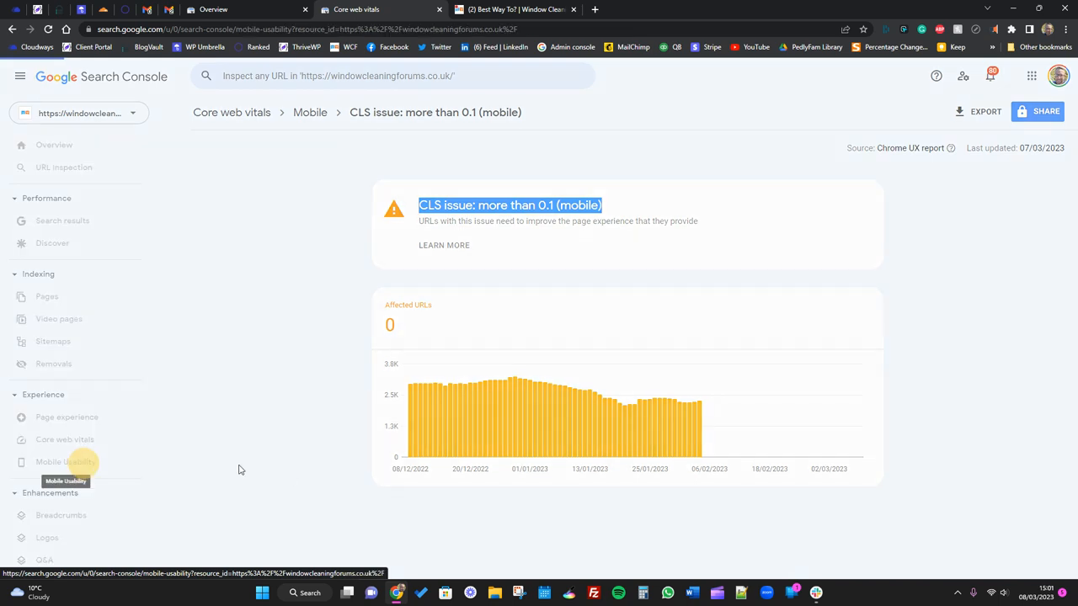
{"action": "left_click", "coordinate": [65, 461]}
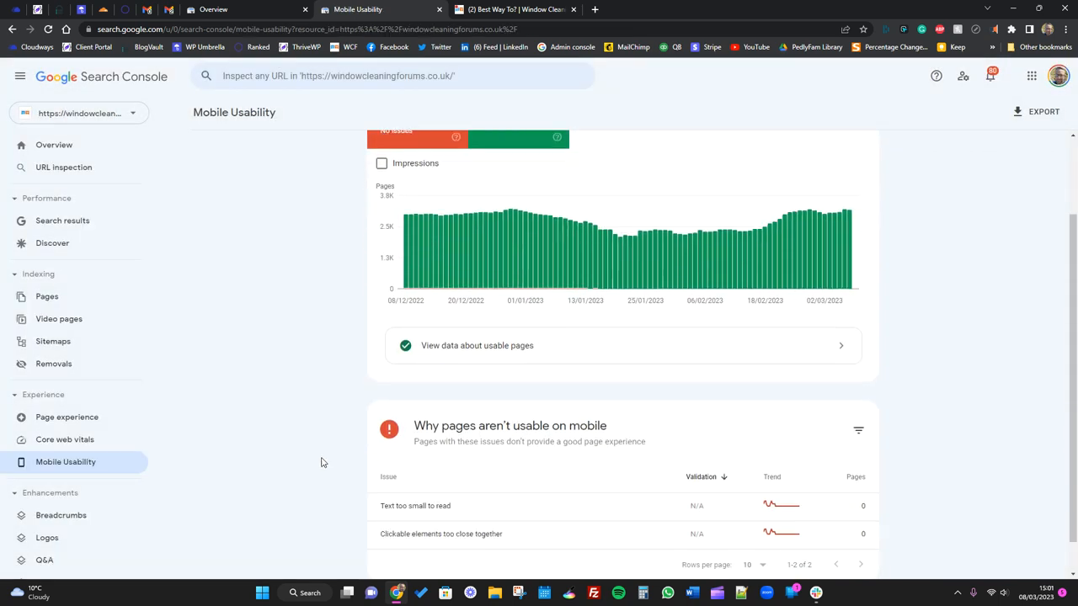
{"action": "scroll", "scroll_direction": "down", "scroll_amount": 3}
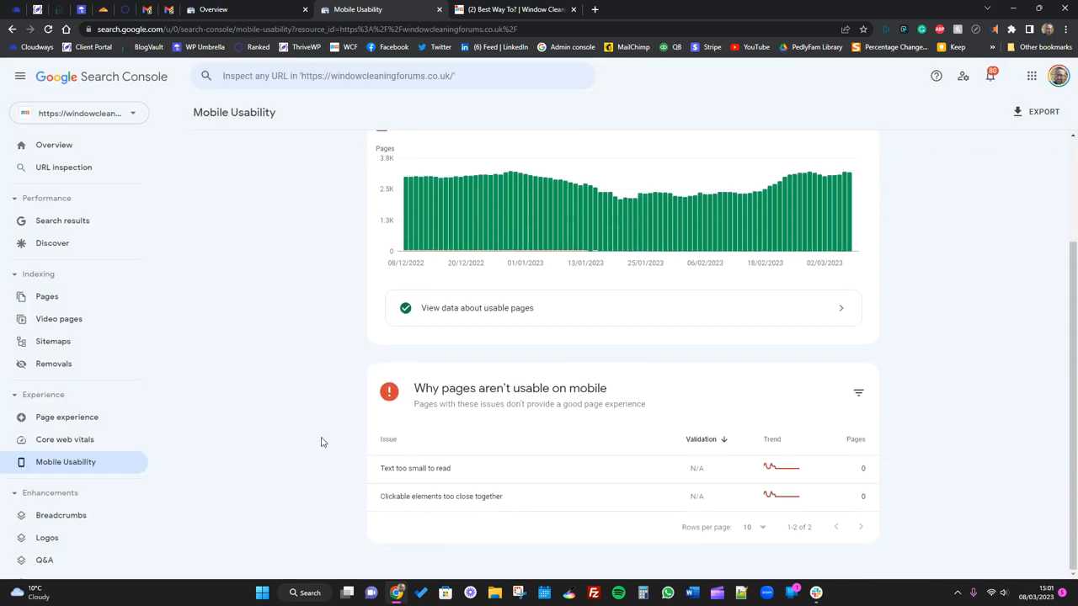
{"action": "mouse_move", "coordinate": [484, 464]}
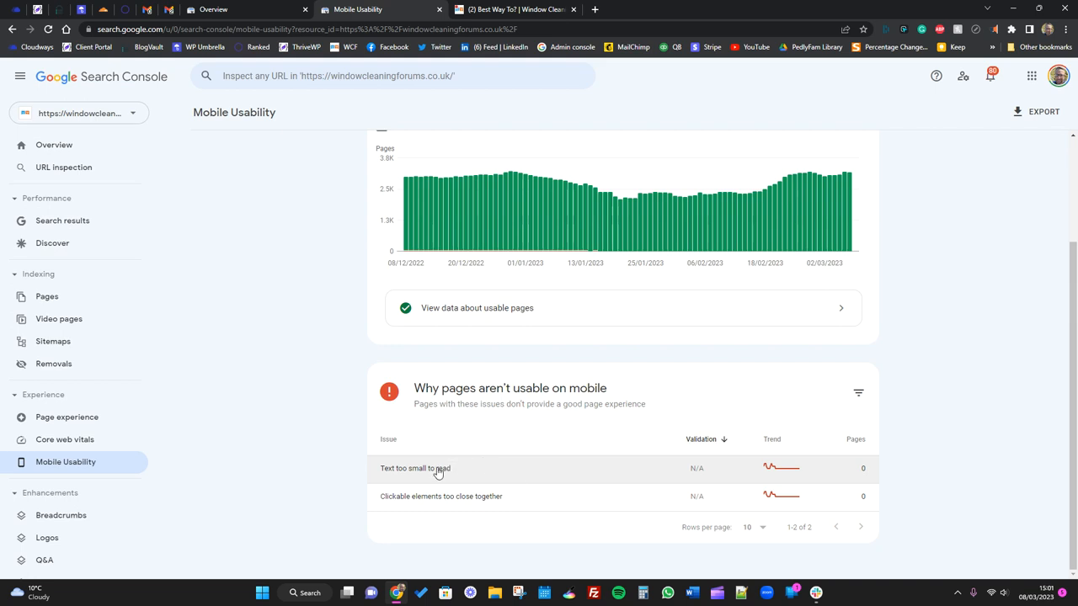
- Open the 'Text too small to read' issue, showing 0 affected pages
{"action": "left_click", "coordinate": [415, 468]}
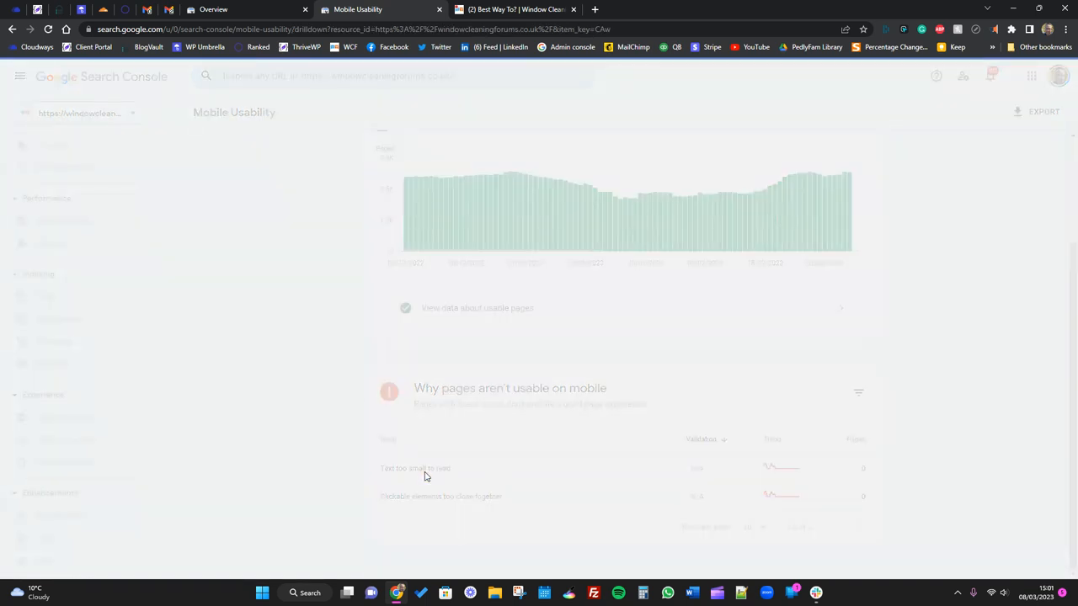
{"action": "left_click", "coordinate": [416, 468]}
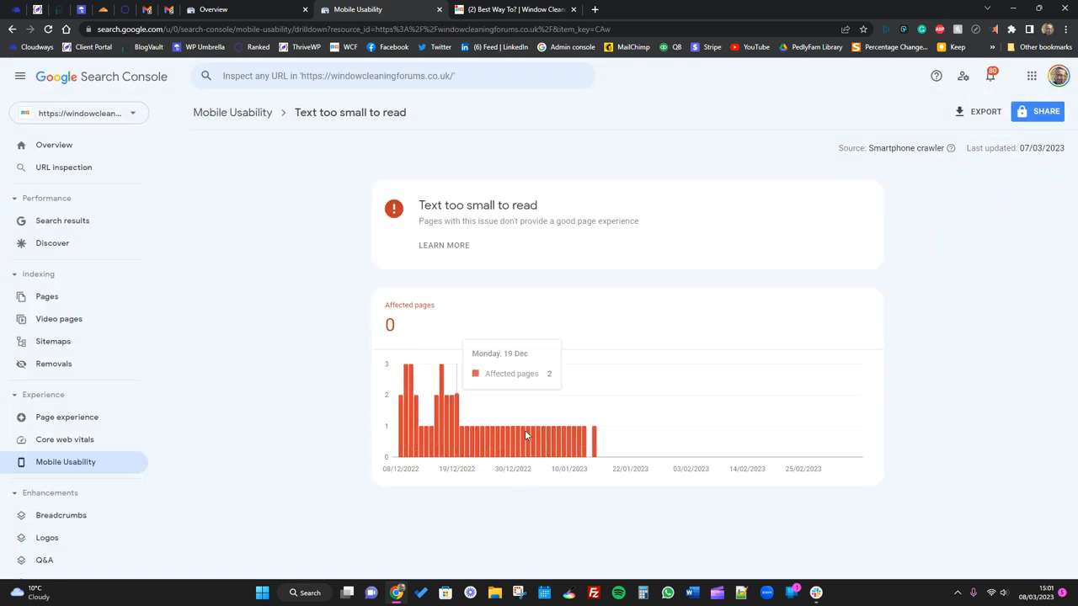
{"action": "mouse_move", "coordinate": [595, 442]}
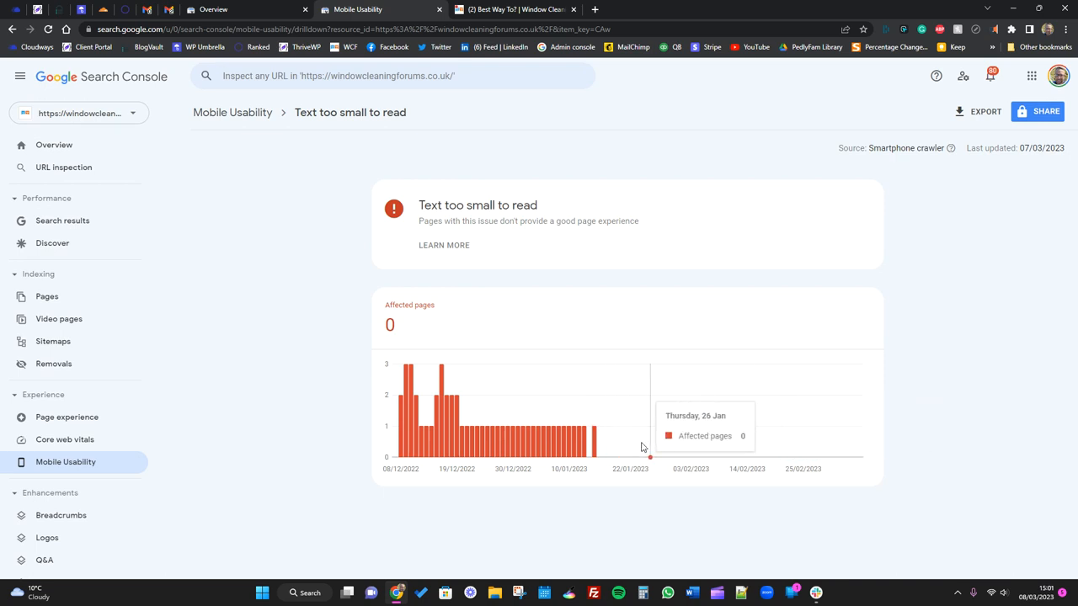
{"action": "mouse_move", "coordinate": [428, 506]}
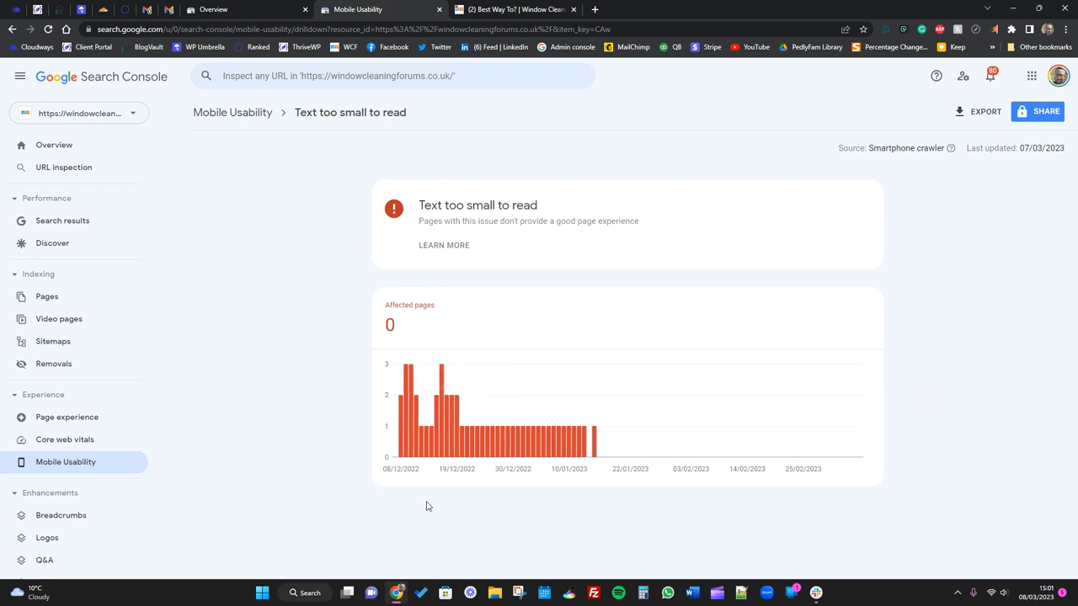
{"action": "mouse_move", "coordinate": [12, 29]}
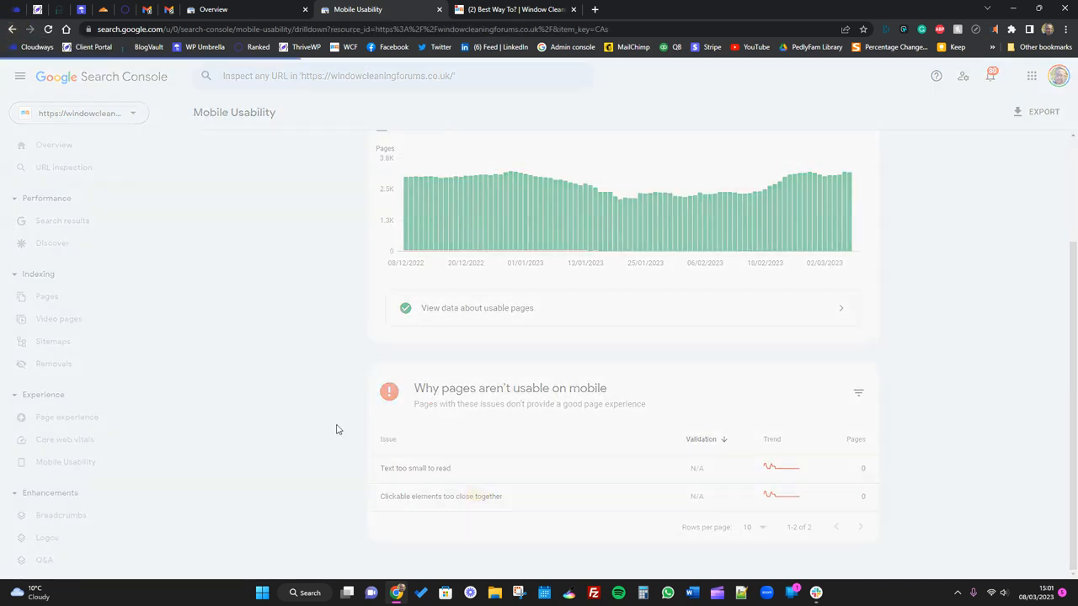
- Open the 'Clickable elements too close together' issue, showing 0 affected pages
{"action": "left_click", "coordinate": [441, 496]}
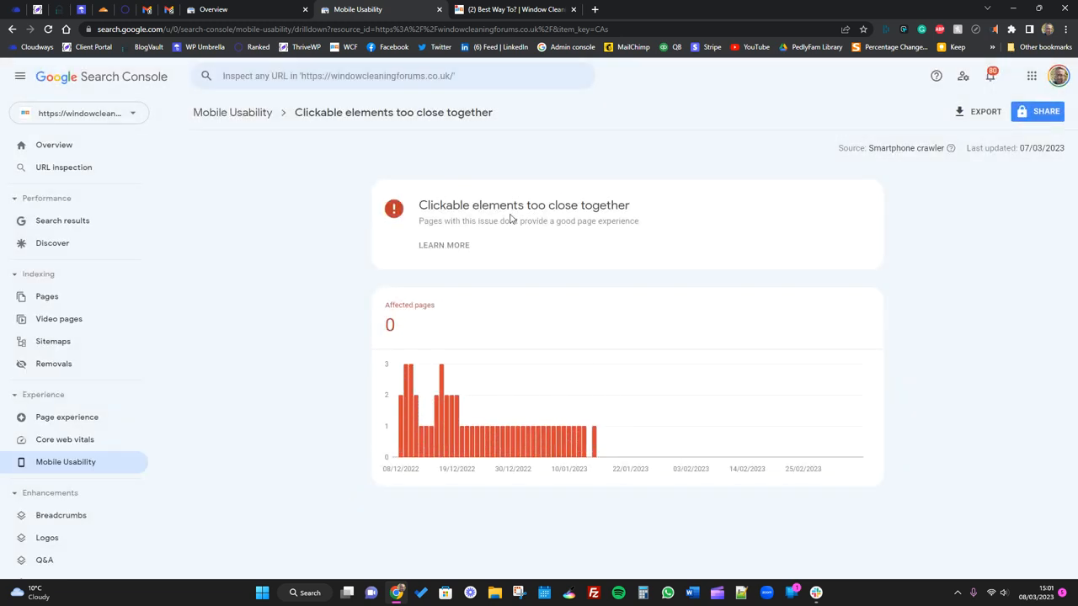
{"action": "mouse_move", "coordinate": [598, 454]}
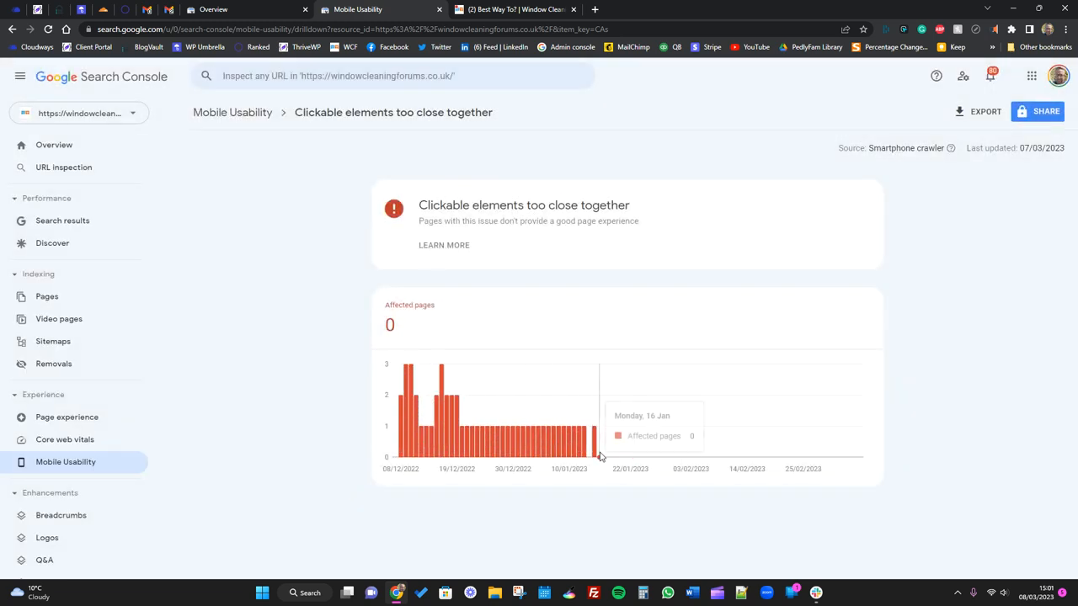
{"action": "mouse_move", "coordinate": [460, 438]}
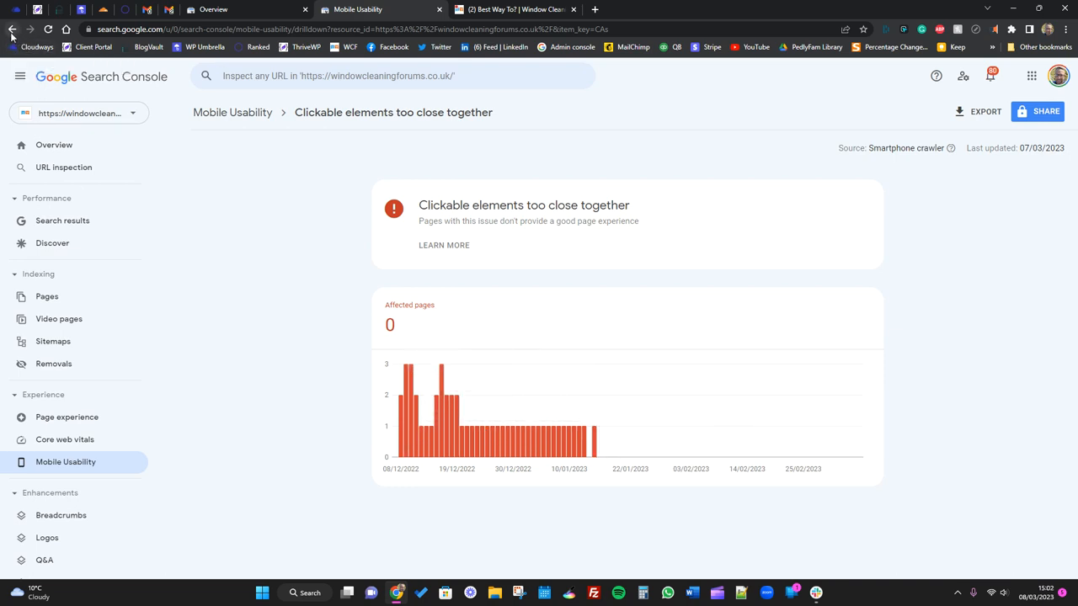
{"action": "mouse_move", "coordinate": [12, 29]}
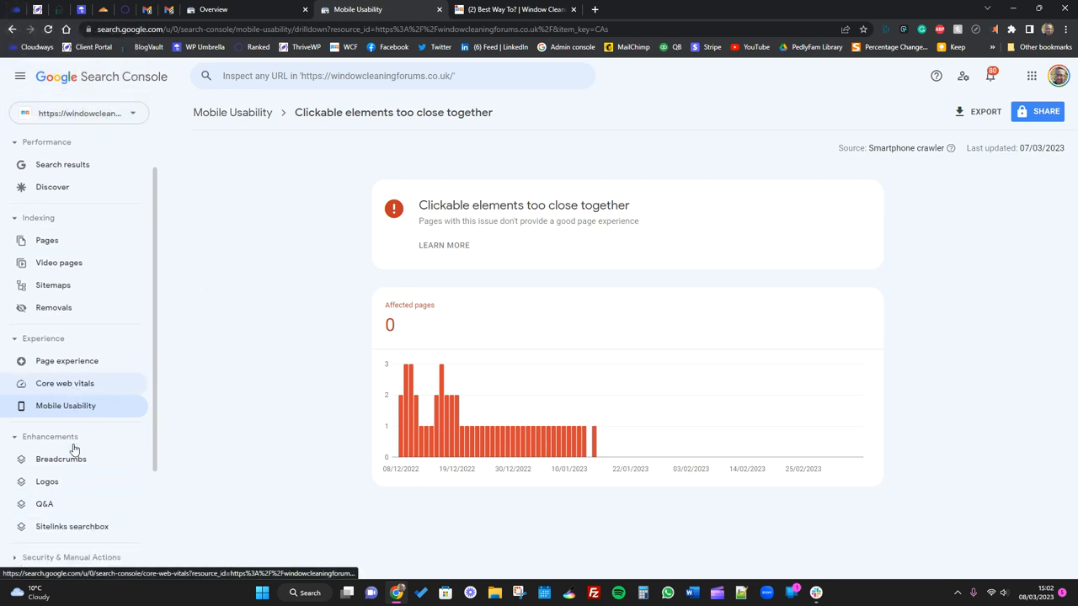
{"action": "mouse_move", "coordinate": [139, 438]}
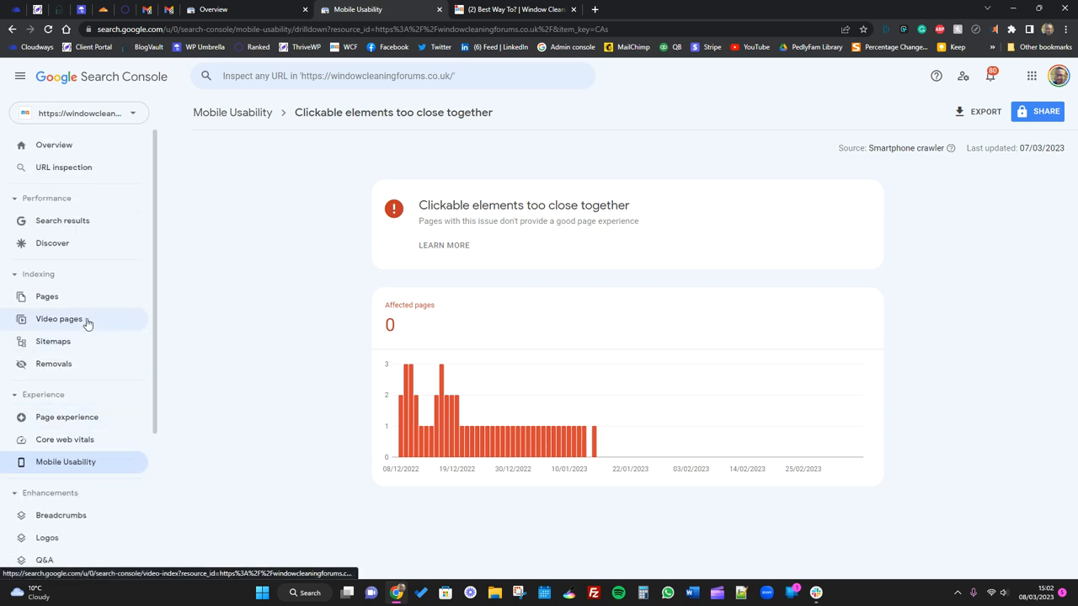
- Open Page indexing and scroll through all ten non-indexed reasons, led by 168,535 redirects
{"action": "left_click", "coordinate": [46, 297]}
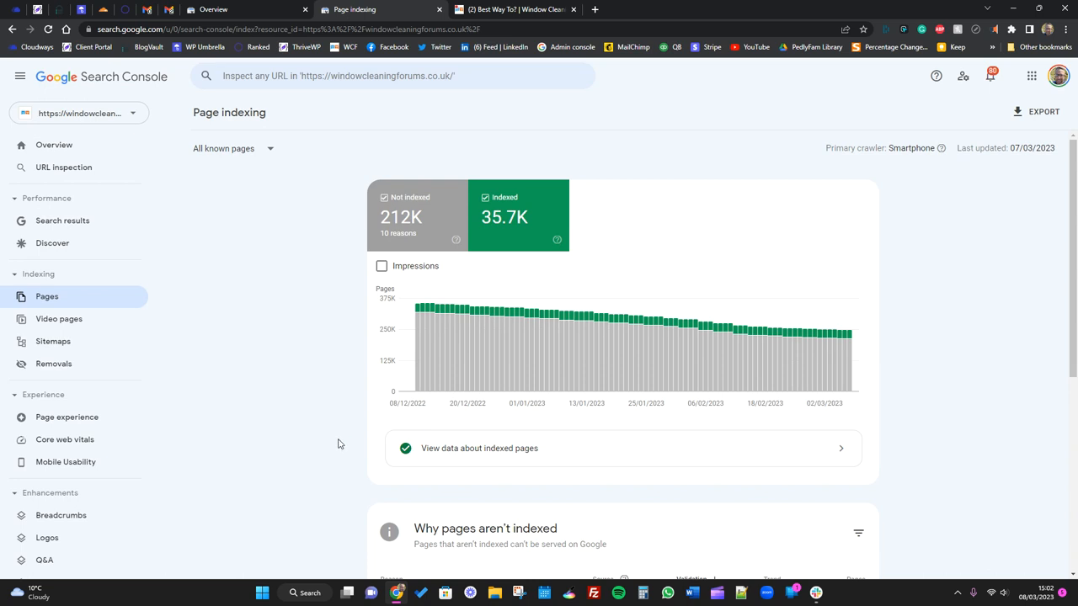
{"action": "scroll", "scroll_direction": "down", "scroll_amount": 3}
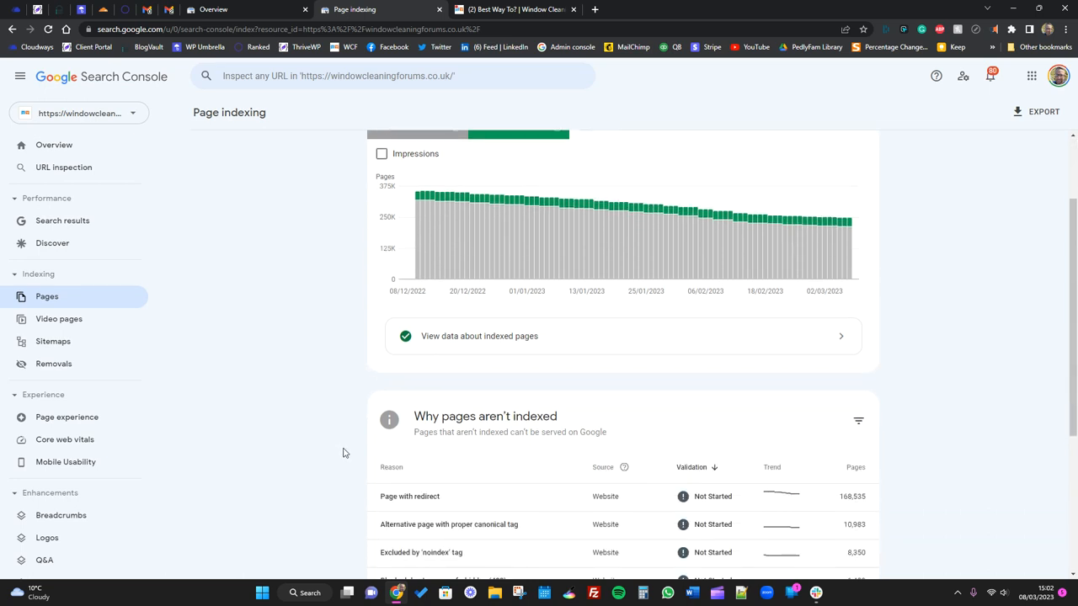
{"action": "scroll", "scroll_direction": "down", "scroll_amount": 3}
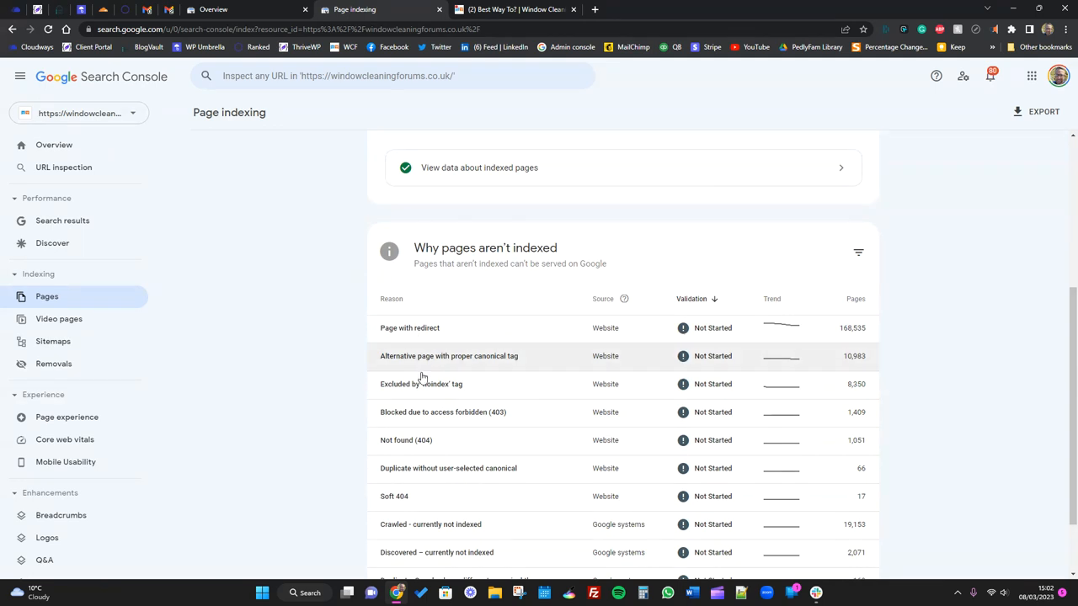
{"action": "scroll", "scroll_direction": "down", "scroll_amount": 3}
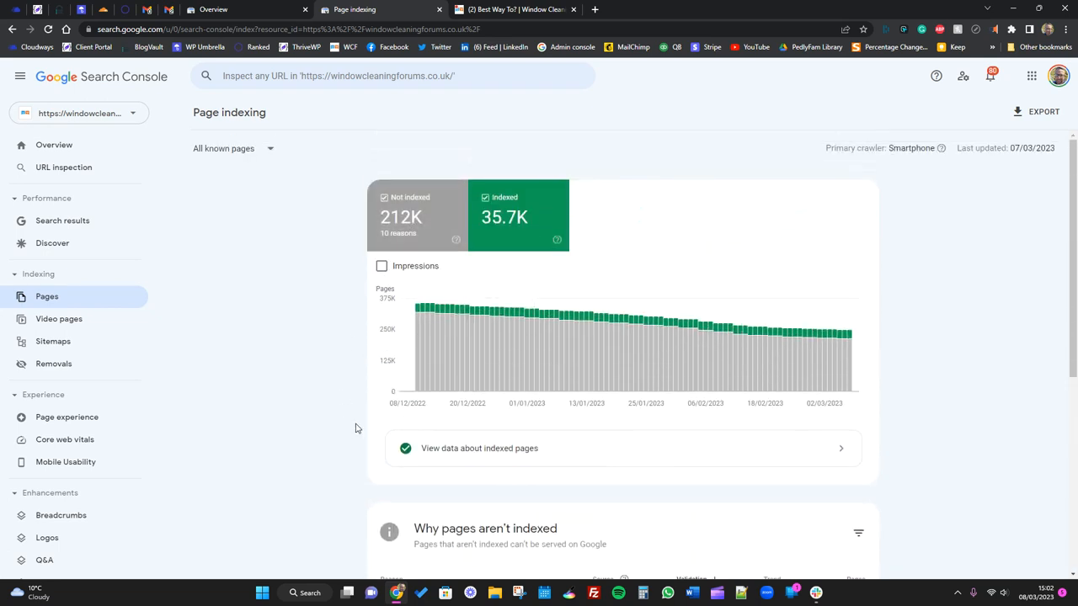
{"action": "scroll", "scroll_direction": "down", "scroll_amount": 3}
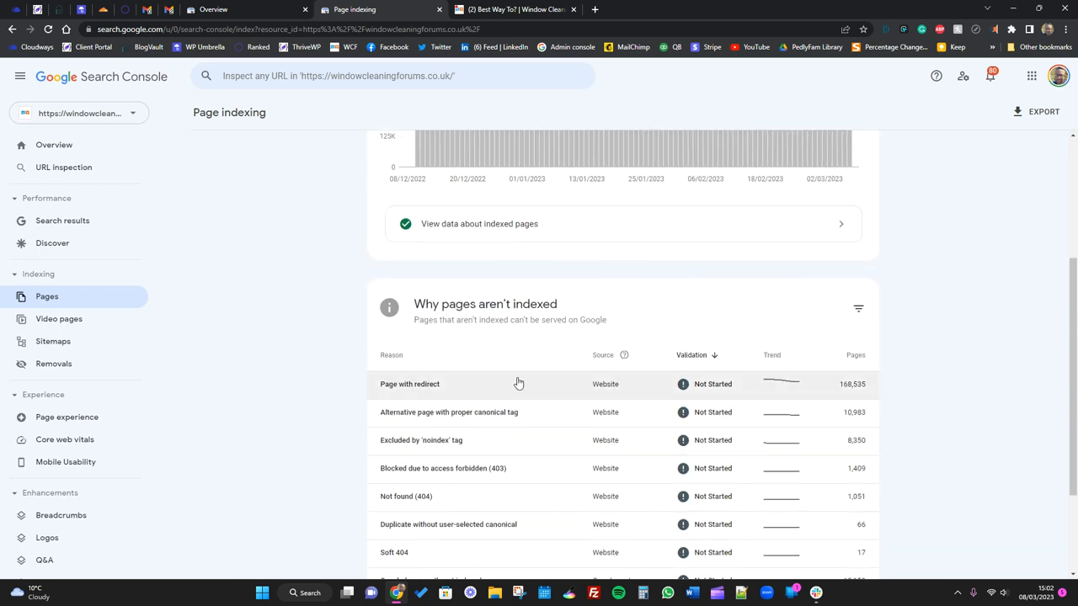
{"action": "scroll", "scroll_direction": "down", "scroll_amount": 3}
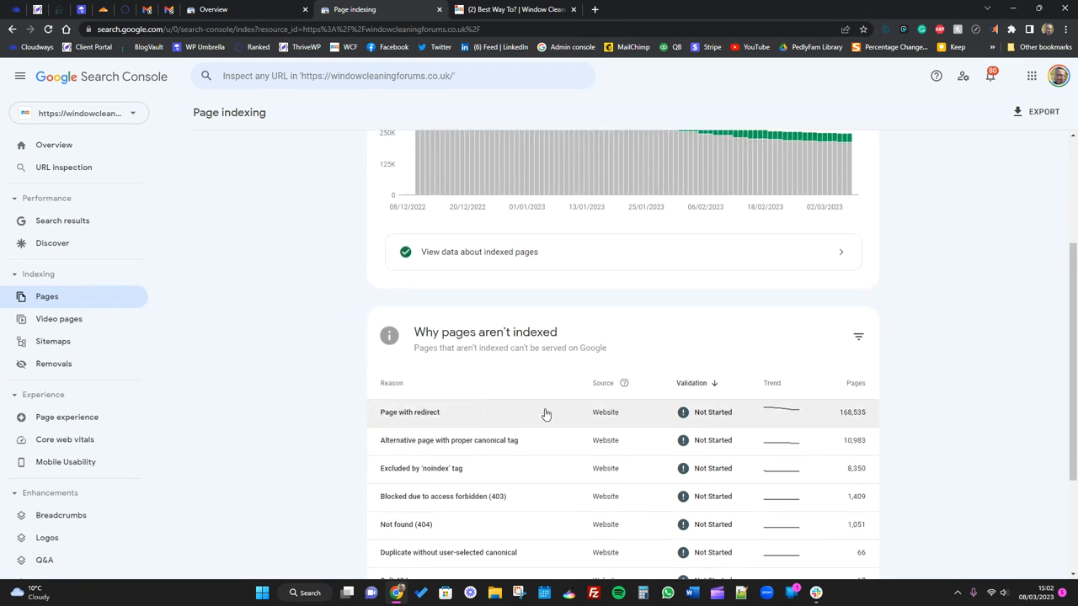
{"action": "mouse_move", "coordinate": [577, 444]}
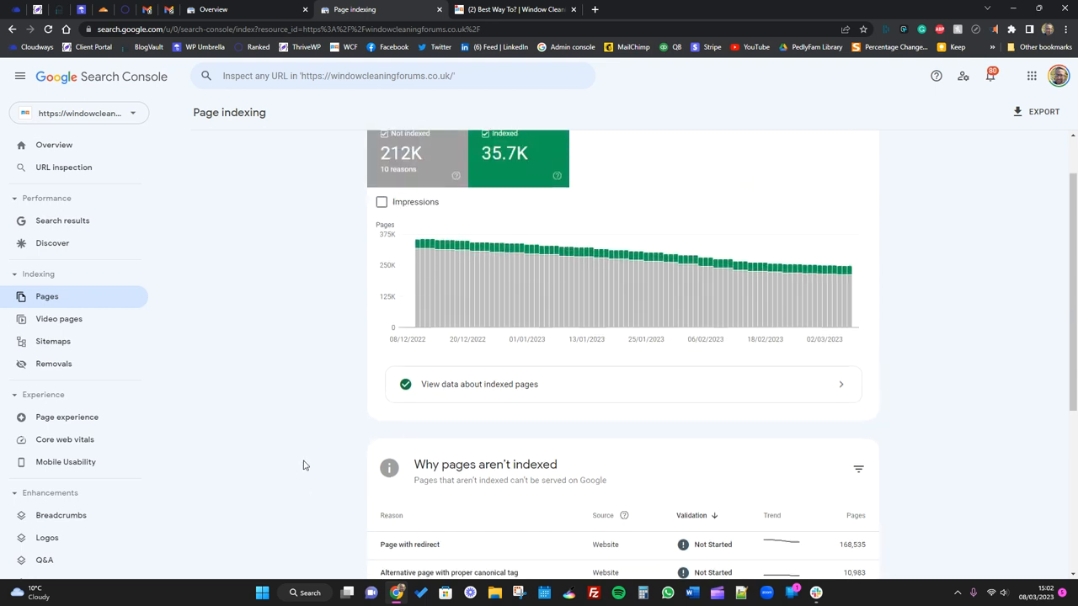
{"action": "scroll", "scroll_direction": "down", "scroll_amount": 3}
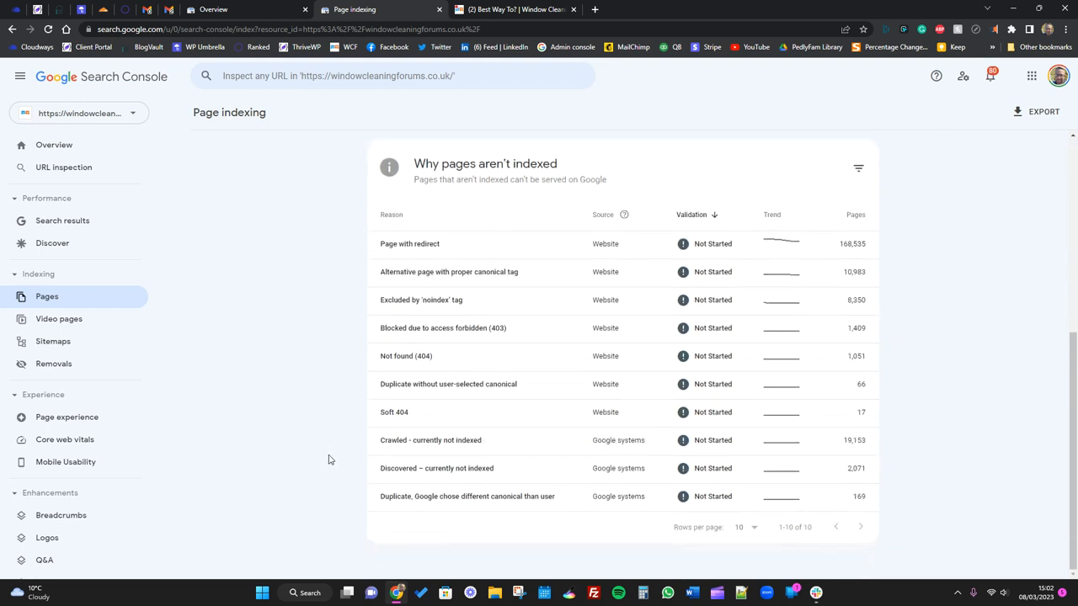